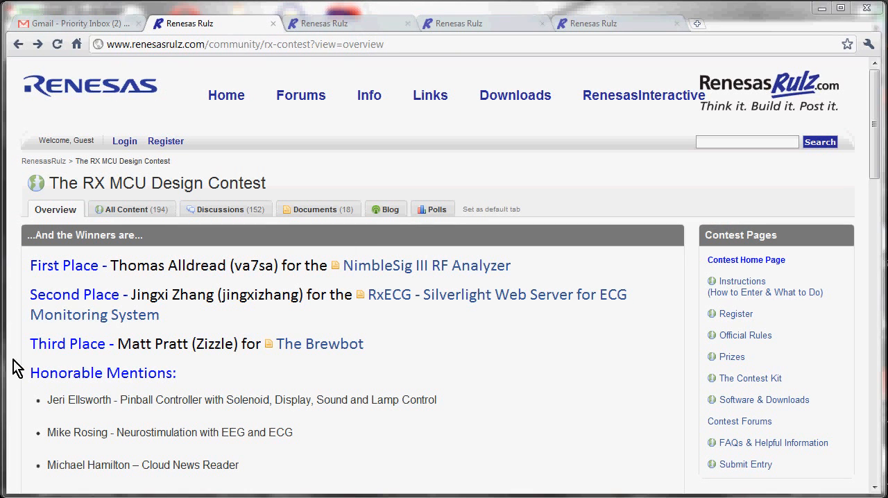
pyautogui.moveTo(27, 347)
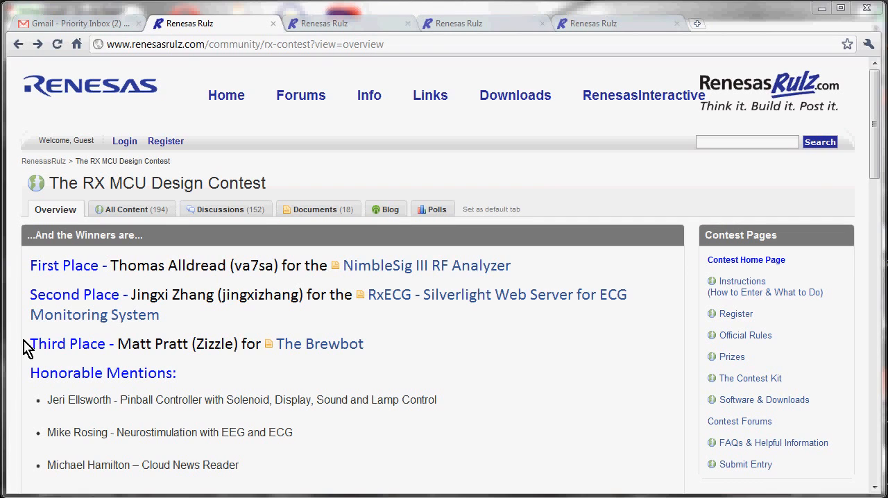
pyautogui.moveTo(367, 357)
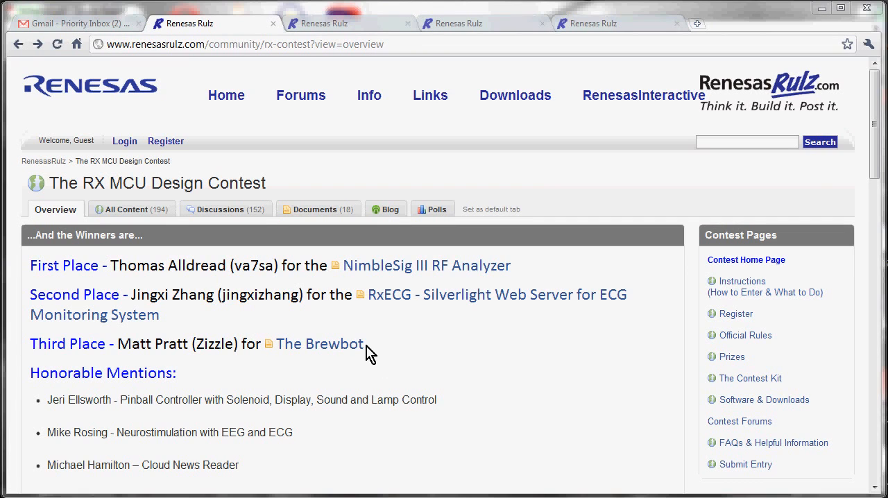
# Open The Brewbot third-place entry and scroll down to its Attachments list
pyautogui.click(319, 344)
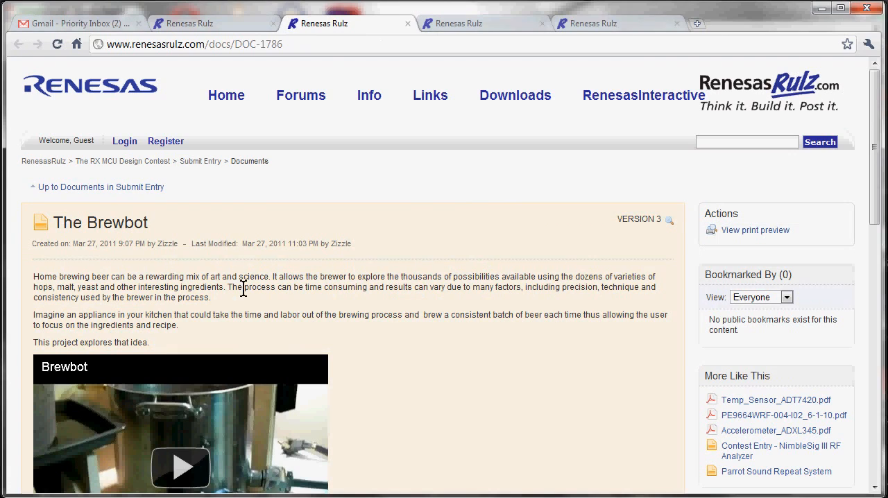
pyautogui.moveTo(356, 305)
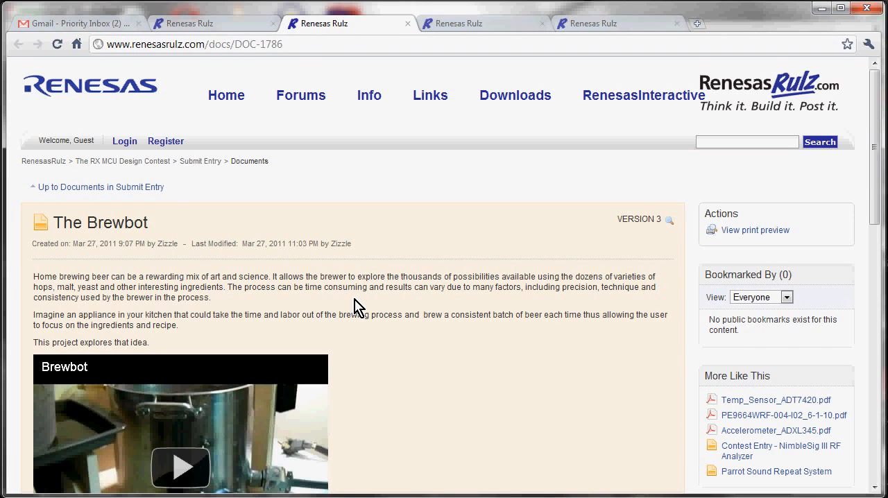
pyautogui.scroll(-3)
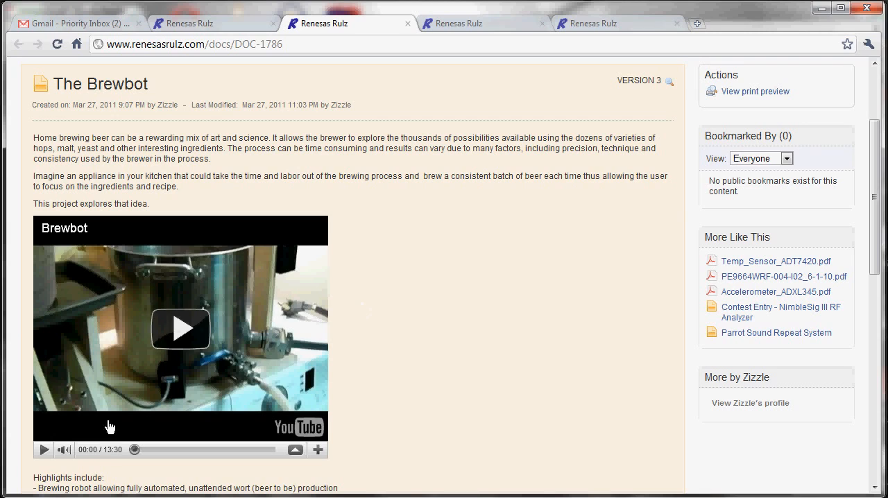
pyautogui.moveTo(107, 448)
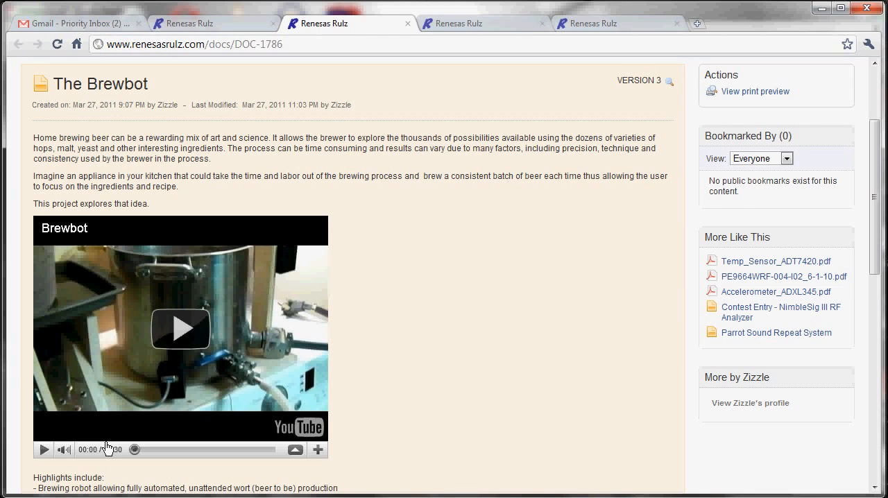
pyautogui.scroll(-3)
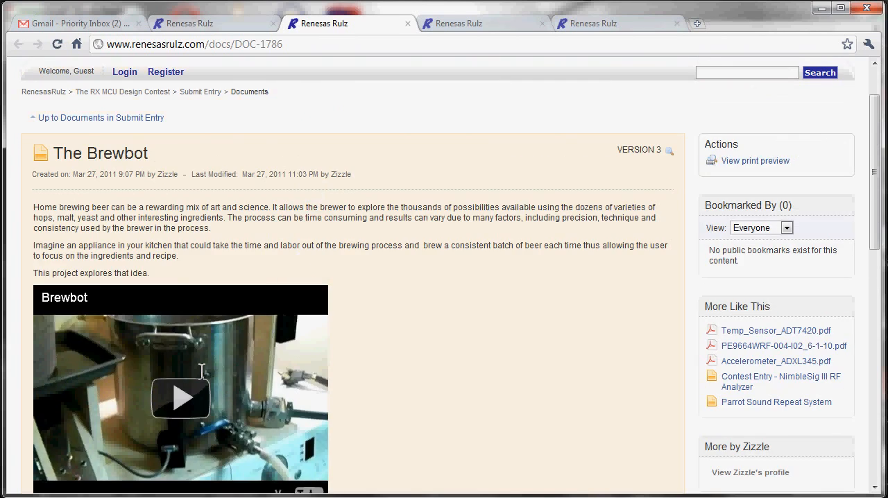
pyautogui.moveTo(441, 288)
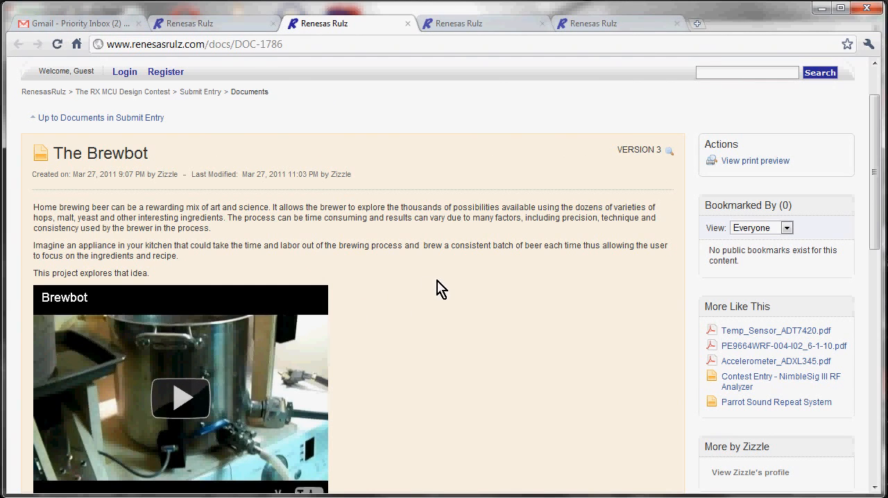
pyautogui.scroll(-3)
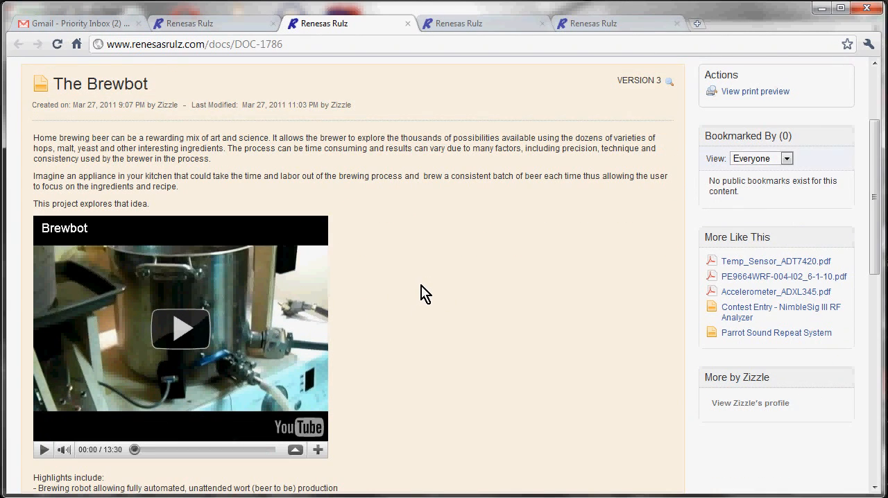
pyautogui.moveTo(329, 384)
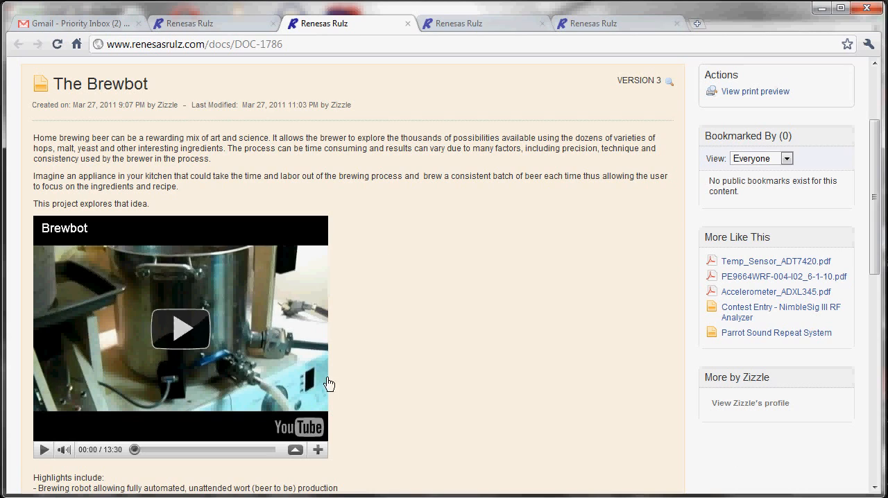
pyautogui.moveTo(120, 381)
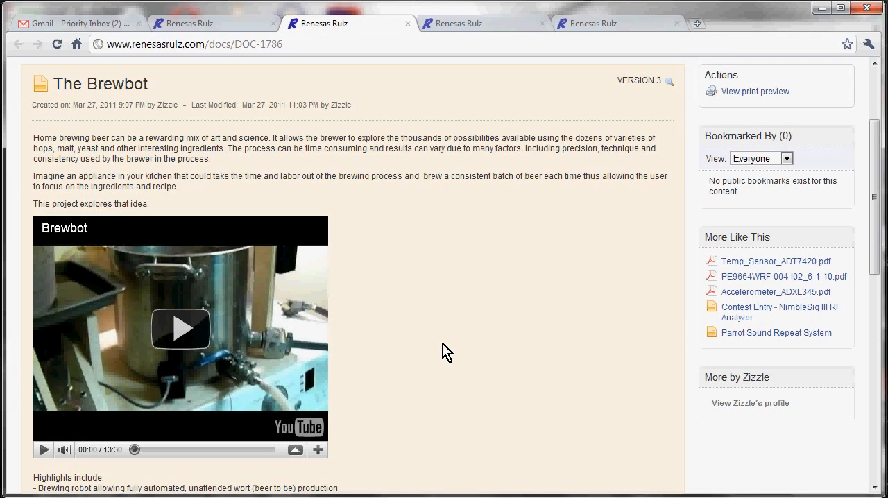
pyautogui.moveTo(450, 350)
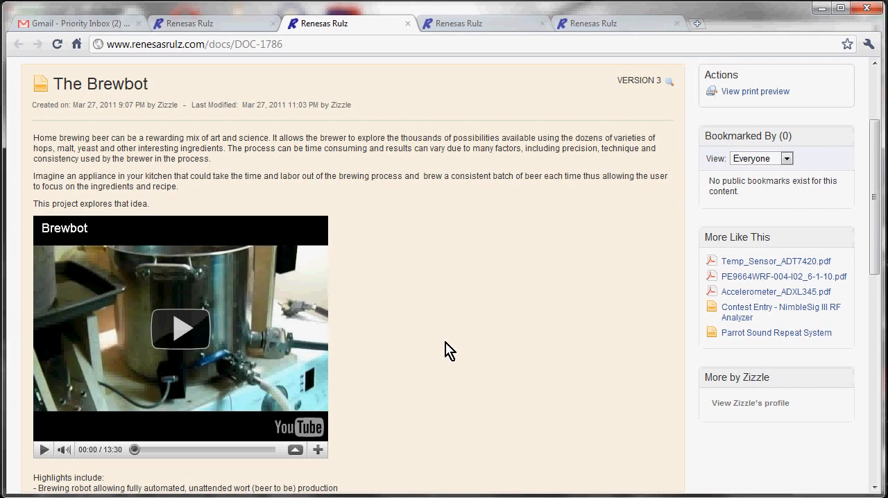
pyautogui.scroll(-3)
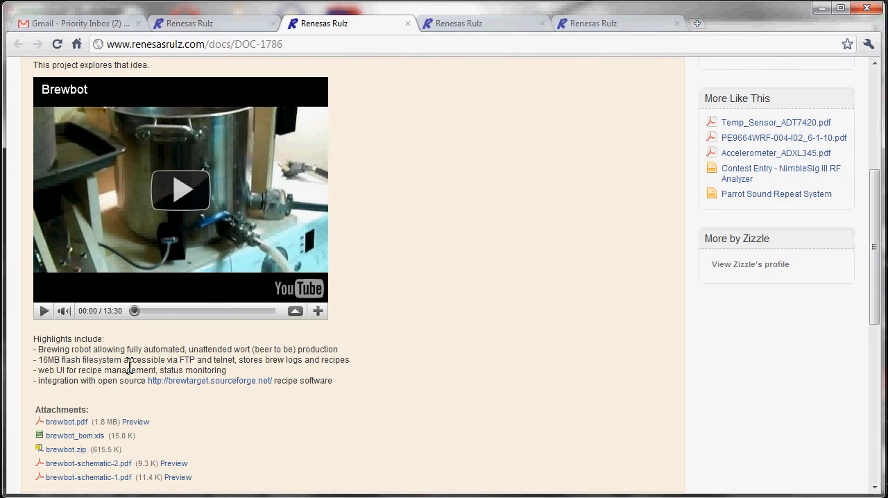
pyautogui.scroll(-3)
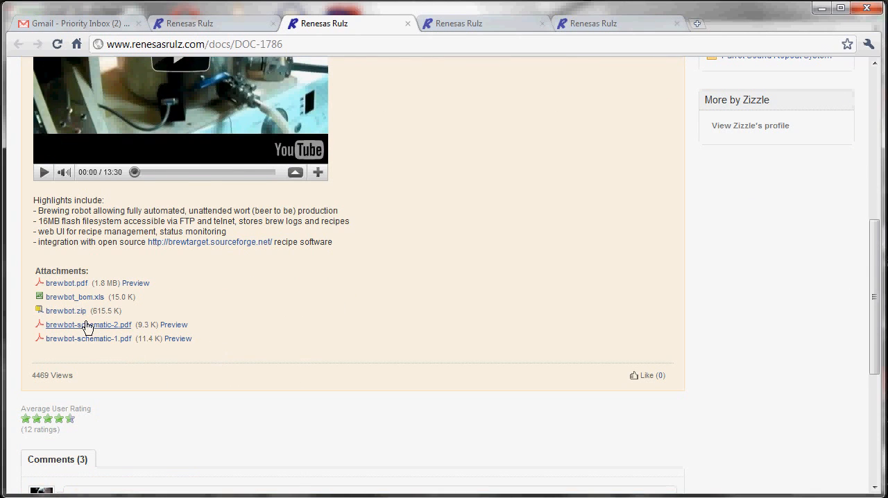
pyautogui.moveTo(87, 326)
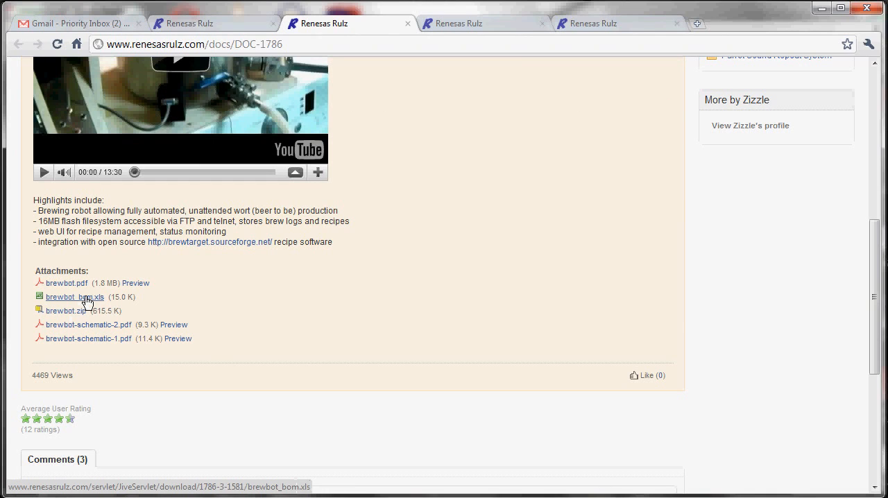
pyautogui.moveTo(72, 318)
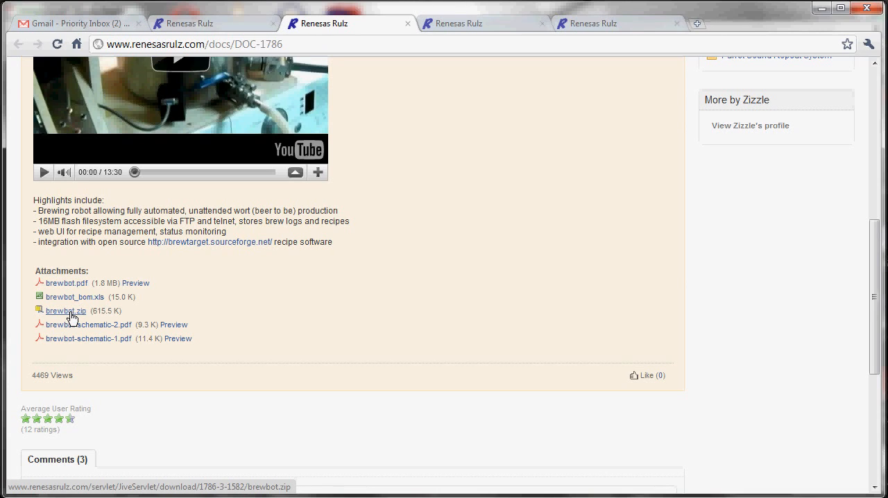
pyautogui.moveTo(64, 289)
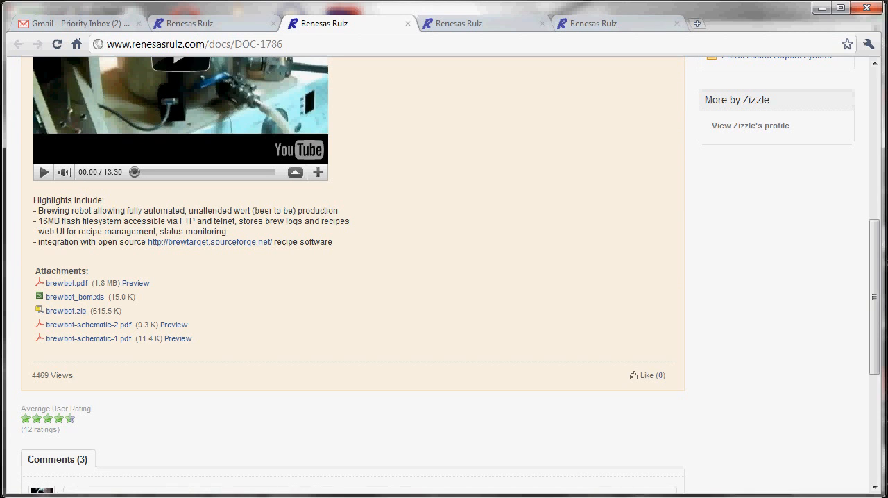
# Open brewbot.pdf in Adobe Reader and view the brewing rig photo on page 1
pyautogui.click(66, 282)
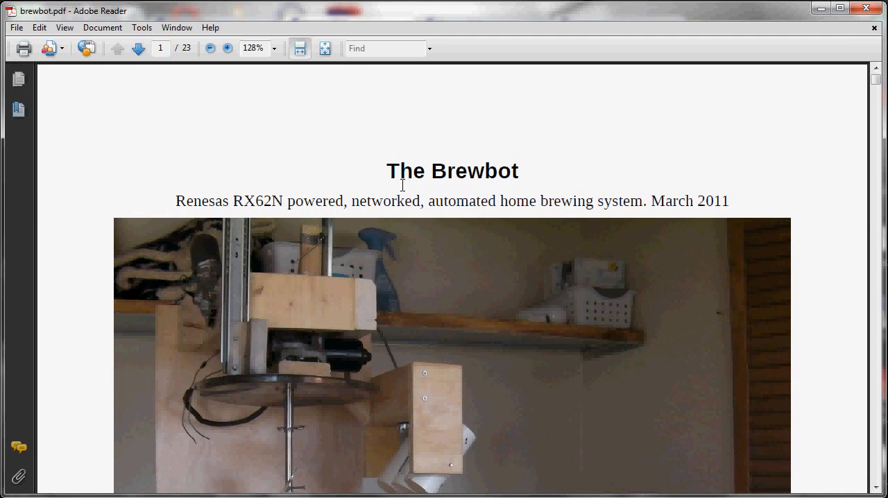
pyautogui.scroll(-3)
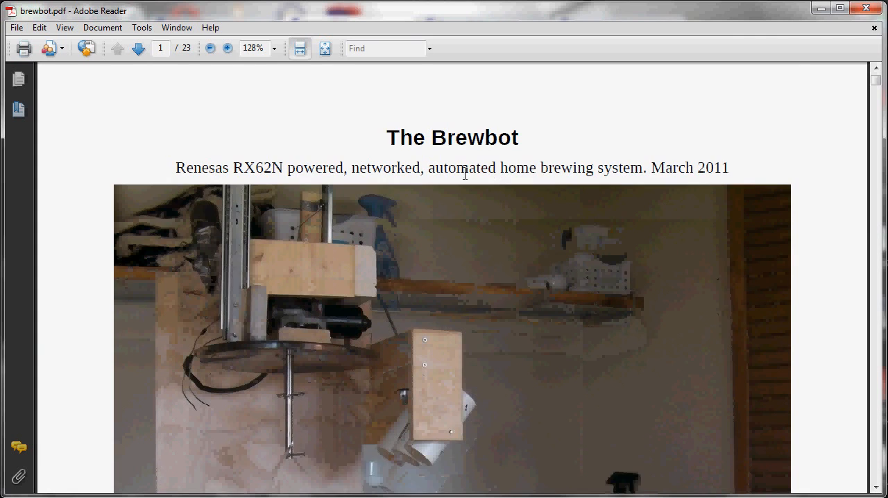
pyautogui.scroll(-3)
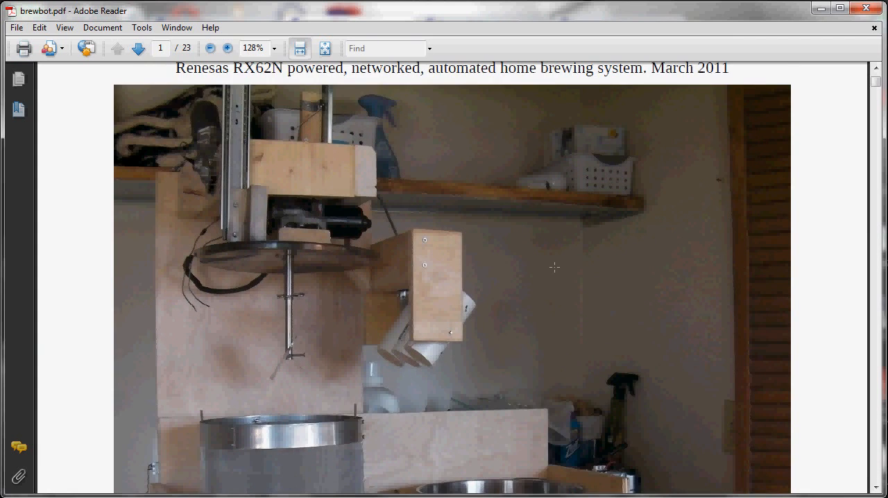
pyautogui.scroll(-3)
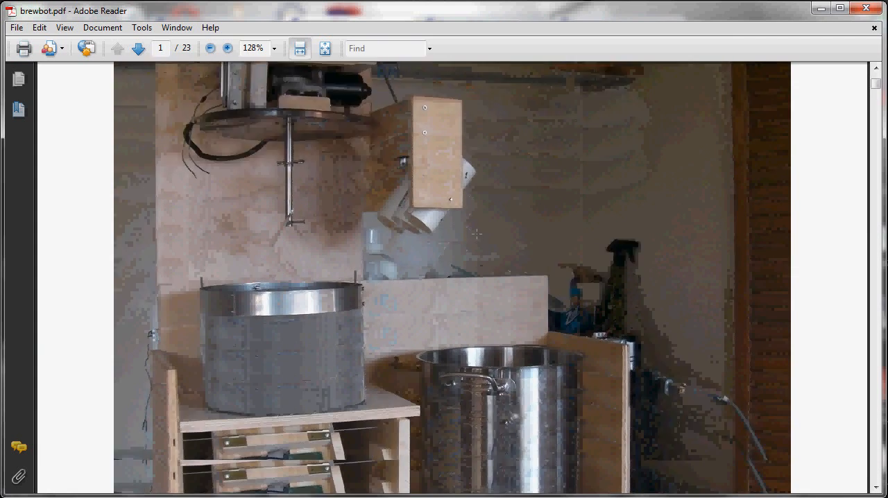
pyautogui.scroll(-3)
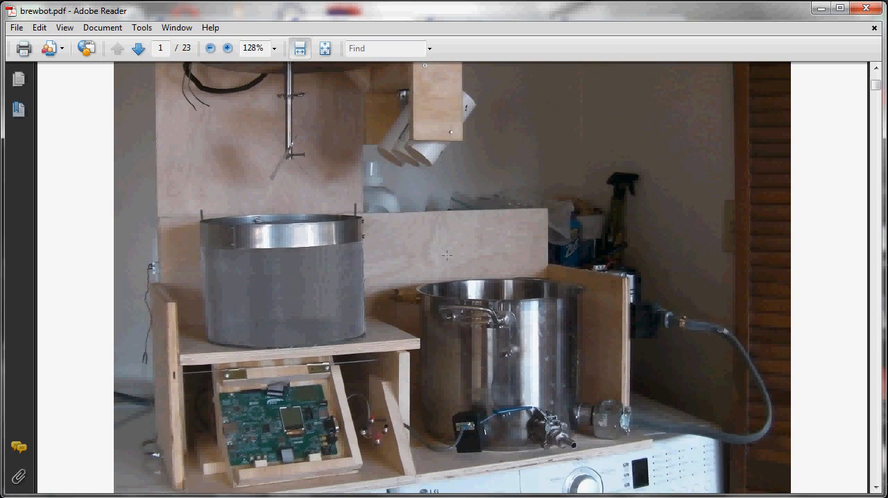
pyautogui.moveTo(653, 409)
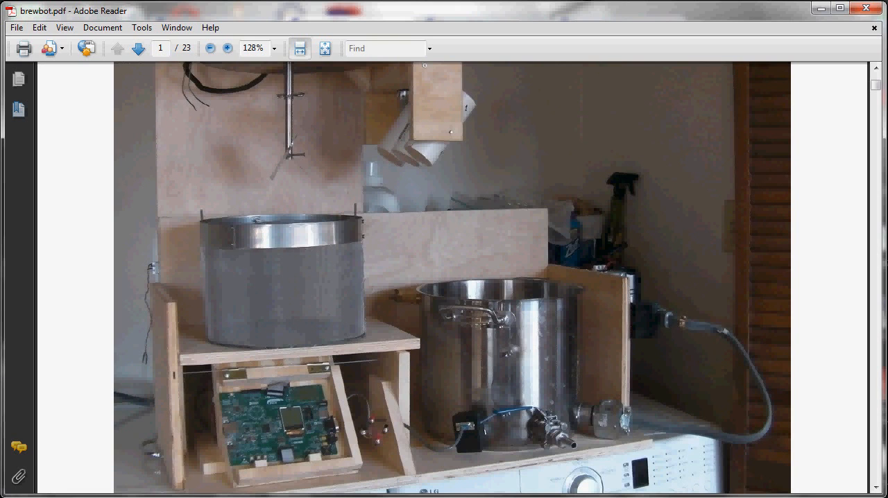
pyautogui.scroll(-3)
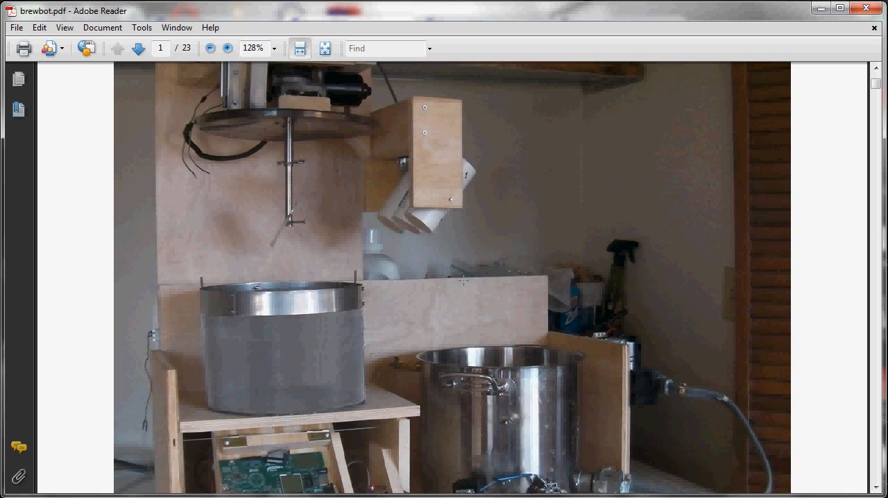
pyautogui.scroll(-3)
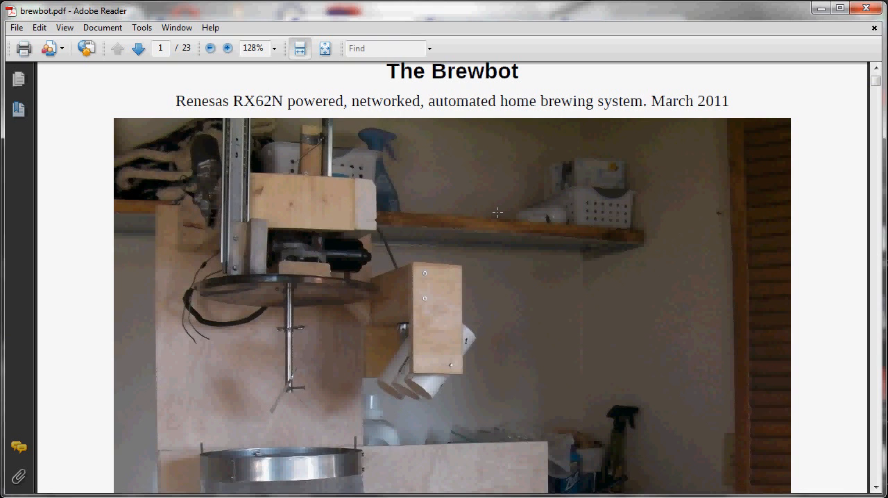
# Scroll past the page 1 Abstract to page 2's 'About this document' heading
pyautogui.scroll(-3)
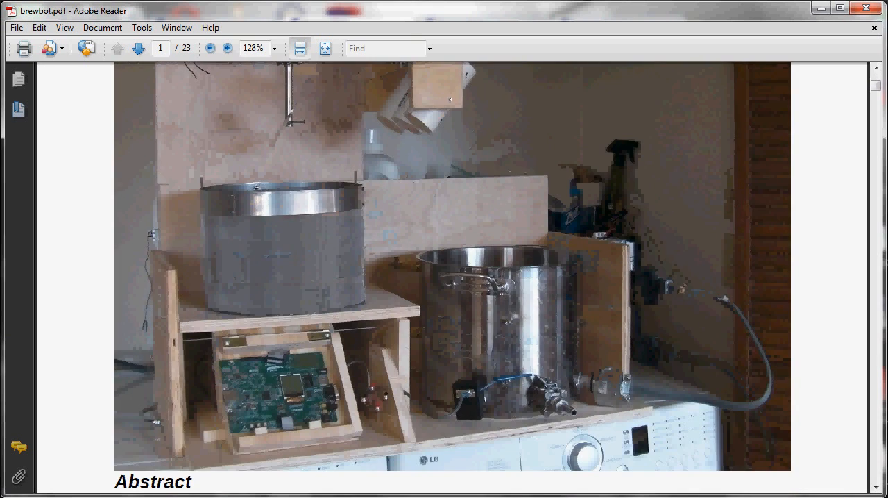
pyautogui.moveTo(47, 413)
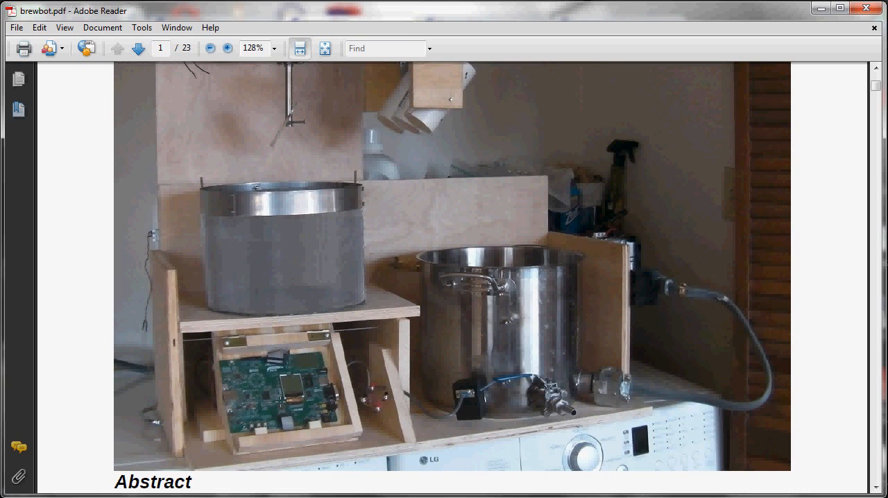
pyautogui.scroll(-3)
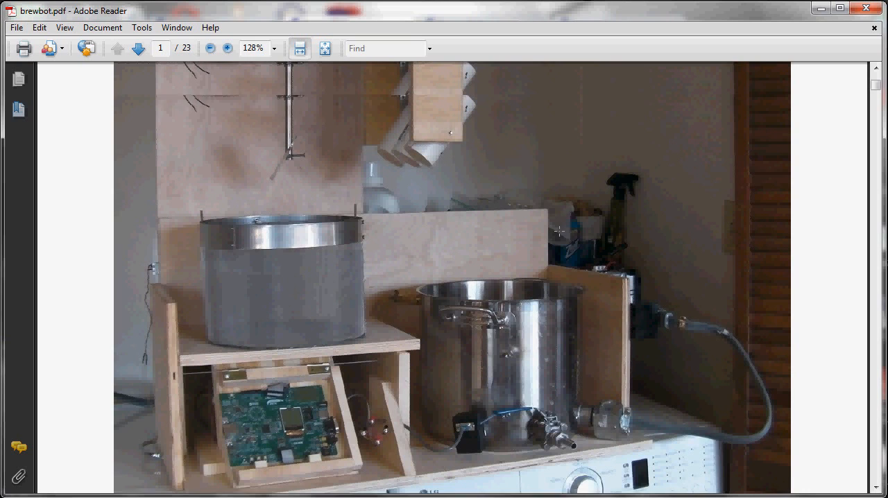
pyautogui.scroll(-3)
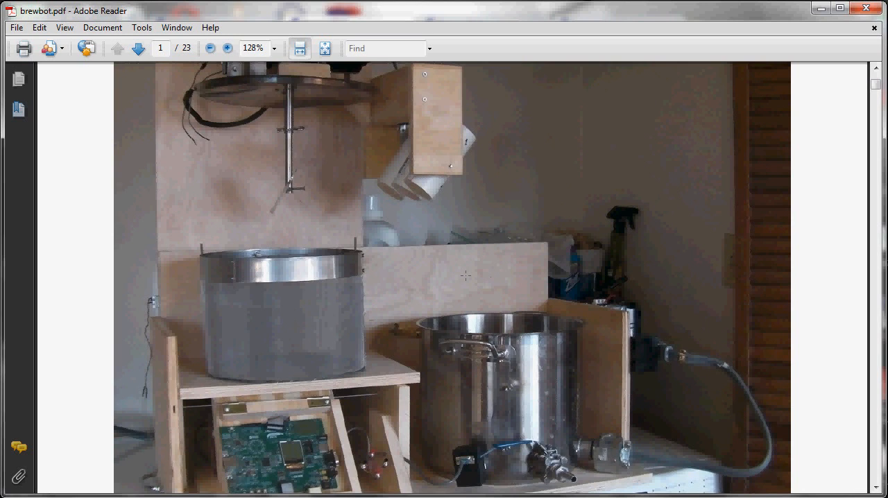
pyautogui.scroll(-3)
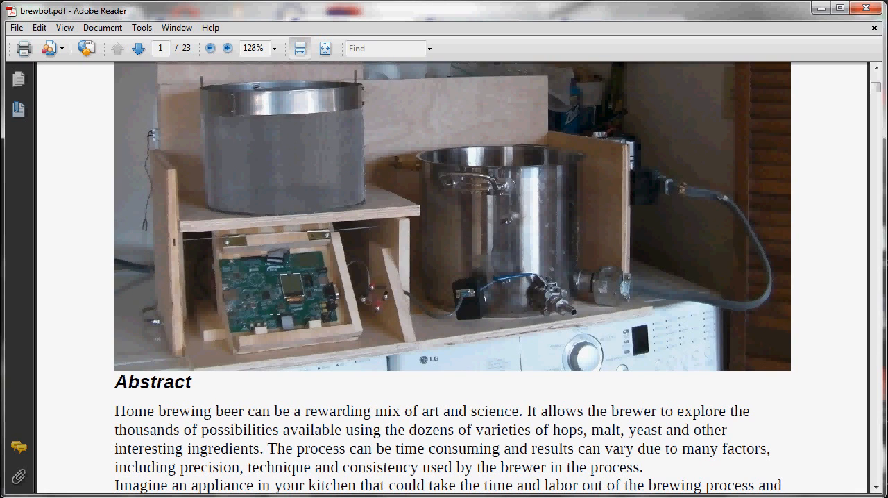
pyautogui.scroll(-3)
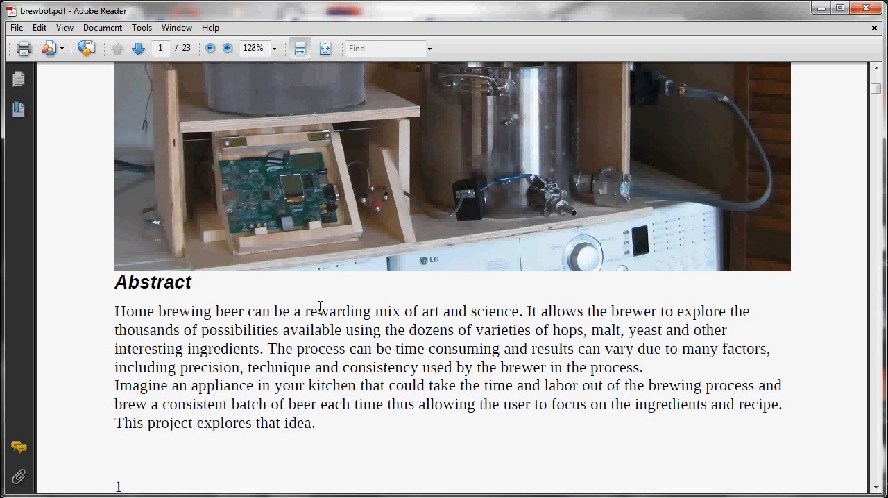
pyautogui.scroll(-3)
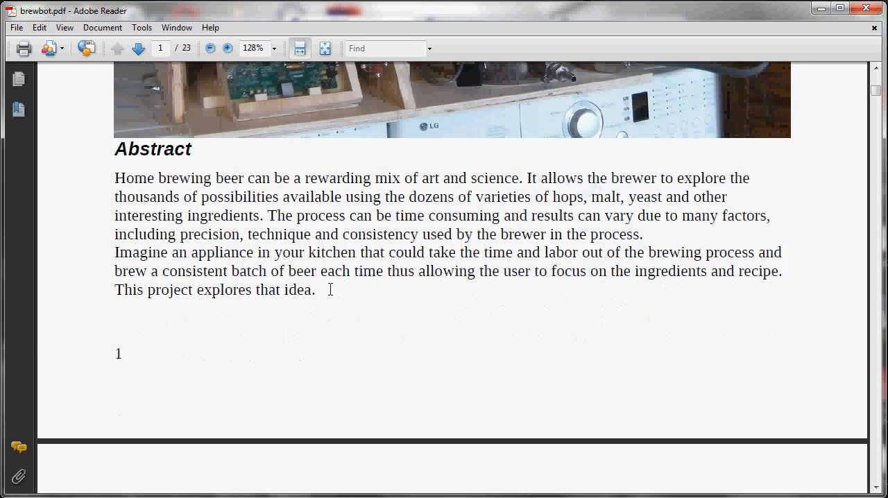
pyautogui.scroll(-3)
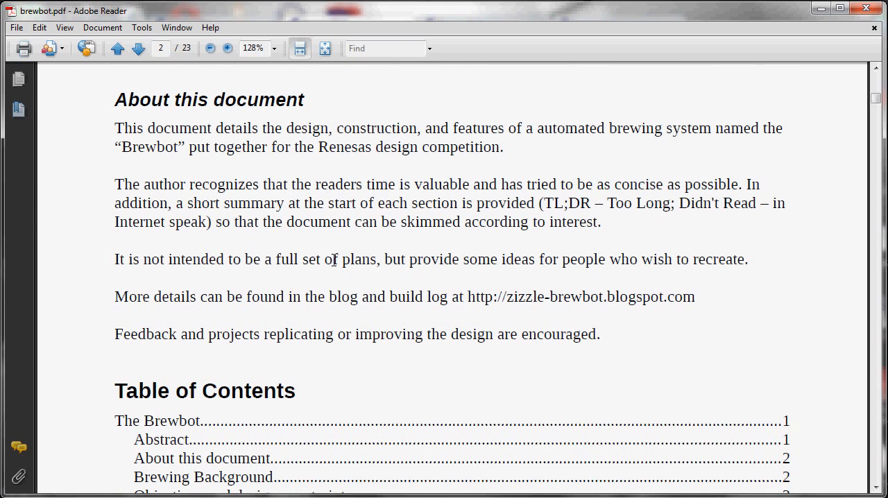
pyautogui.moveTo(236, 229)
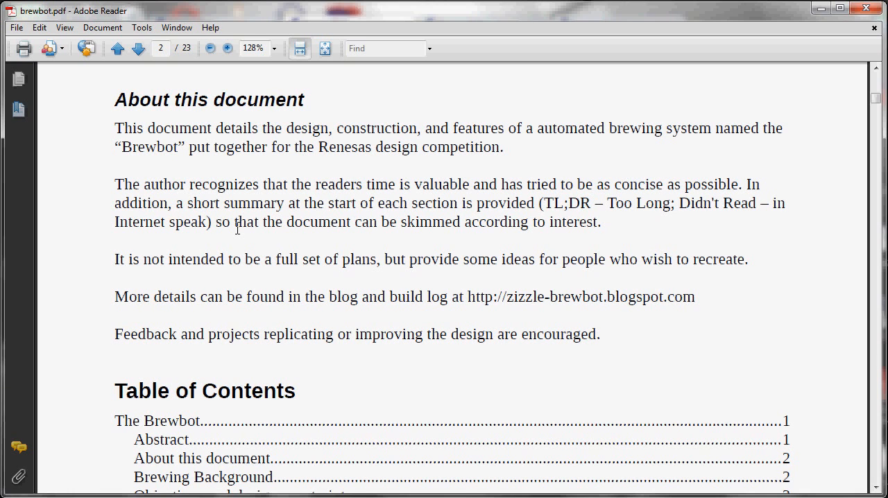
# Skim the table of contents, brewing background and objectives sections
pyautogui.scroll(-3)
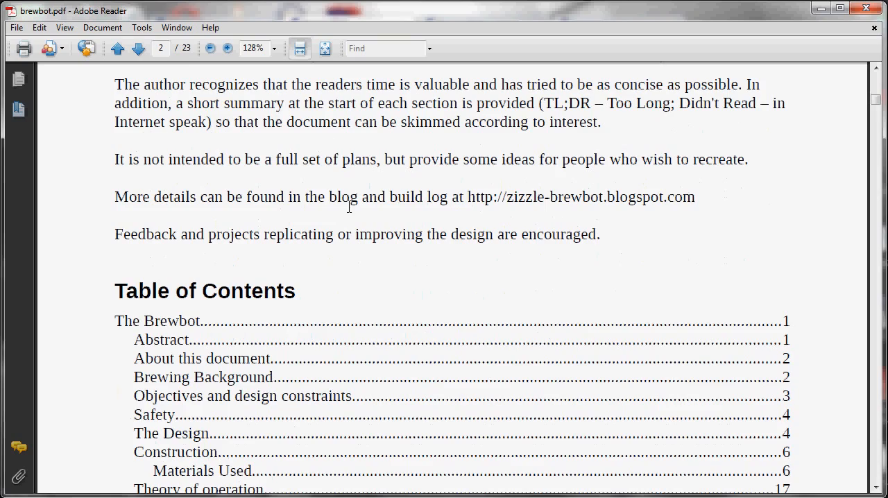
pyautogui.moveTo(368, 288)
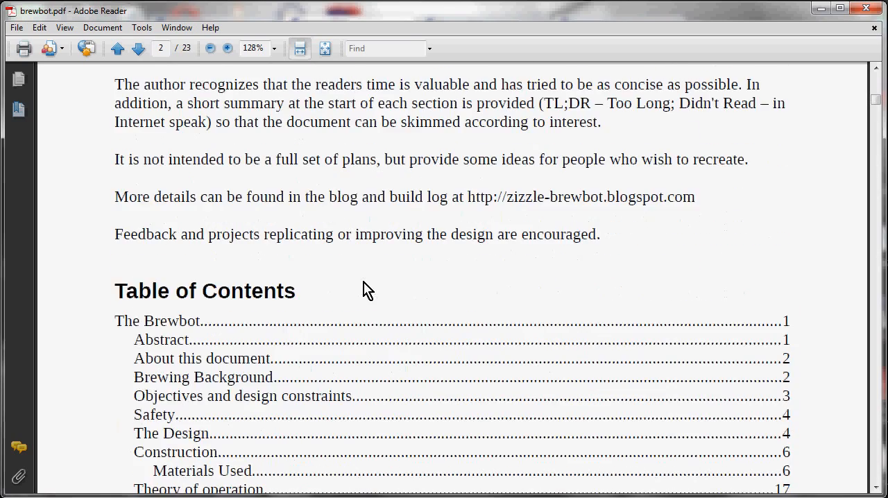
pyautogui.scroll(-3)
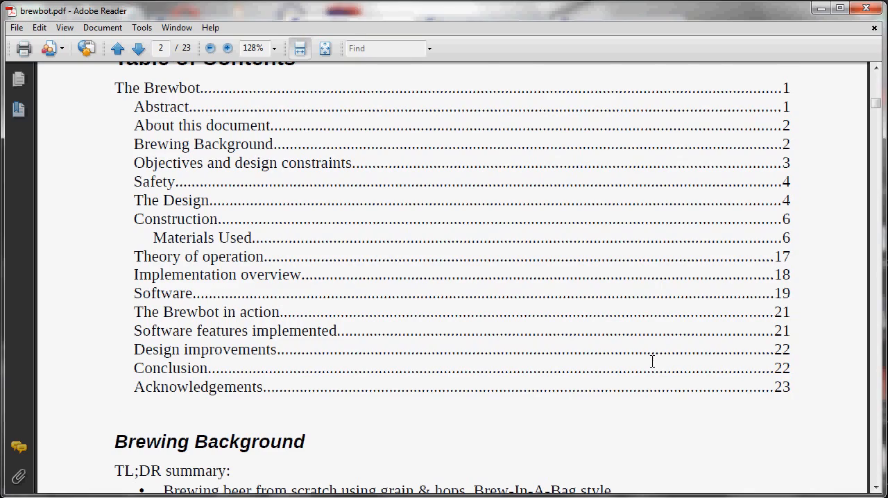
pyautogui.scroll(-3)
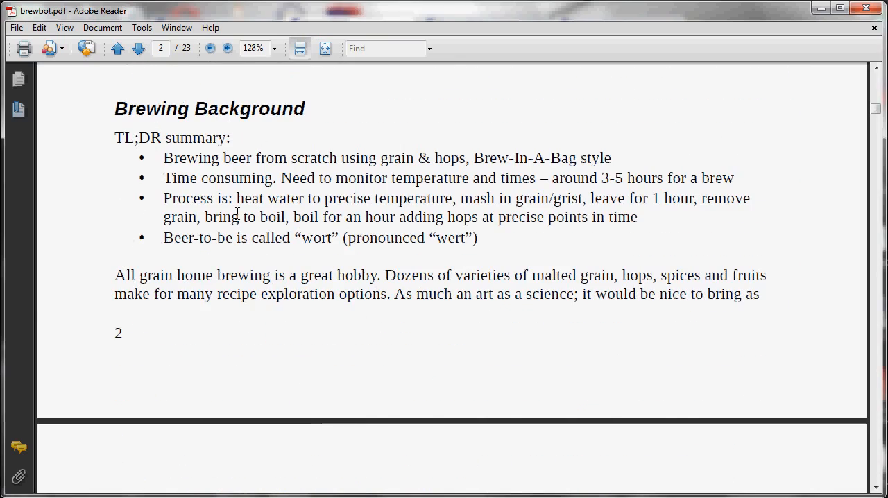
pyautogui.scroll(-3)
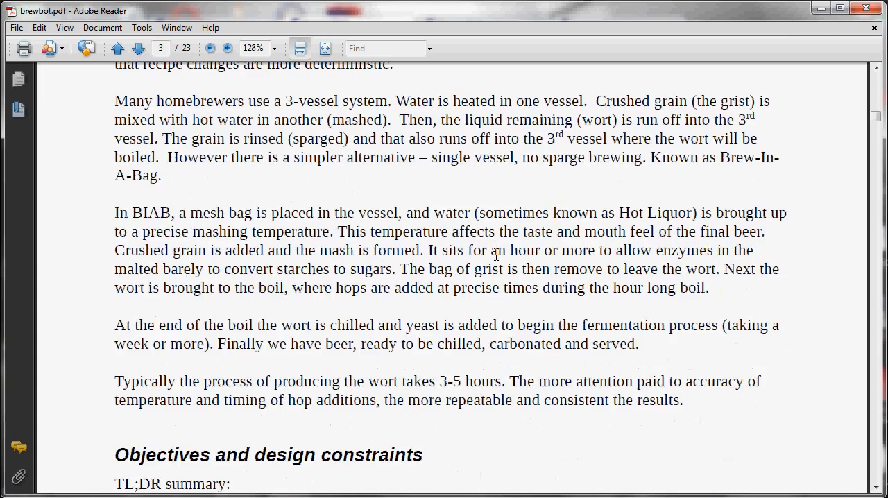
pyautogui.scroll(-3)
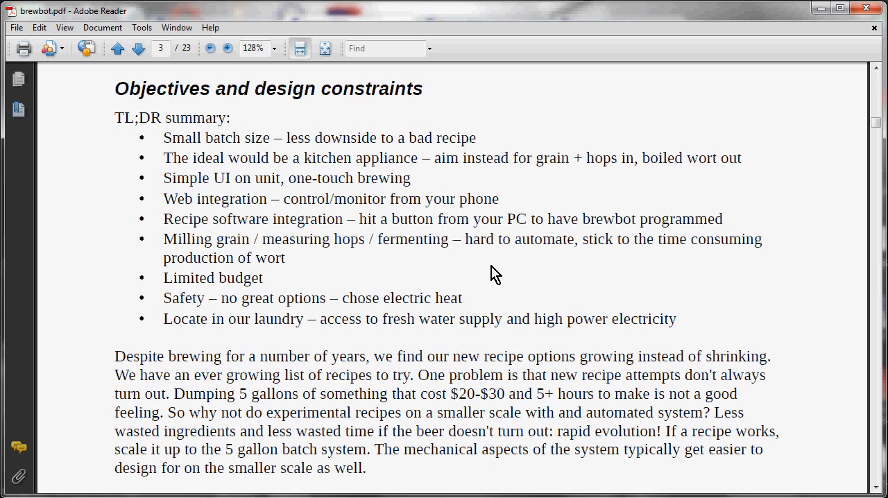
# Continue past The Design and Construction sections to Materials Used on page 6
pyautogui.scroll(-3)
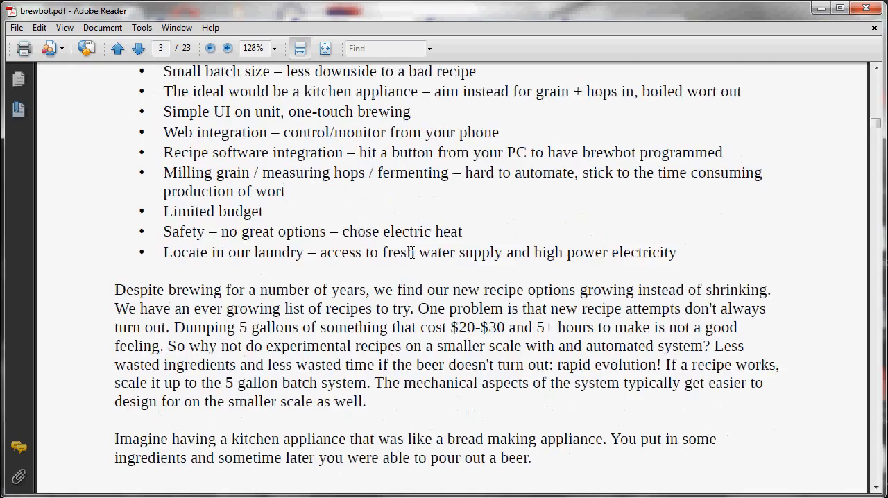
pyautogui.scroll(-3)
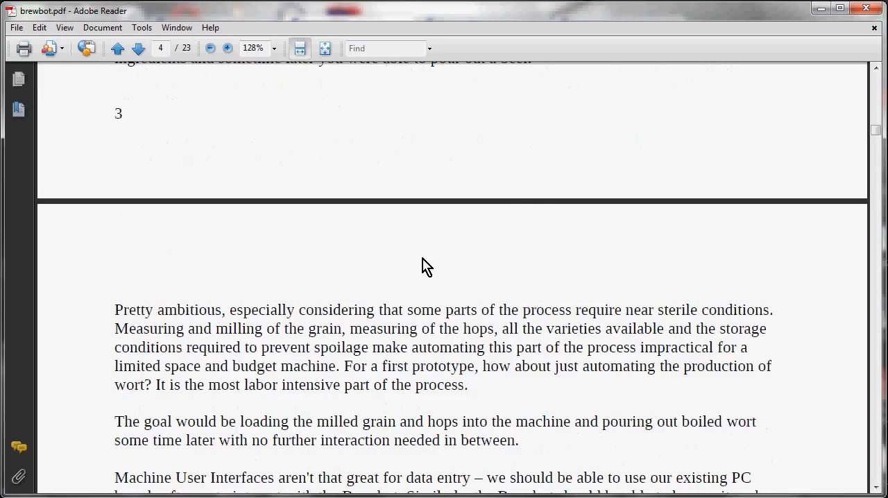
pyautogui.scroll(-3)
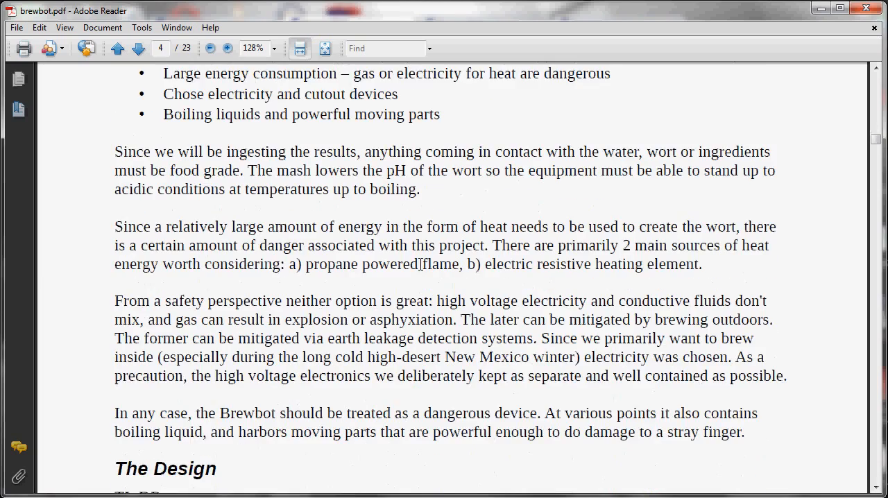
pyautogui.scroll(-3)
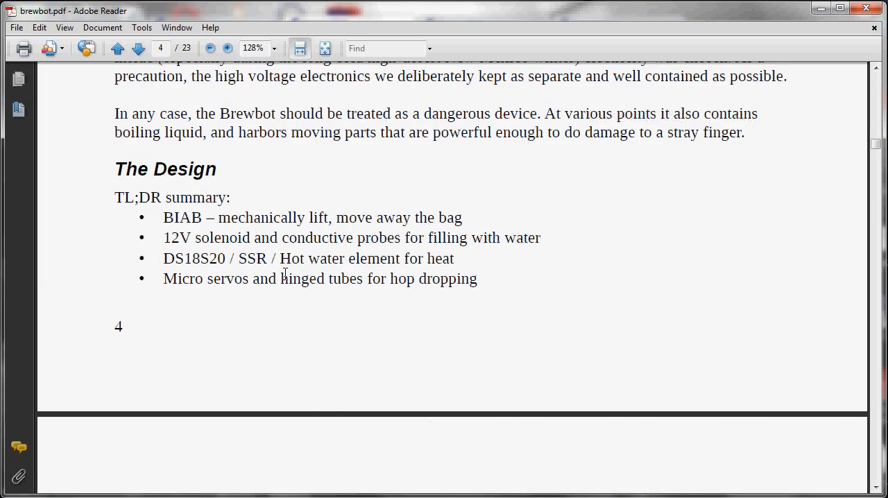
pyautogui.scroll(-3)
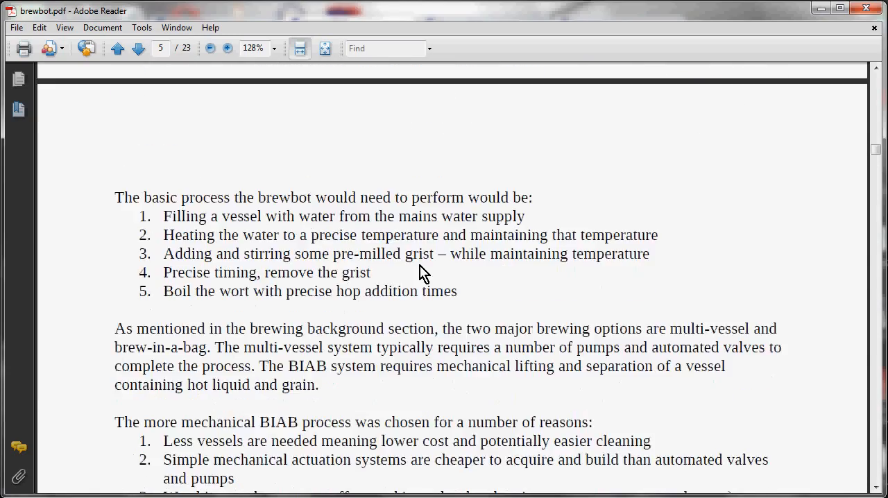
pyautogui.scroll(-3)
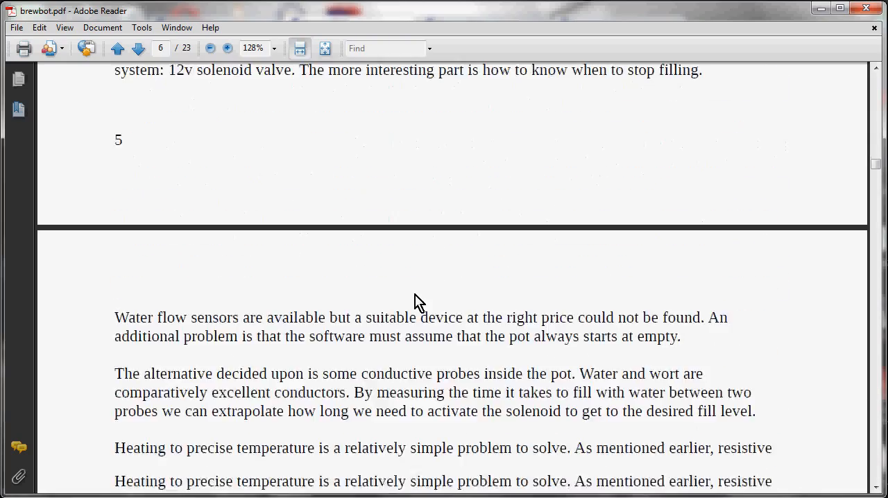
pyautogui.scroll(-3)
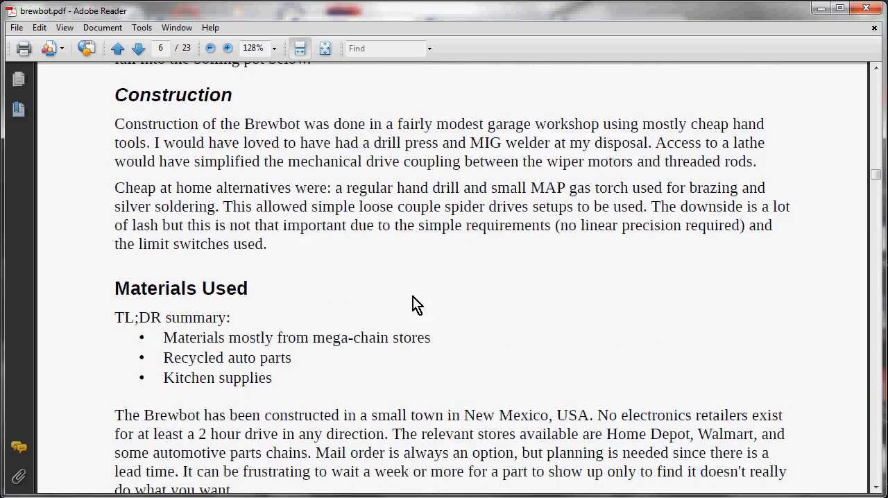
pyautogui.scroll(-3)
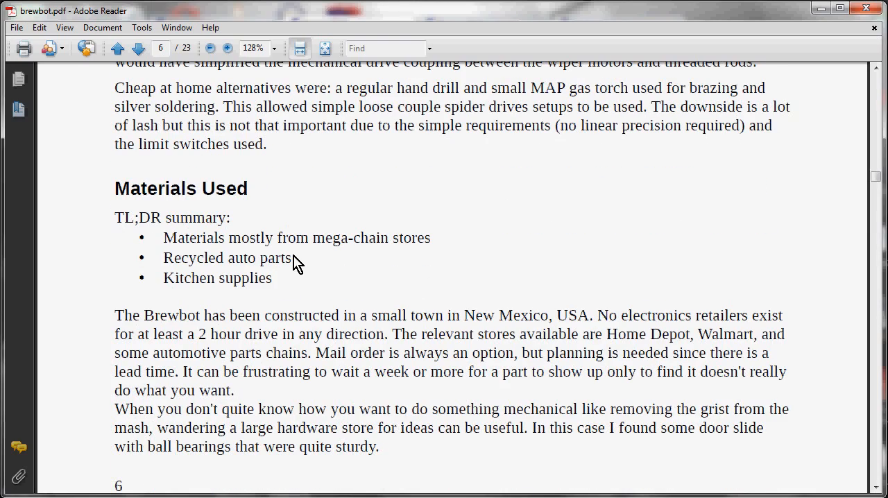
# Scroll through the page 7–8 construction photos to the mesh bag photo on page 9
pyautogui.click(138, 48)
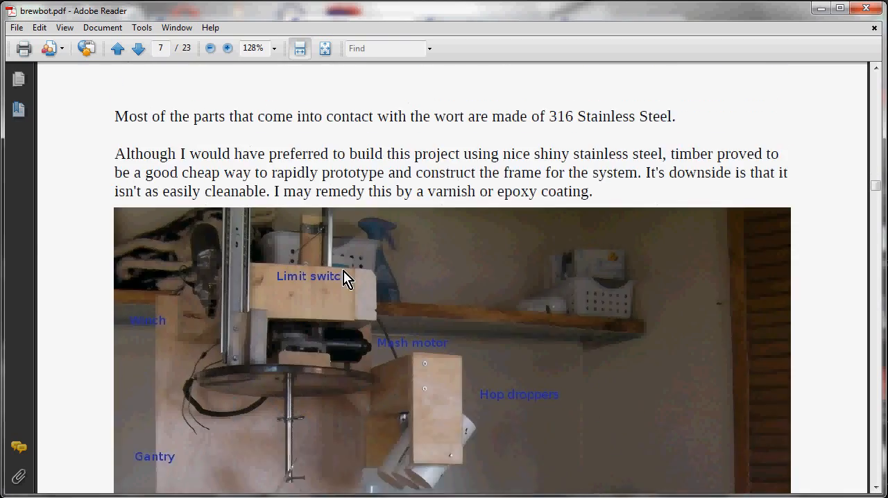
pyautogui.scroll(-3)
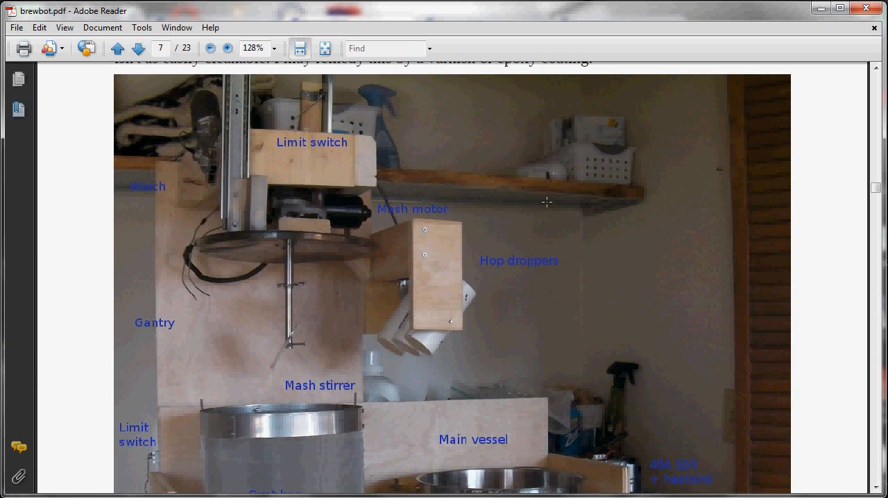
pyautogui.scroll(-3)
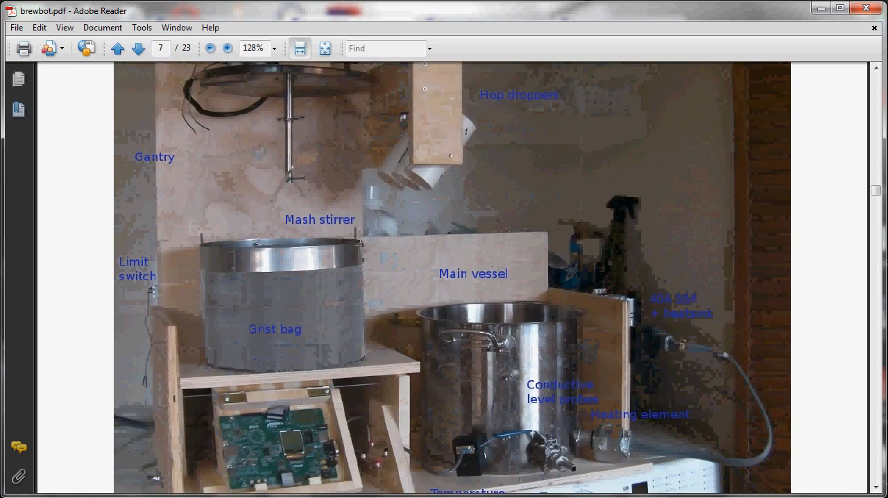
pyautogui.scroll(-3)
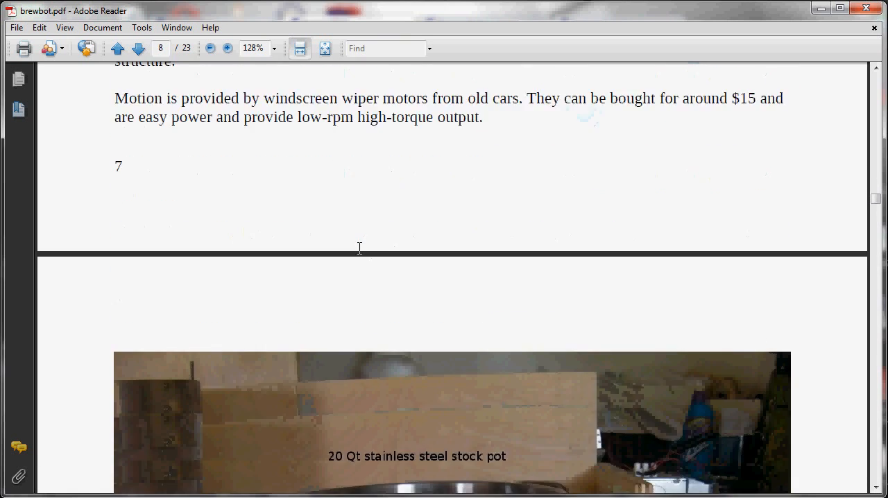
pyautogui.scroll(-3)
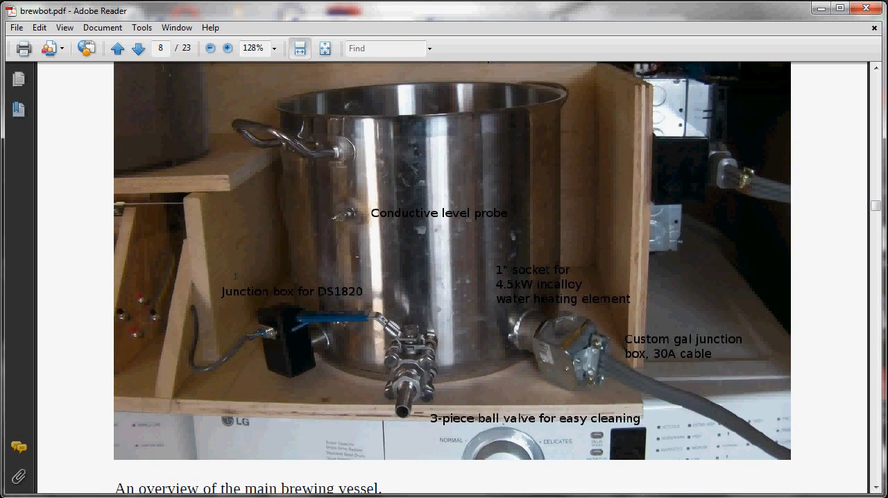
pyautogui.scroll(-3)
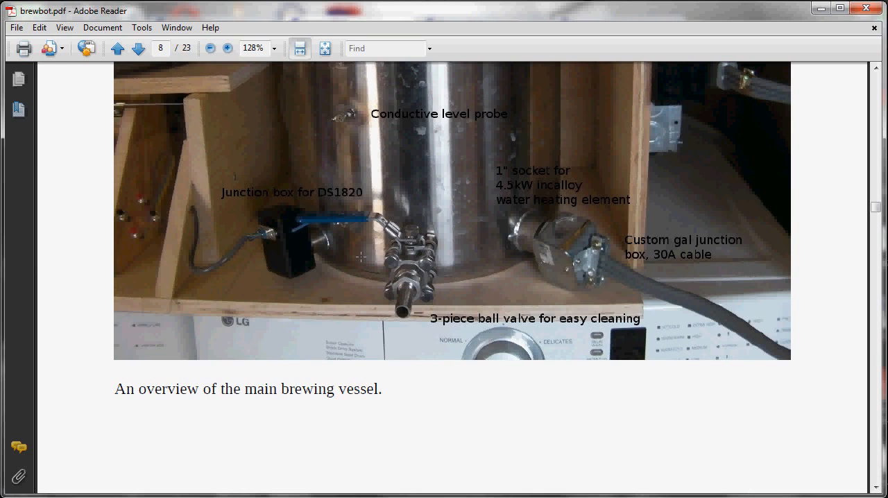
pyautogui.scroll(-3)
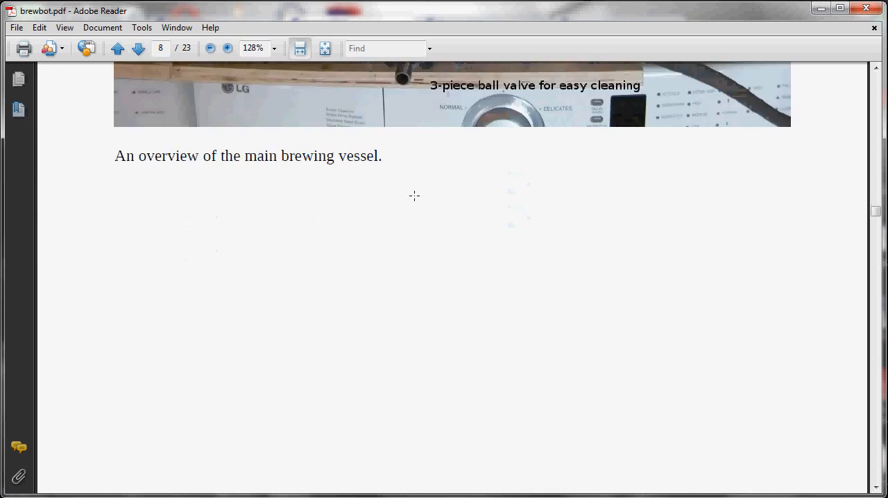
pyautogui.click(138, 49)
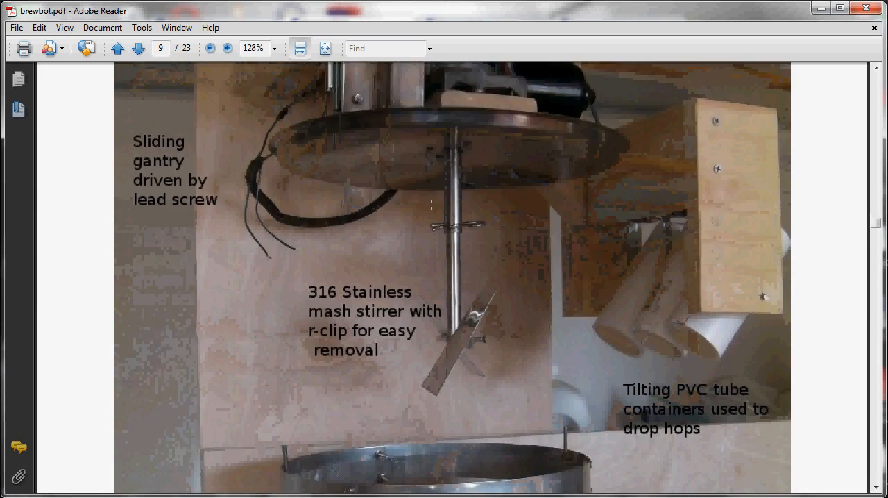
pyautogui.scroll(-3)
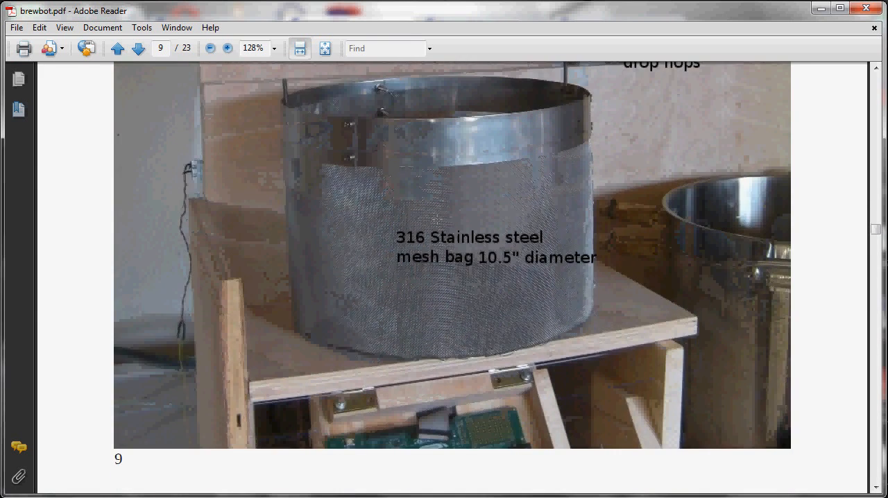
# Scroll onward through the vessel photos from page 12
pyautogui.click(137, 49)
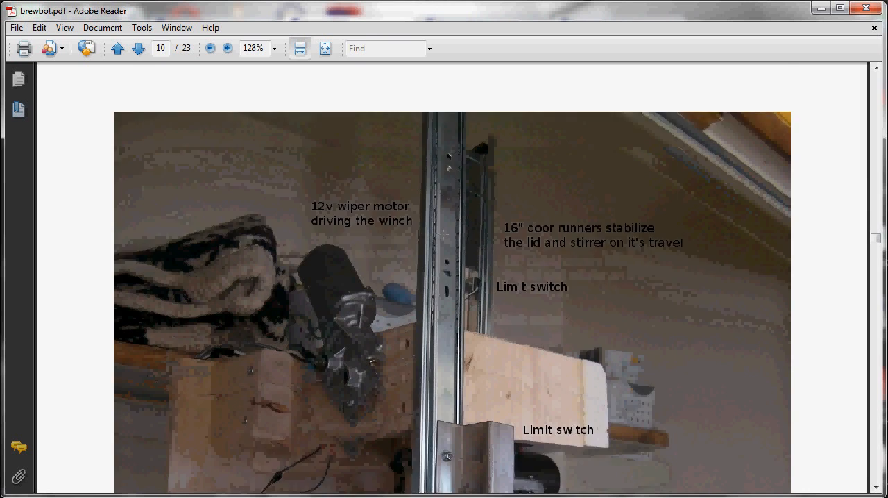
pyautogui.scroll(-3)
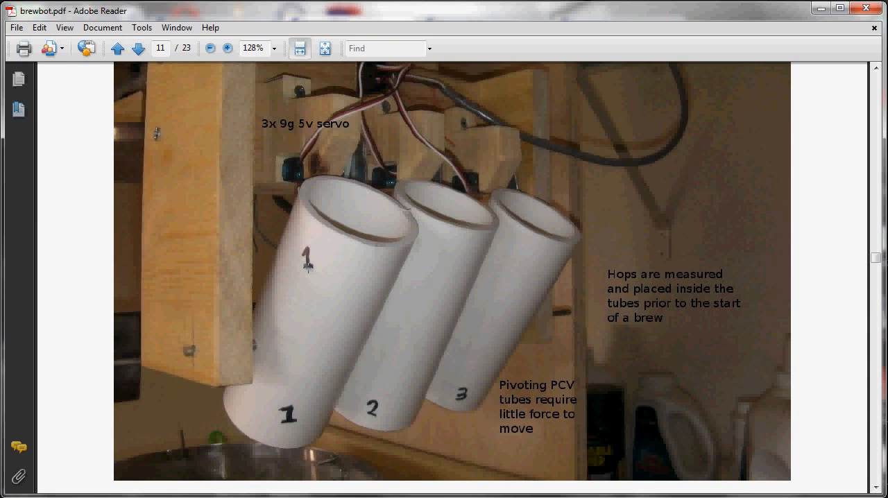
pyautogui.moveTo(264, 192)
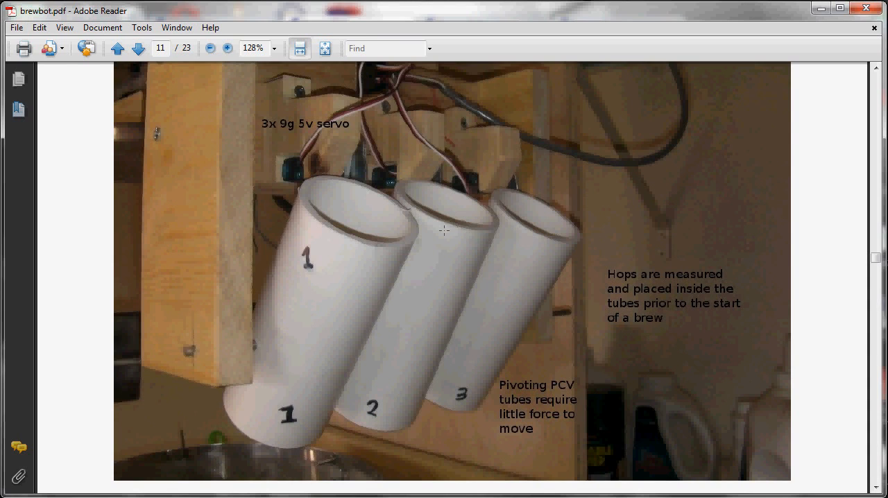
pyautogui.scroll(-3)
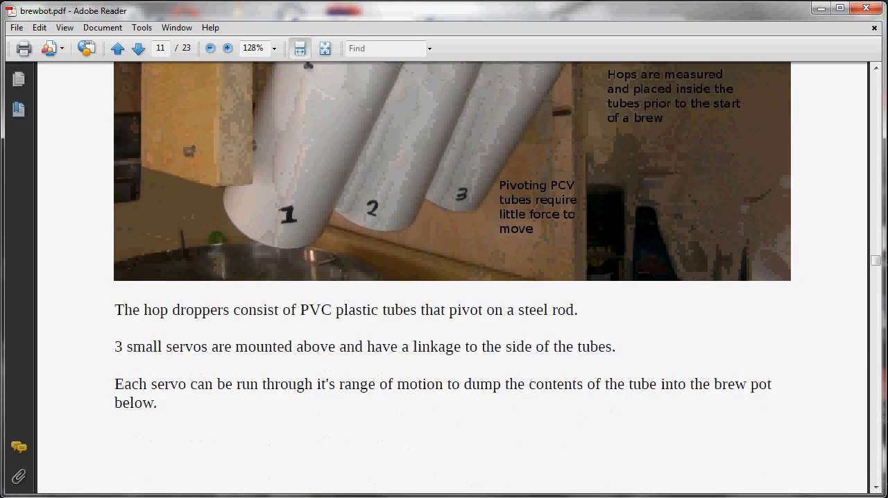
pyautogui.click(138, 49)
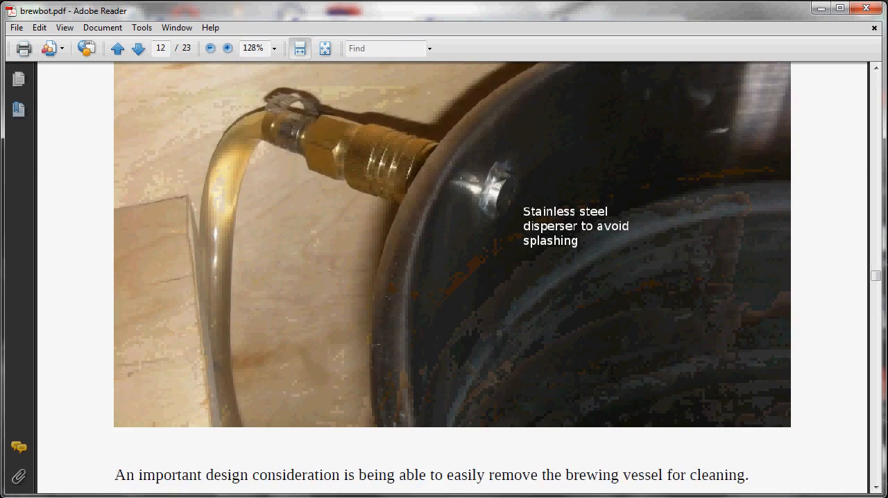
pyautogui.scroll(-3)
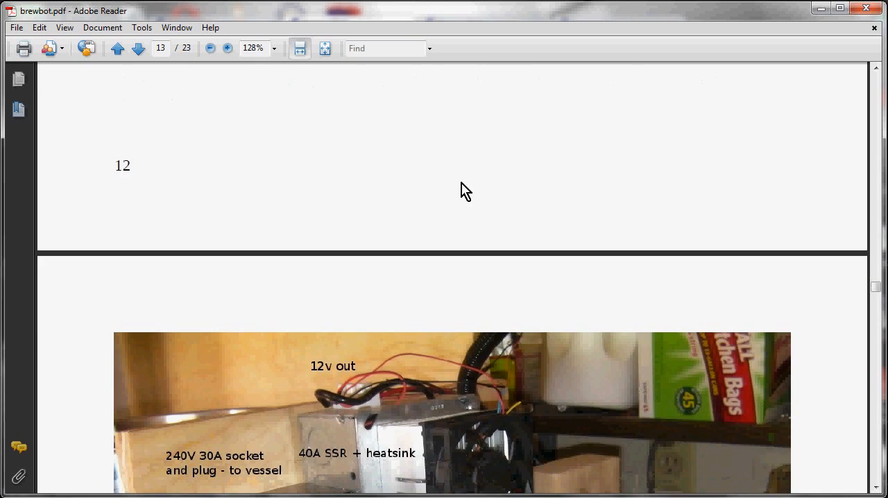
pyautogui.scroll(-3)
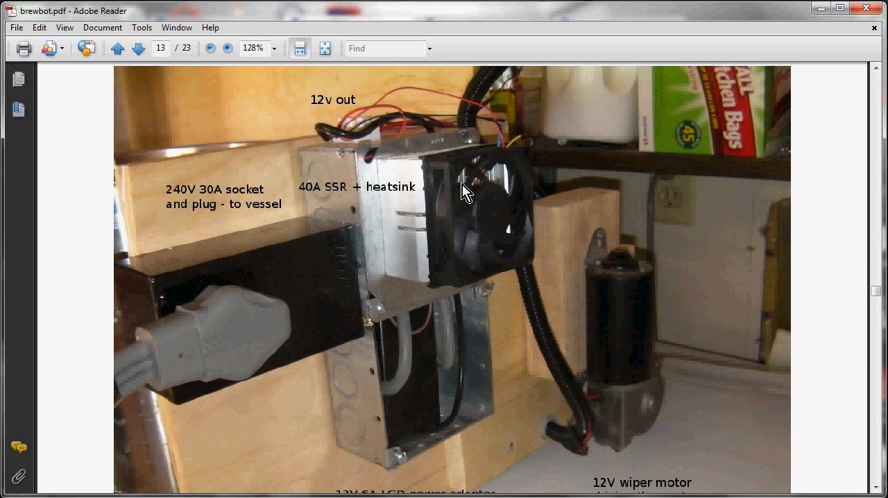
pyautogui.scroll(-3)
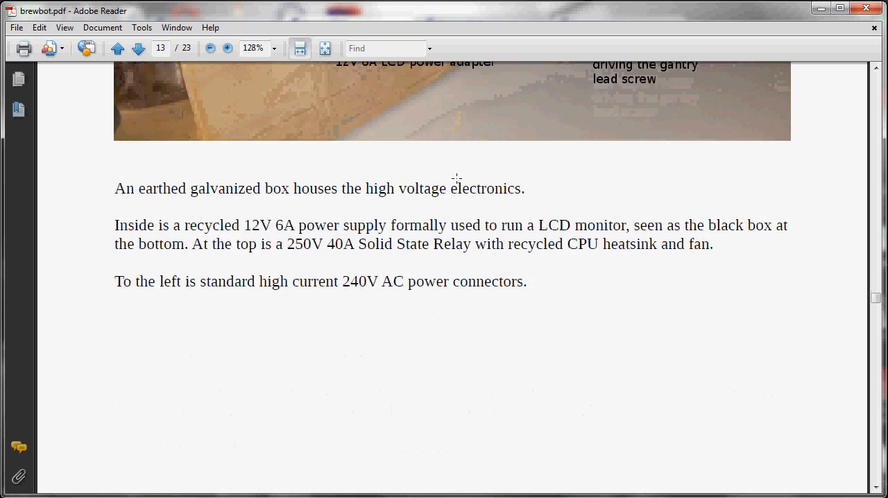
# Continue to page 17's temperature probe, heating element and level probe explanation
pyautogui.click(138, 47)
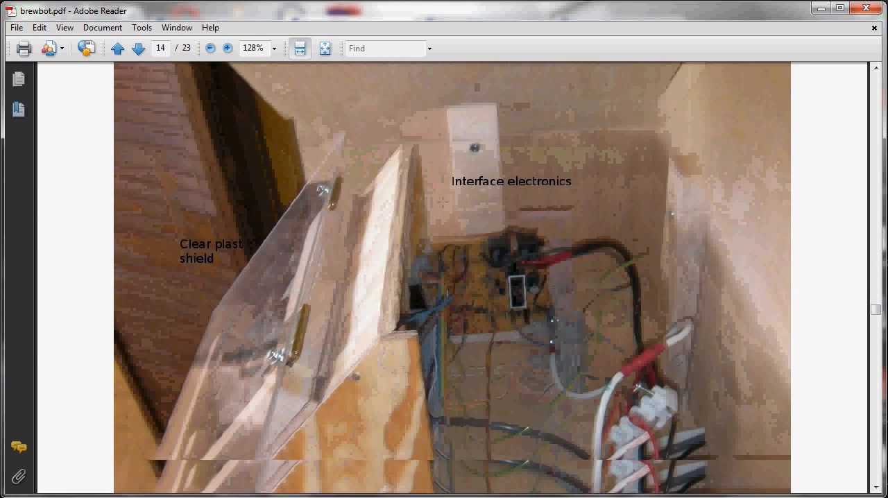
pyautogui.scroll(-3)
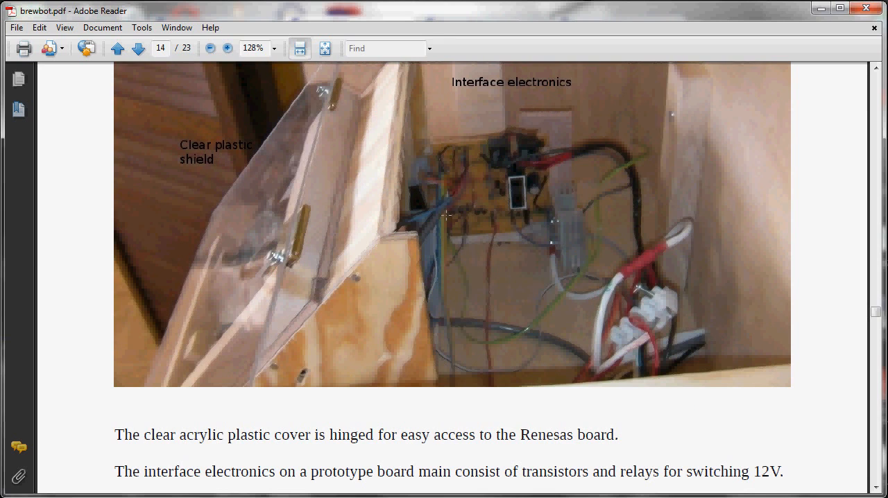
pyautogui.moveTo(532, 169)
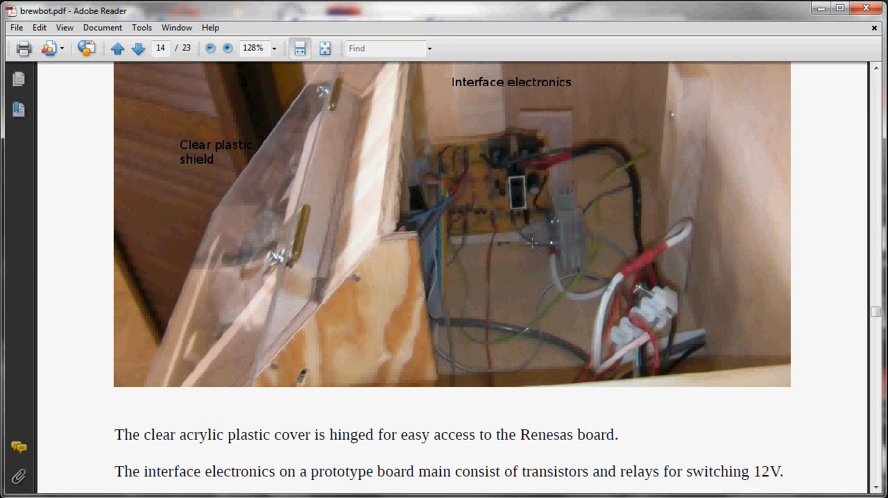
pyautogui.scroll(-3)
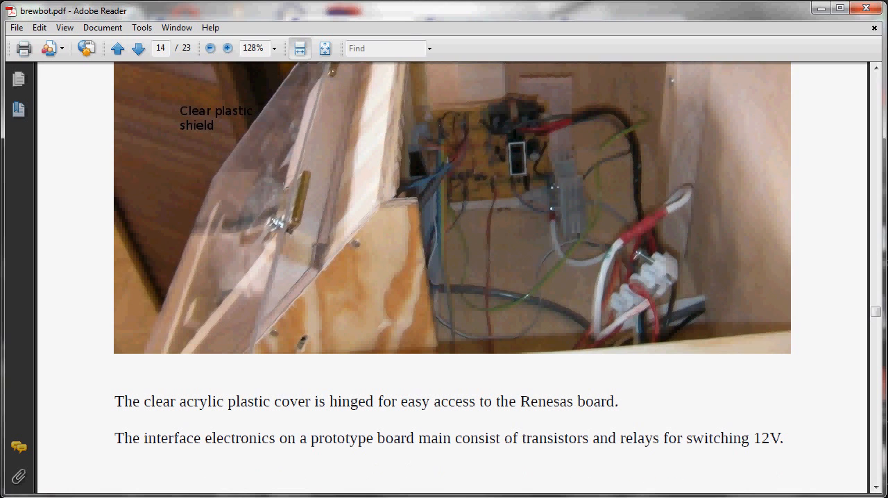
pyautogui.moveTo(482, 160)
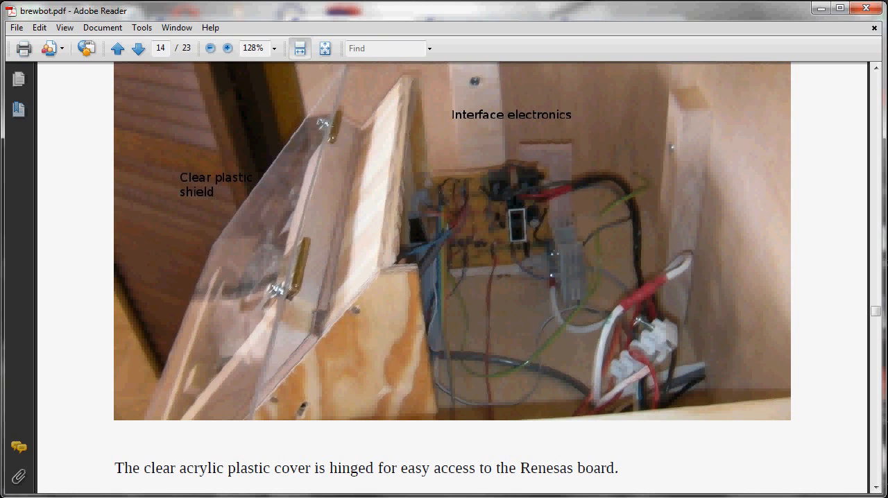
pyautogui.scroll(-3)
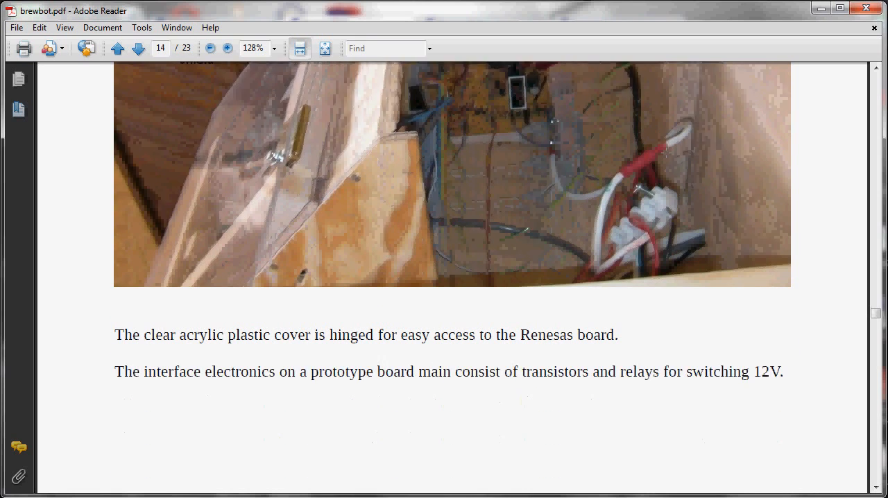
pyautogui.click(138, 49)
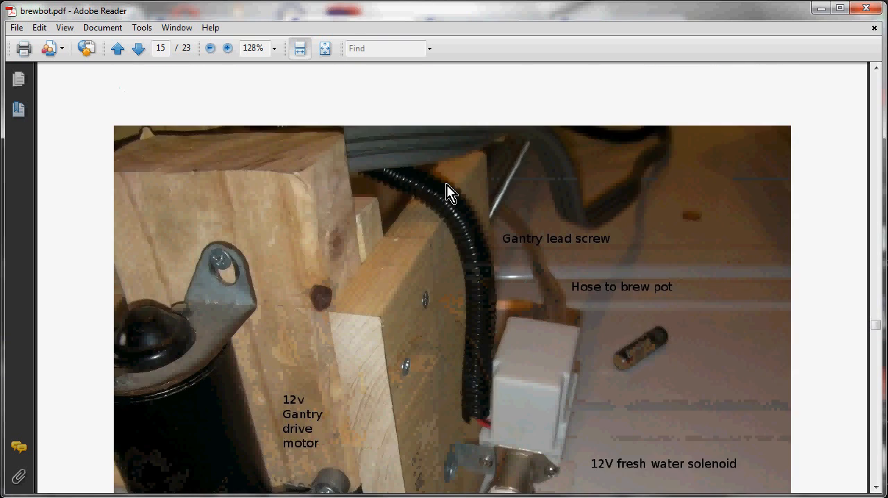
pyautogui.scroll(-3)
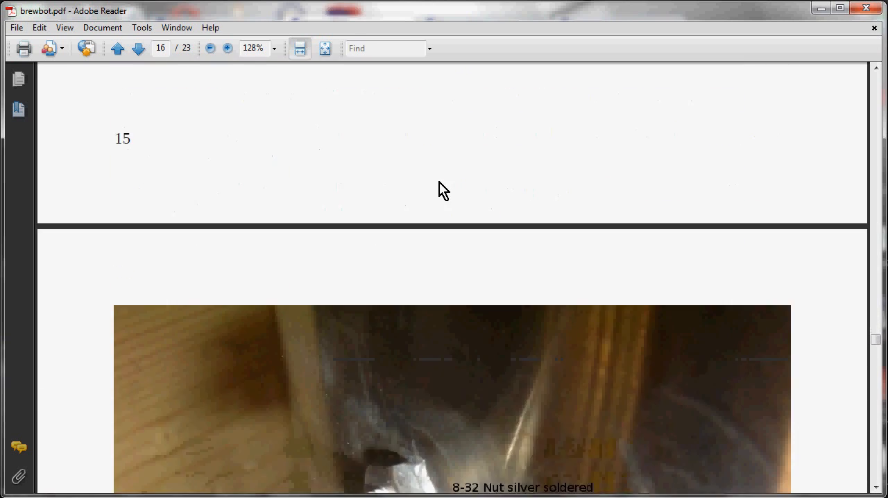
pyautogui.scroll(-3)
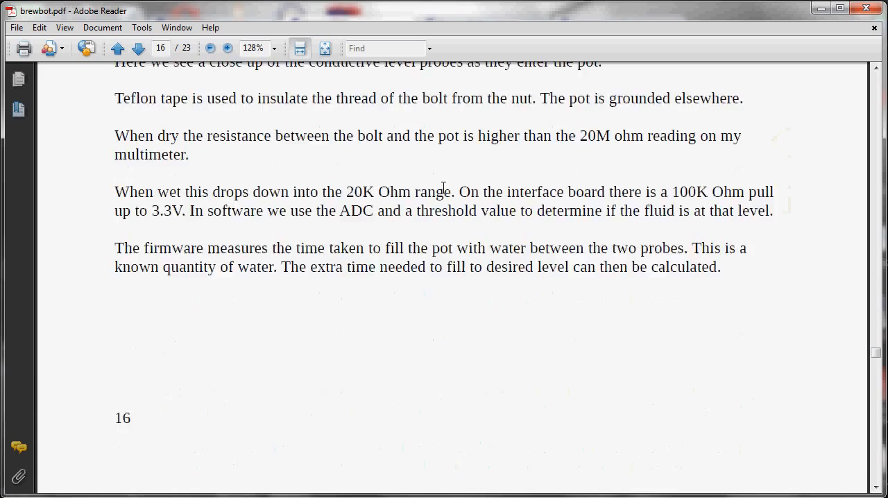
pyautogui.scroll(-3)
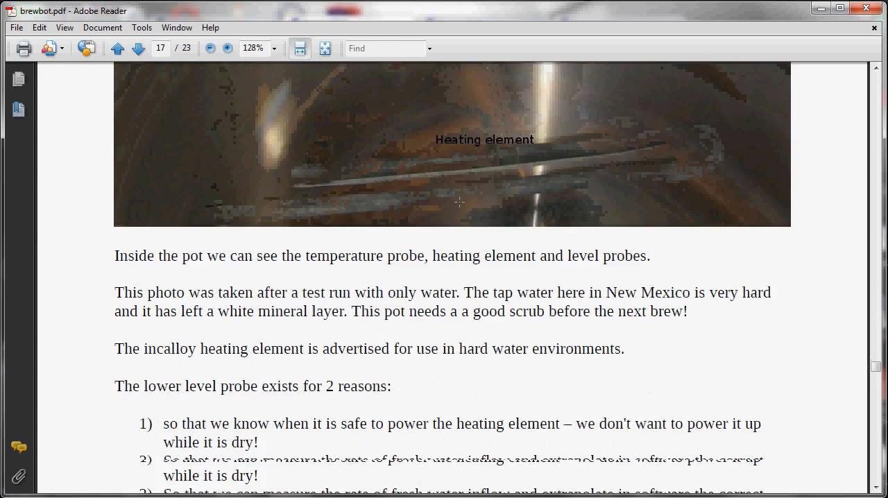
# Reach page 19's Software section and highlight the FreeRTOS / GNU toolchain bullet
pyautogui.scroll(-3)
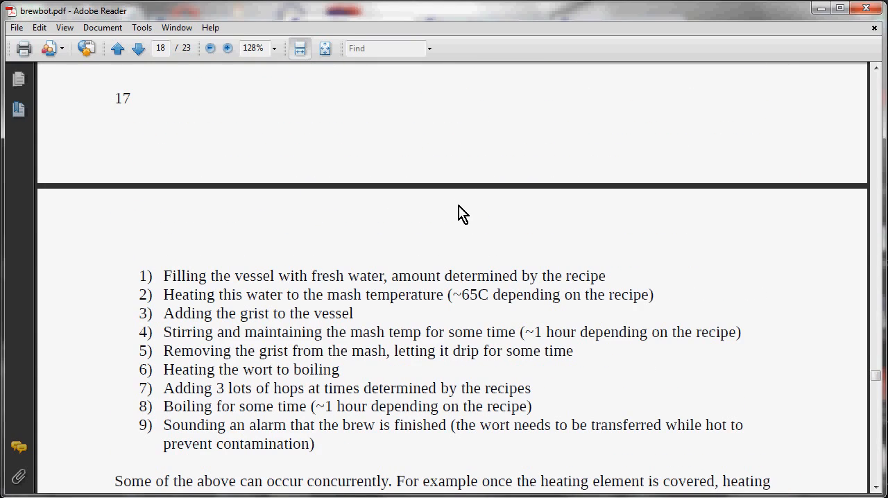
pyautogui.scroll(-3)
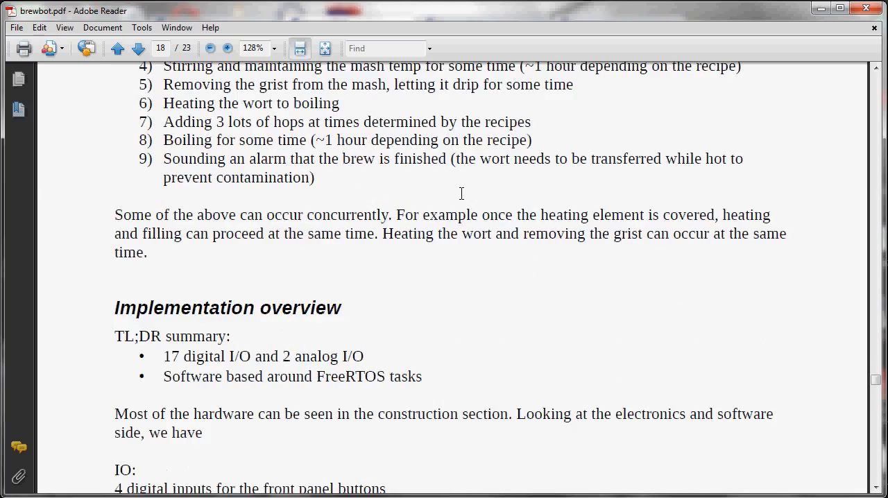
pyautogui.scroll(-3)
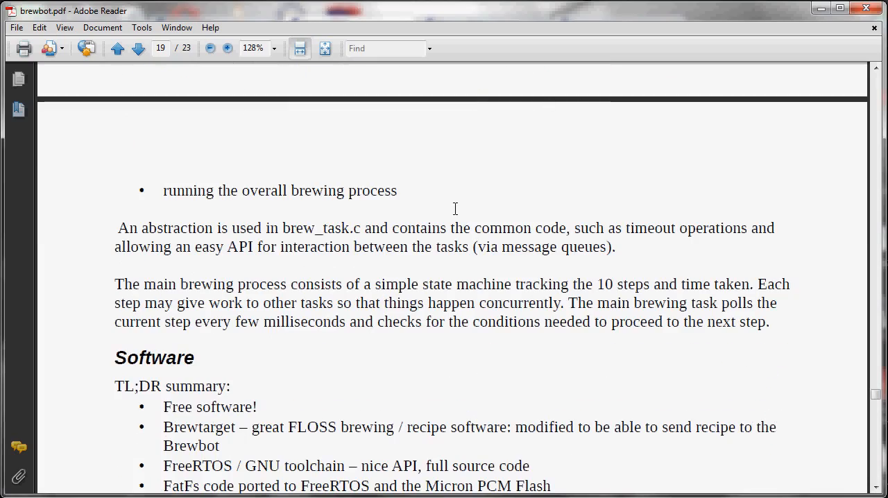
pyautogui.scroll(-3)
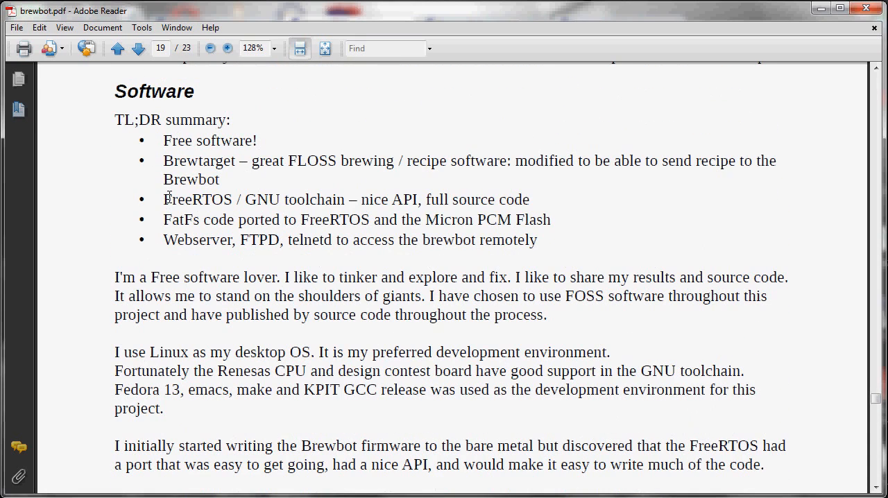
pyautogui.moveTo(163, 200); pyautogui.dragTo(530, 200)
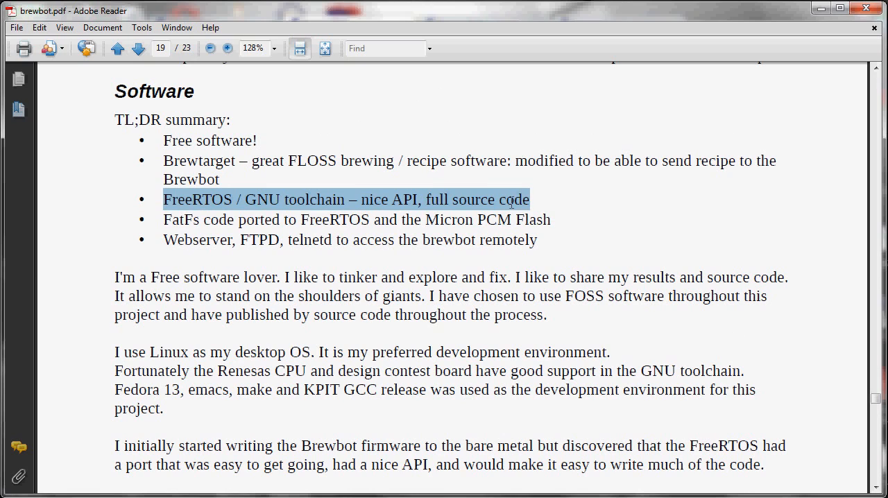
pyautogui.moveTo(400, 217)
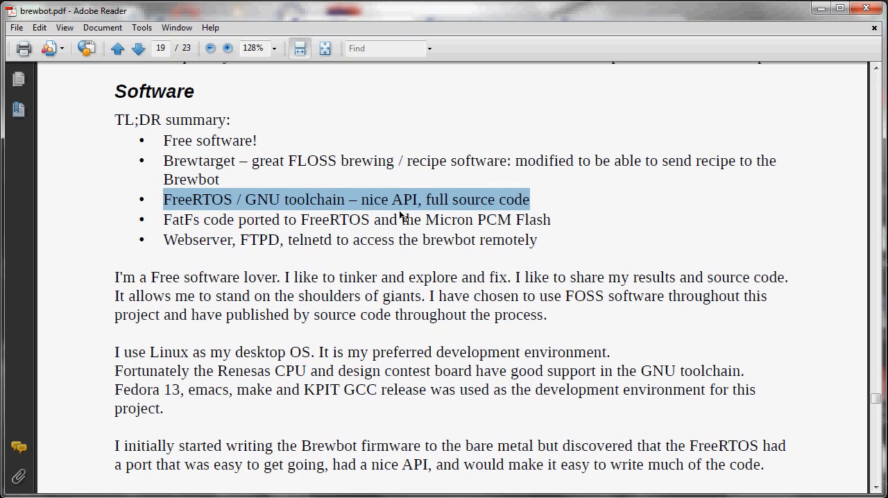
pyautogui.moveTo(207, 237)
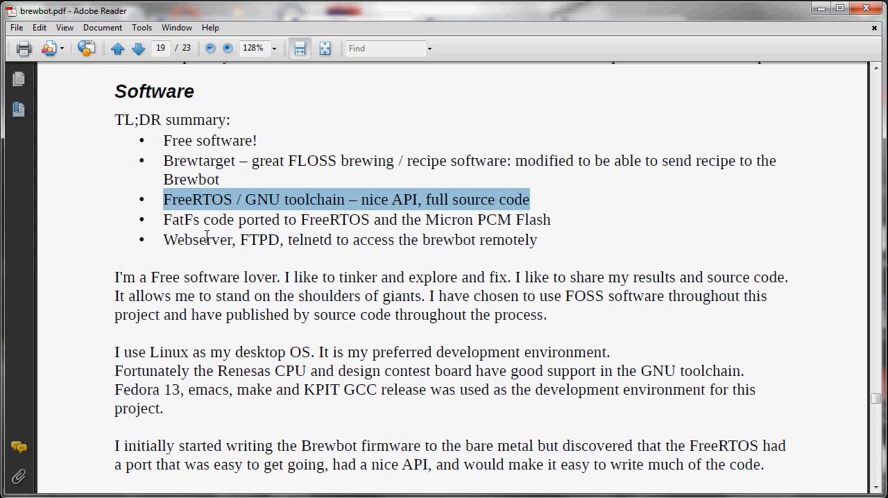
pyautogui.moveTo(180, 164)
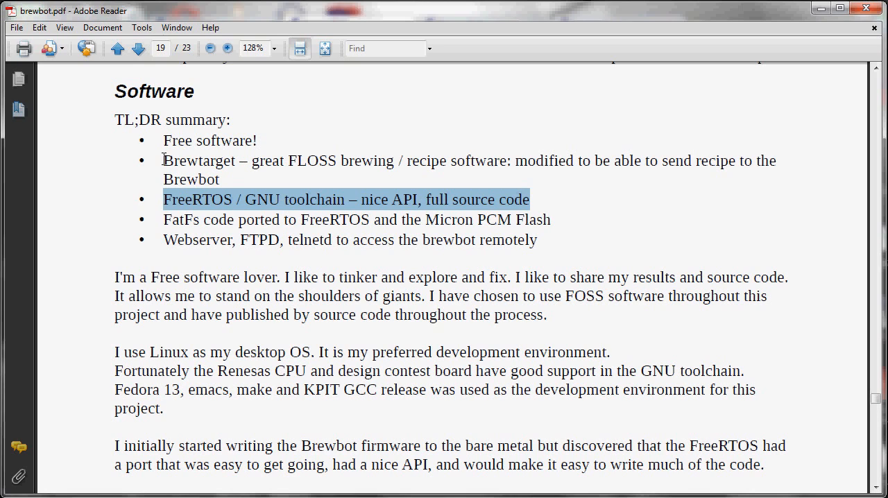
pyautogui.moveTo(258, 226)
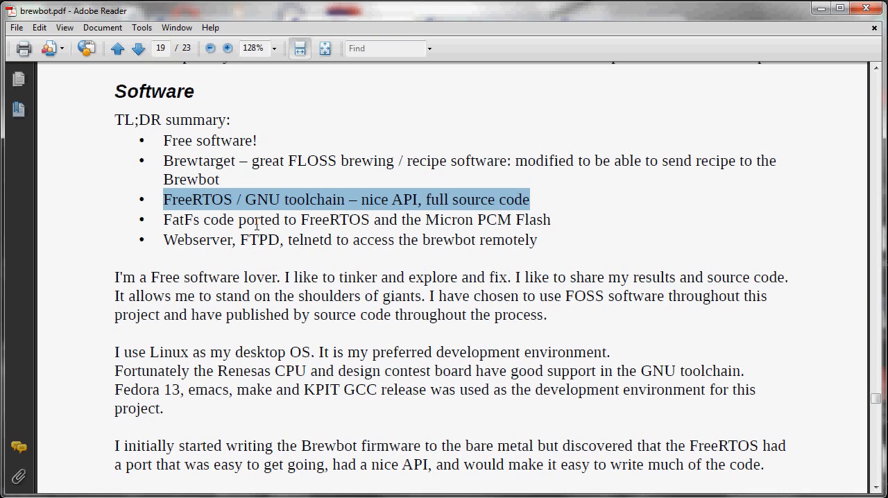
pyautogui.moveTo(289, 147)
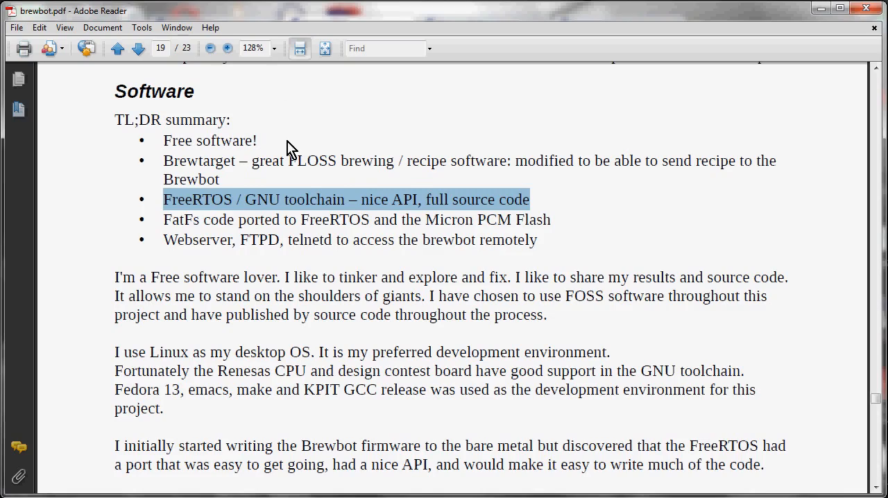
# Scroll to page 20's Brewtarget screenshot showing the Send to Brewbot option
pyautogui.scroll(-3)
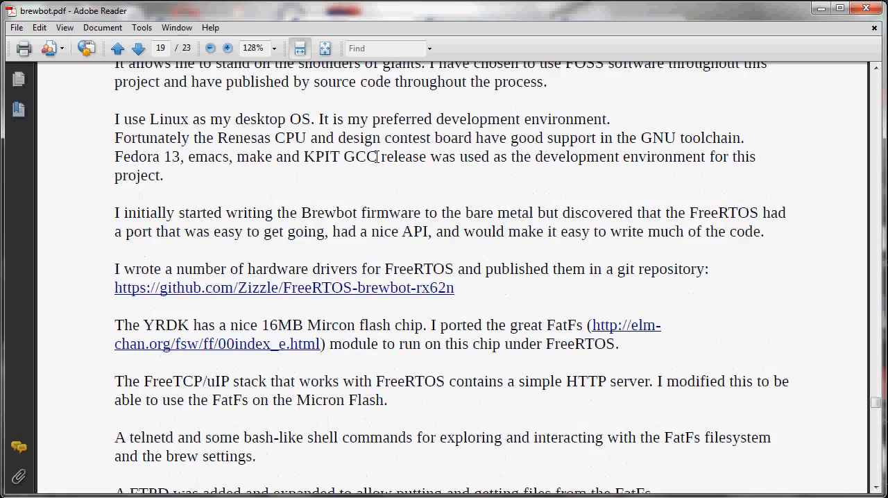
pyautogui.scroll(-3)
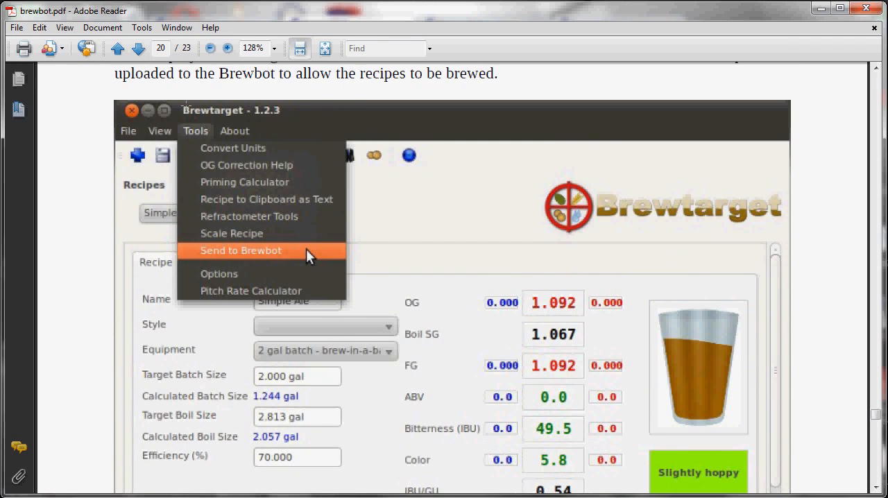
pyautogui.moveTo(607, 141)
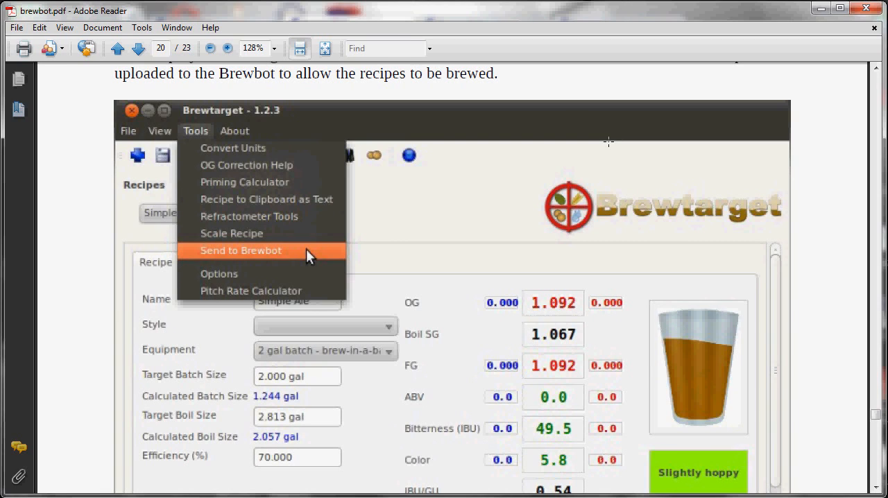
pyautogui.moveTo(589, 131)
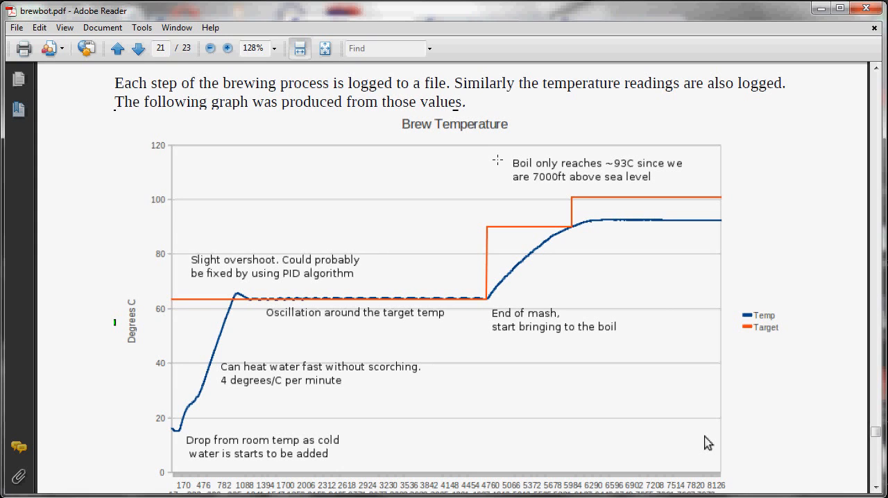
pyautogui.moveTo(531, 197)
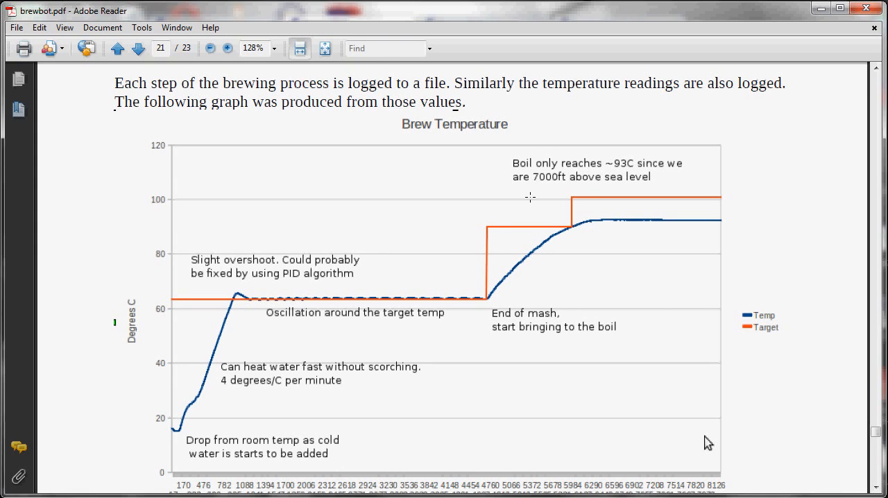
# Scroll past page 21's Brew Temperature graph to page 22's Design improvements list
pyautogui.scroll(-3)
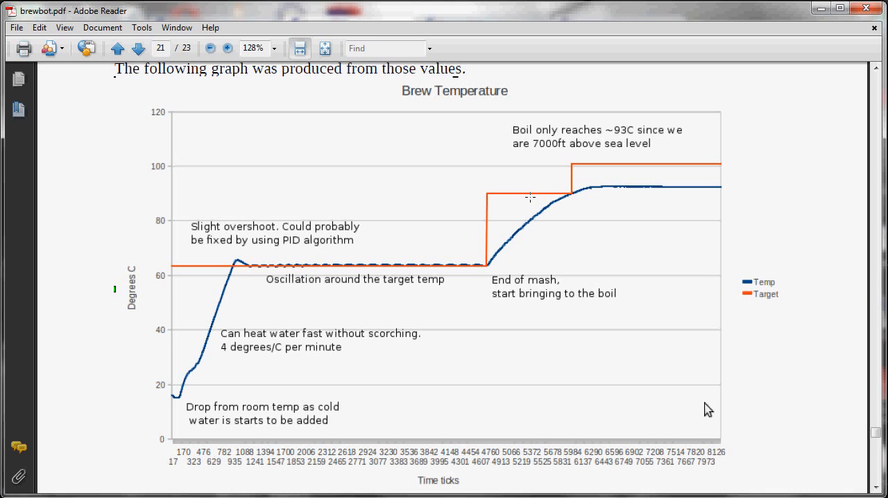
pyautogui.scroll(-3)
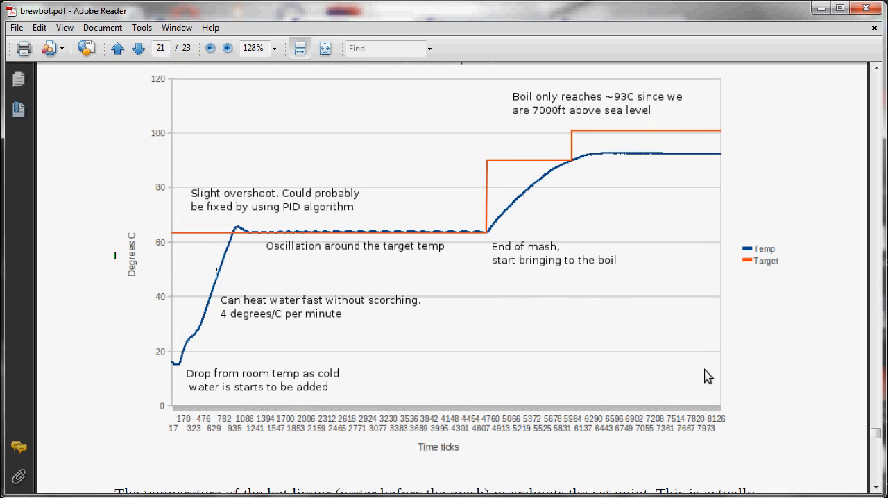
pyautogui.moveTo(253, 234)
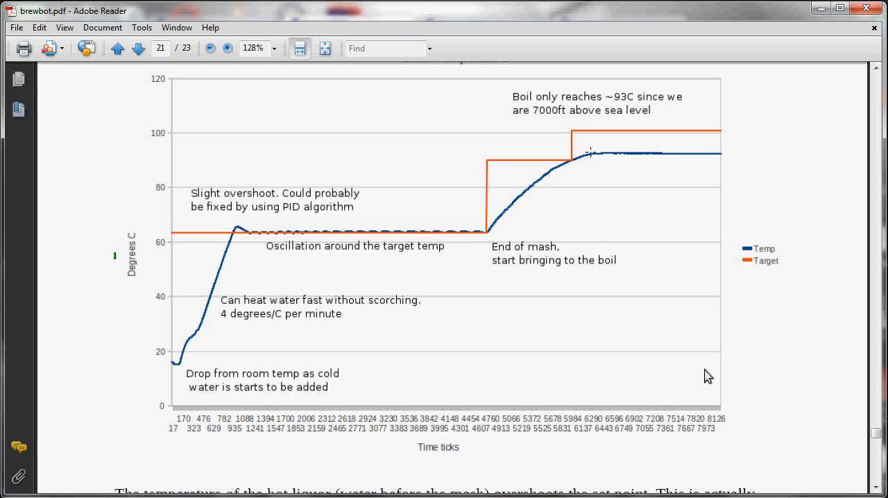
pyautogui.moveTo(521, 218)
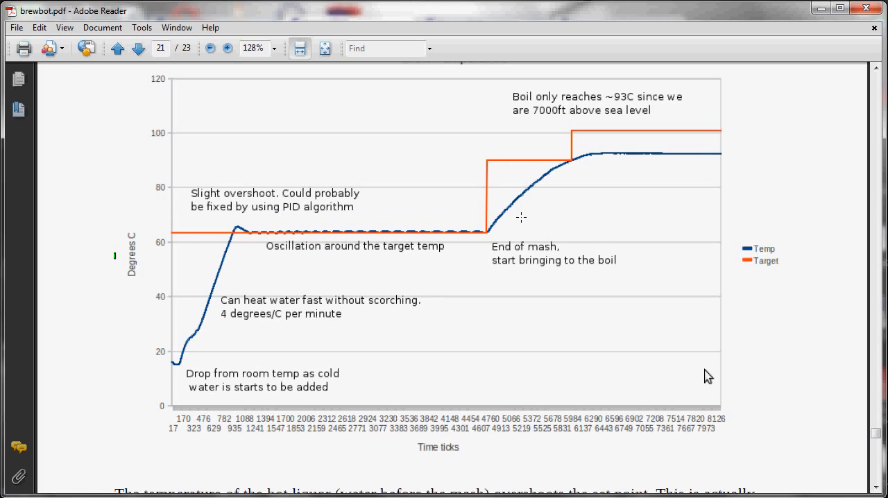
pyautogui.scroll(-3)
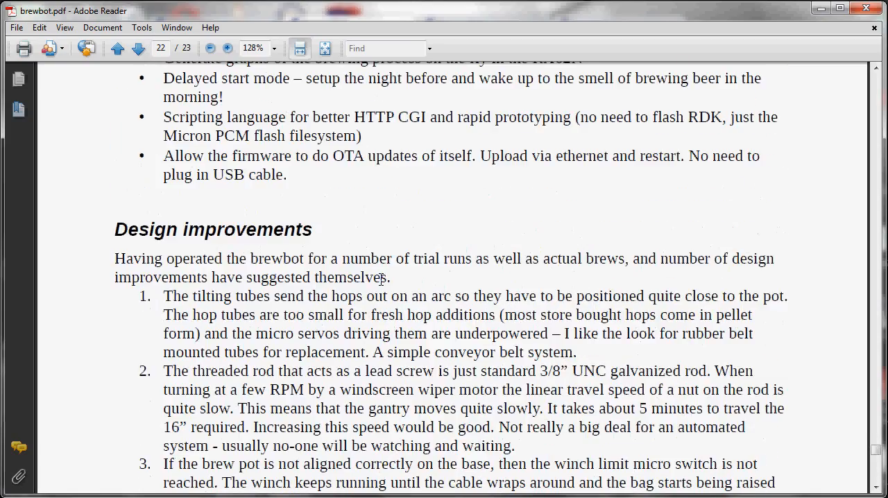
# Scroll through the design improvements list to page 23's Acknowledgements
pyautogui.scroll(-3)
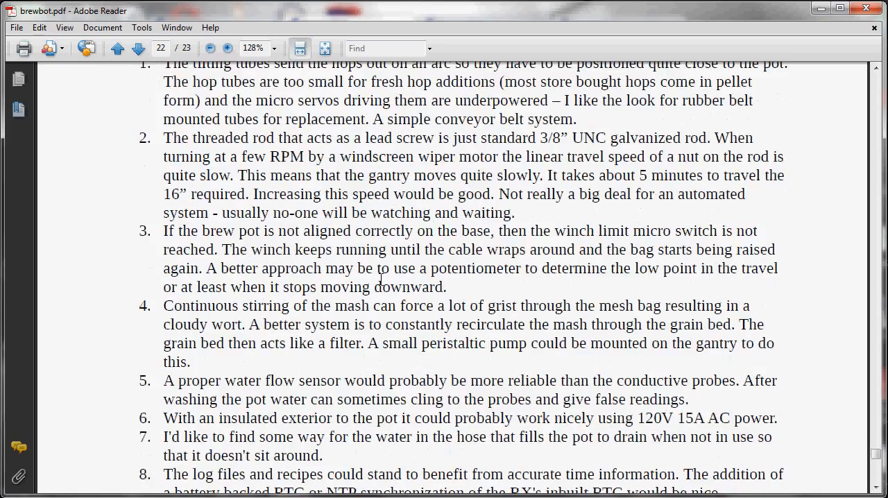
pyautogui.scroll(-3)
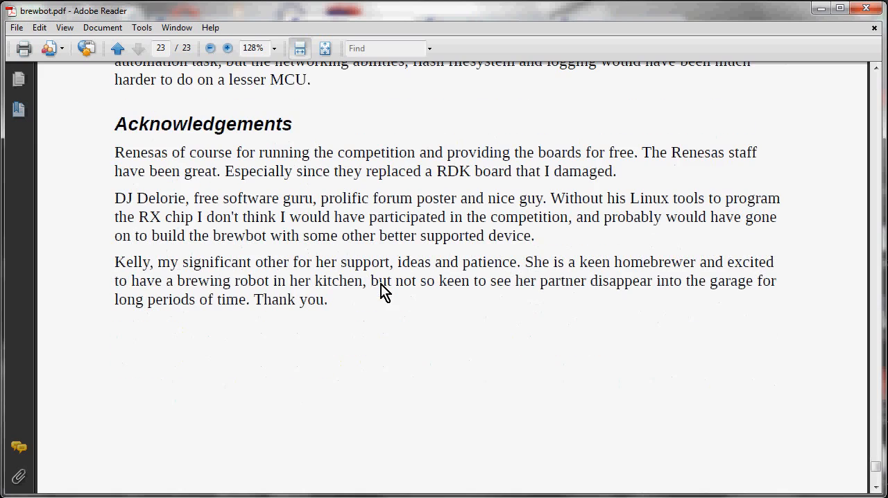
pyautogui.scroll(-3)
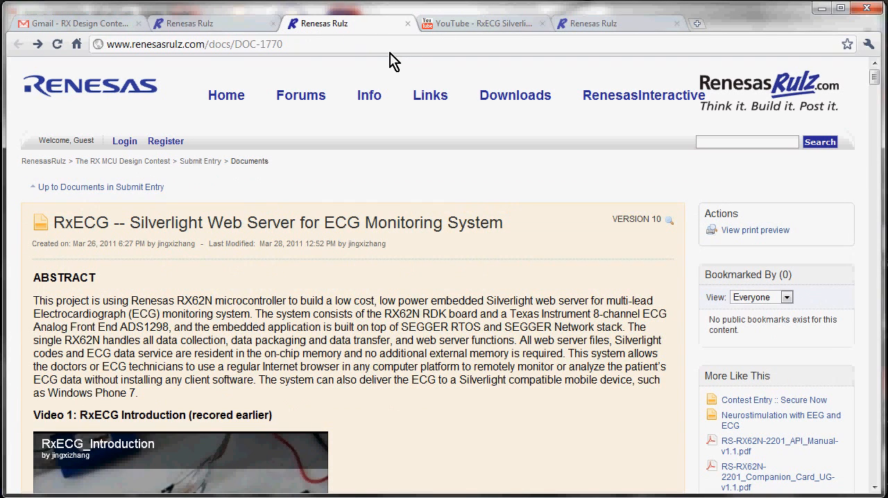
pyautogui.moveTo(284, 307)
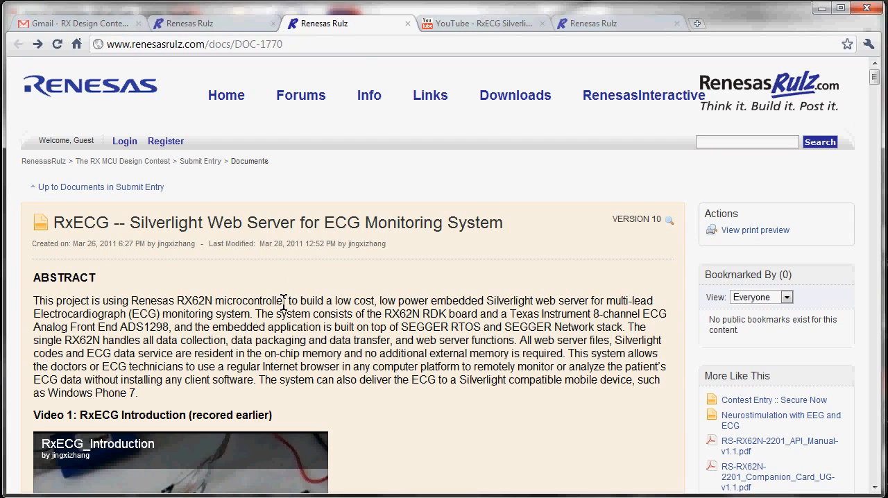
# Scroll the RxECG abstract and highlight 'SEGGER RTOS and SEGGER Network stack', then move toward the videos
pyautogui.scroll(-3)
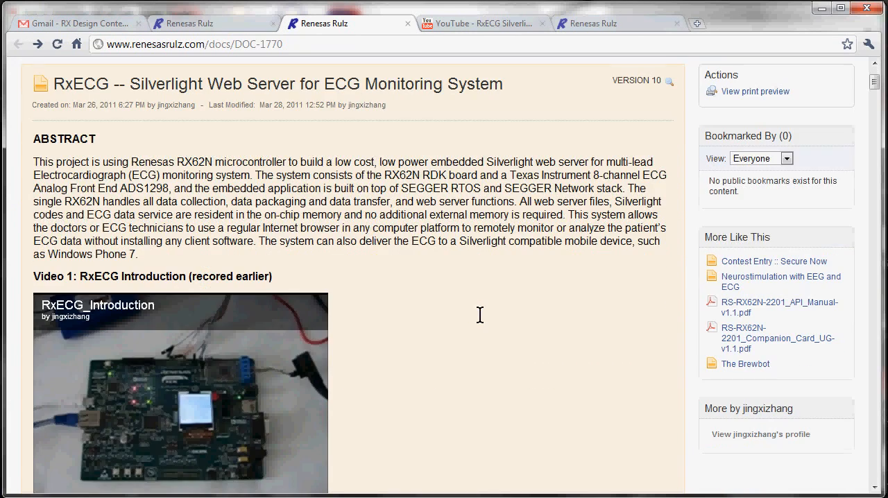
pyautogui.moveTo(164, 385)
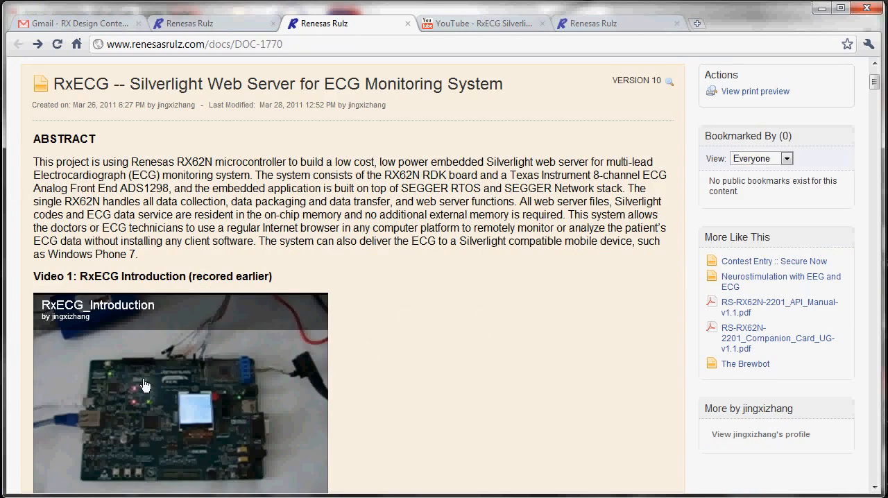
pyautogui.moveTo(172, 421)
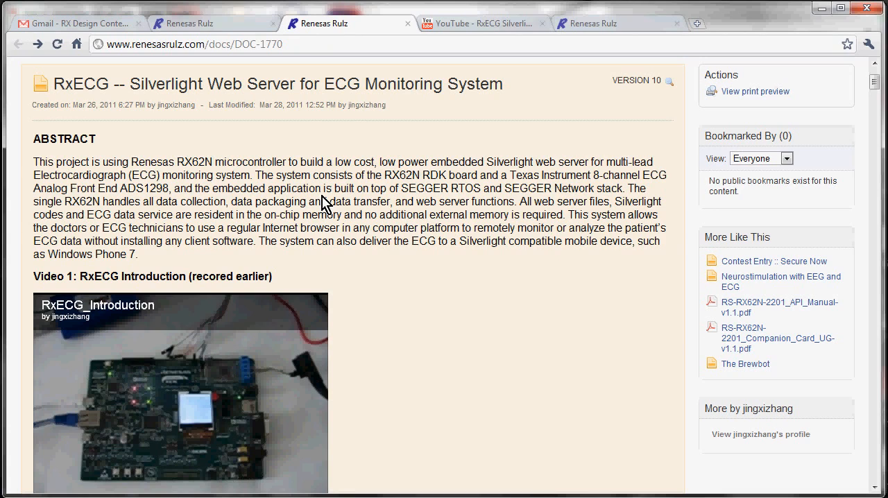
pyautogui.moveTo(348, 235)
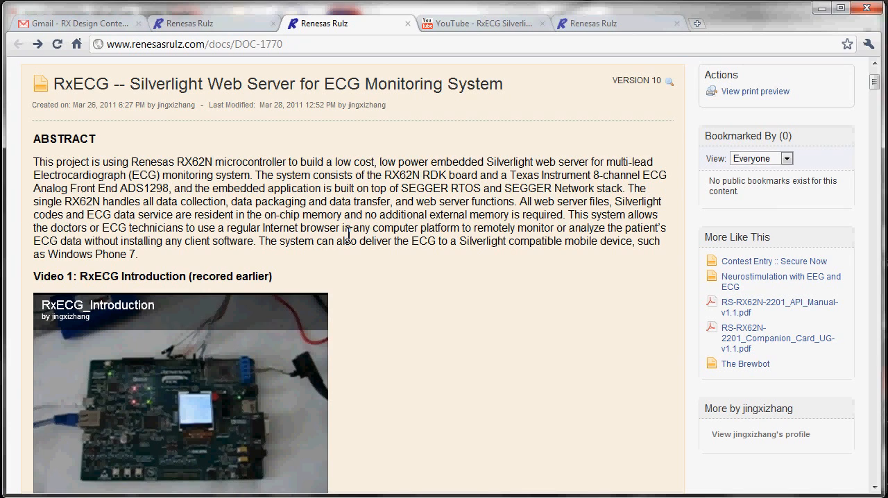
pyautogui.moveTo(366, 279)
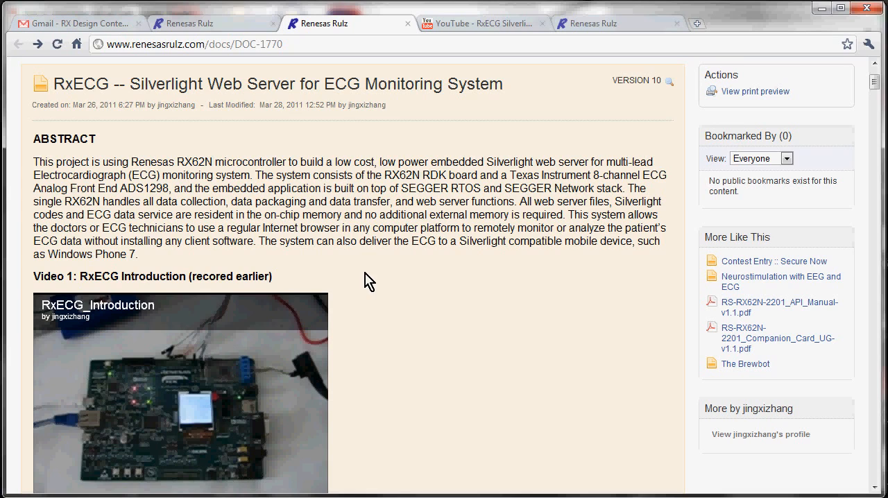
pyautogui.moveTo(347, 272)
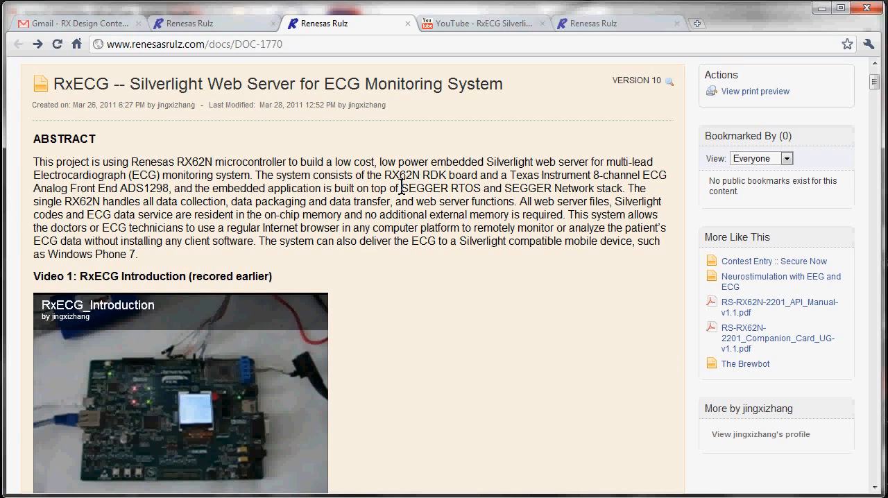
pyautogui.moveTo(420, 184)
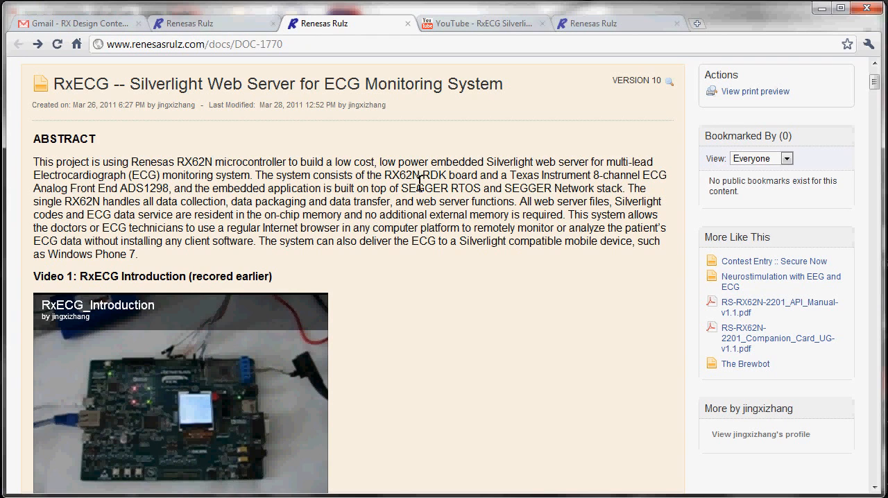
pyautogui.moveTo(402, 188); pyautogui.dragTo(623, 189)
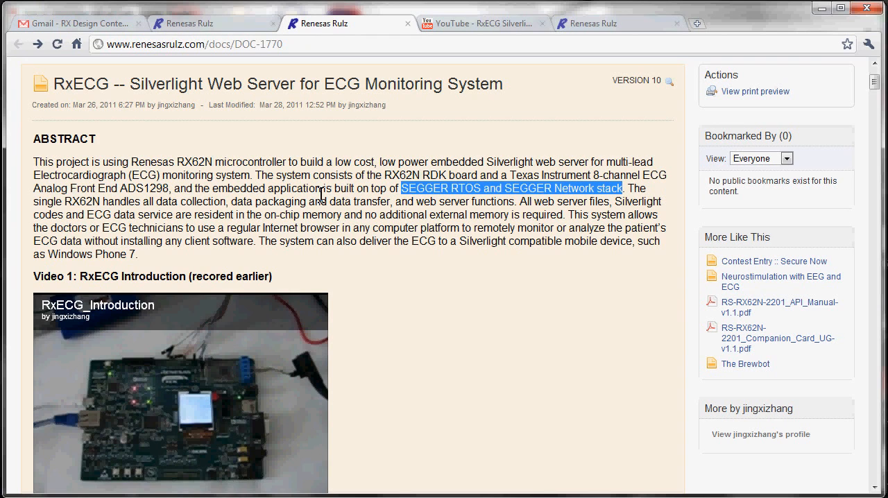
pyautogui.scroll(-3)
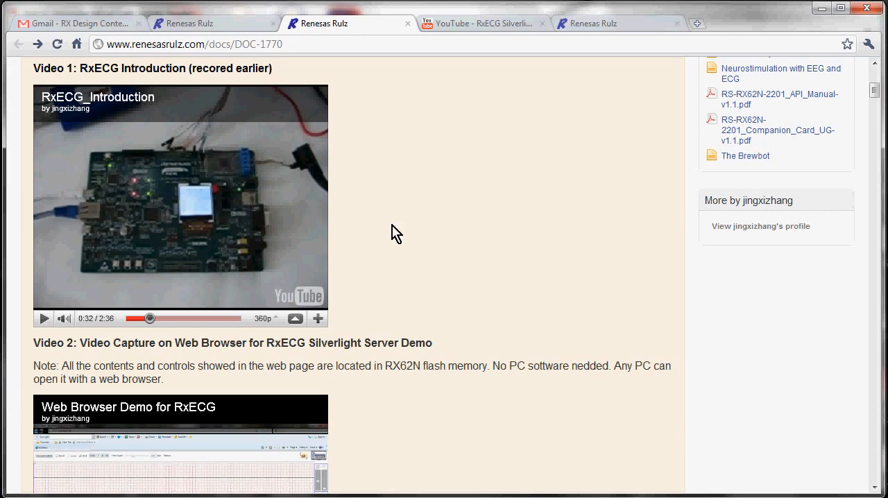
pyautogui.scroll(3)
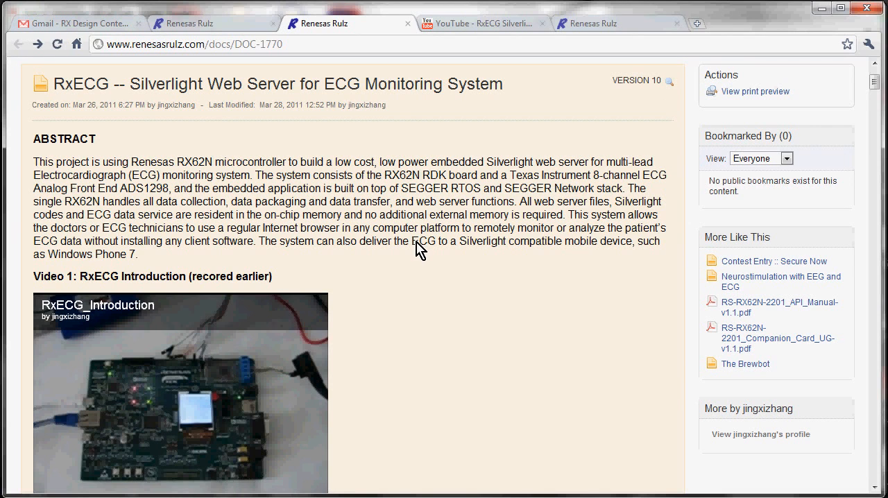
pyautogui.moveTo(334, 243)
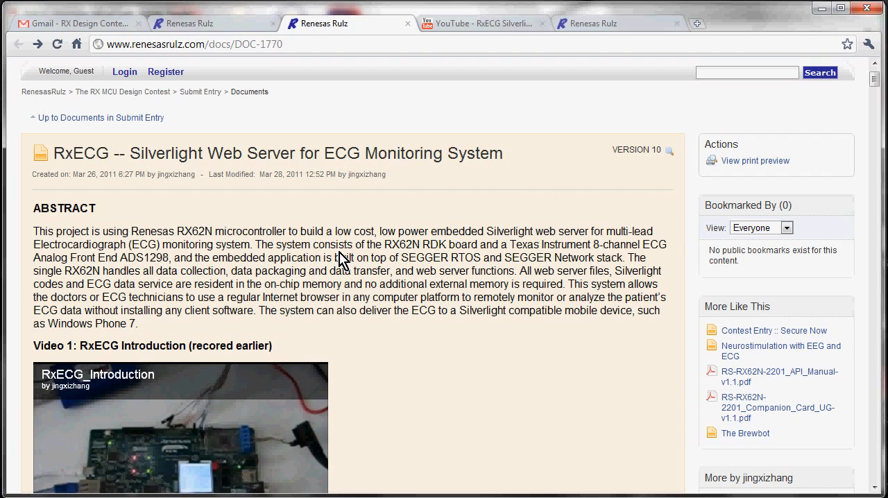
pyautogui.scroll(-3)
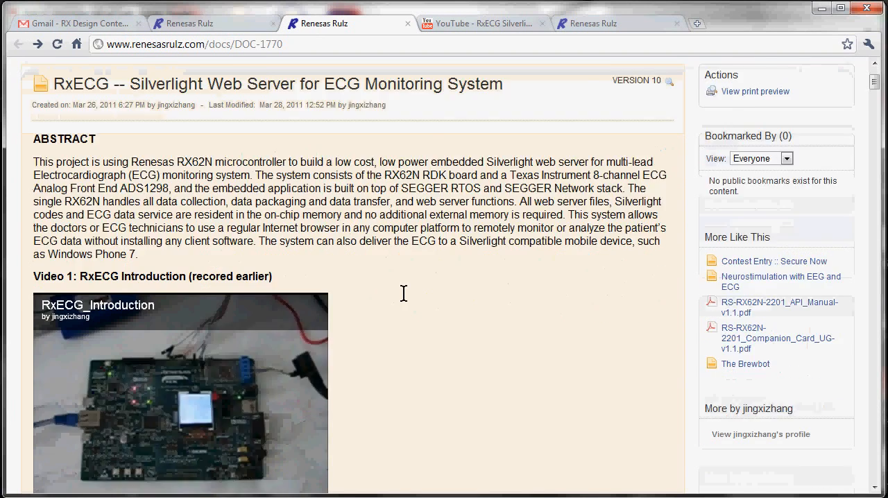
pyautogui.scroll(-3)
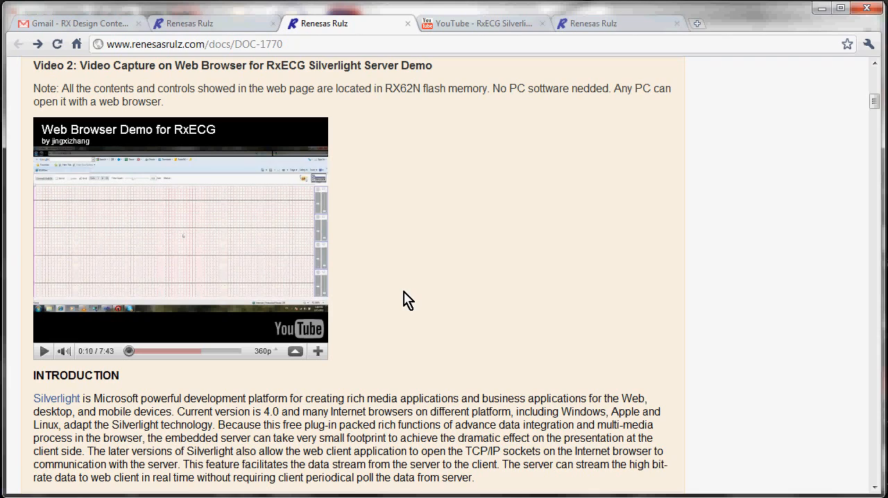
pyautogui.moveTo(415, 89)
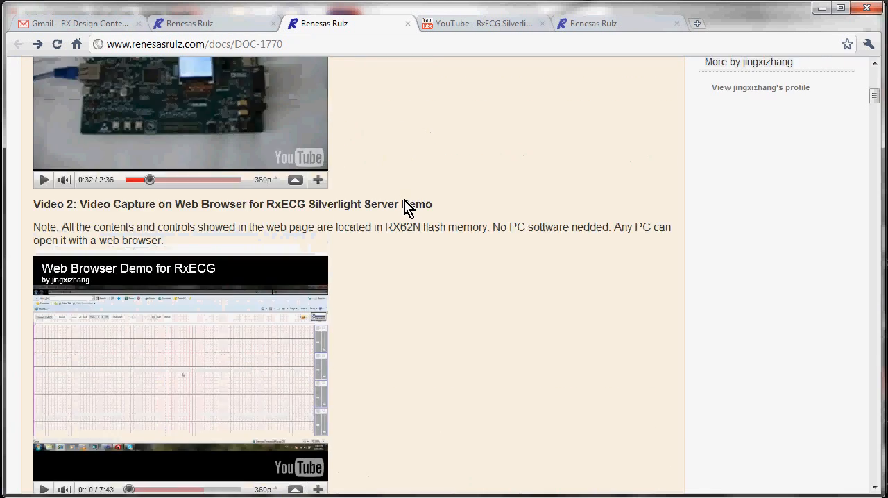
pyautogui.scroll(3)
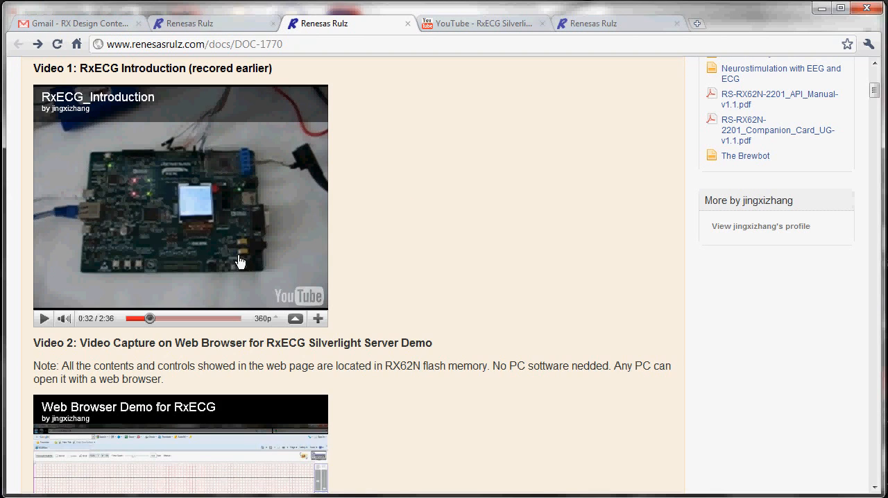
pyautogui.scroll(-3)
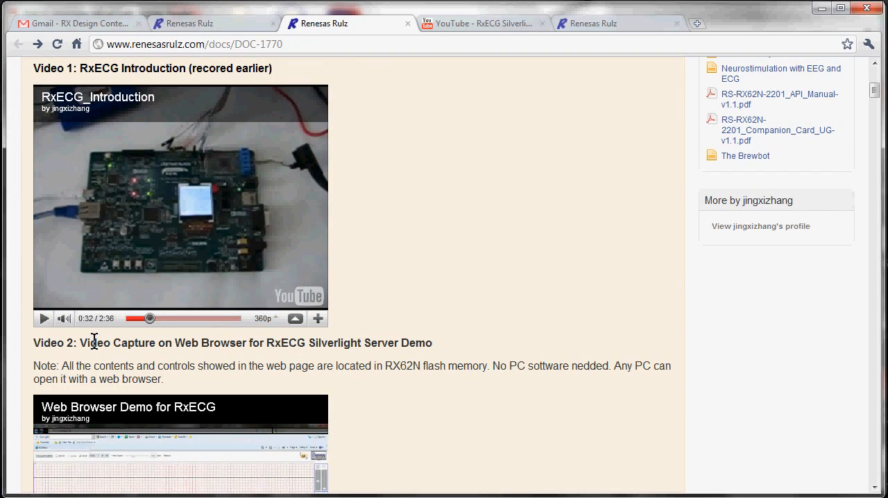
# Play the RxECG Introduction video and pause it around the 1:00 mark
pyautogui.click(43, 319)
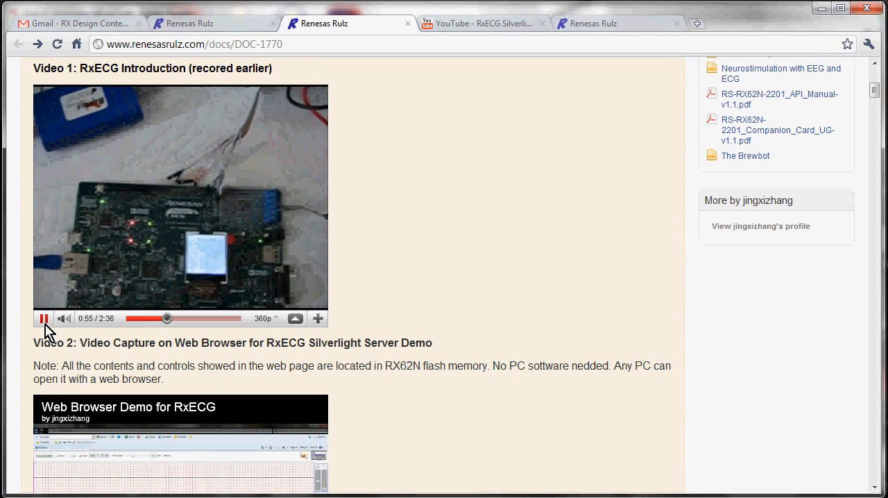
pyautogui.moveTo(146, 342)
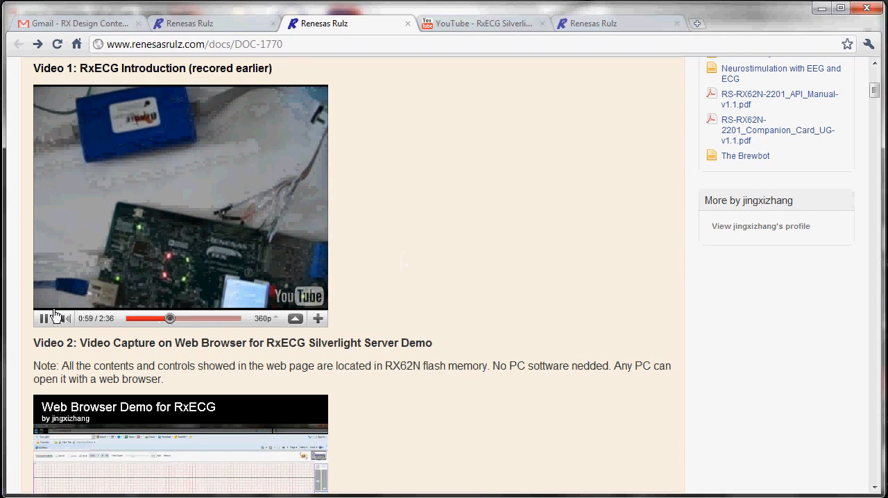
pyautogui.click(43, 318)
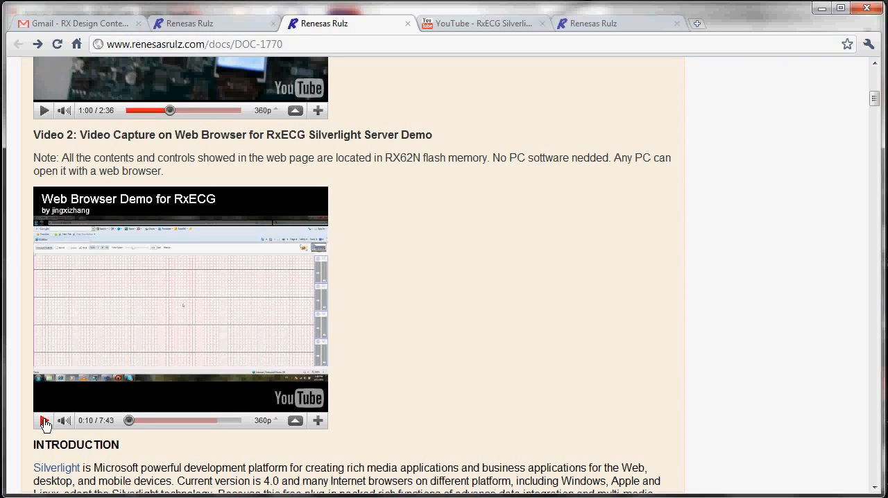
# Play the Web Browser Demo for RxECG video and skip ahead to about five minutes
pyautogui.click(44, 421)
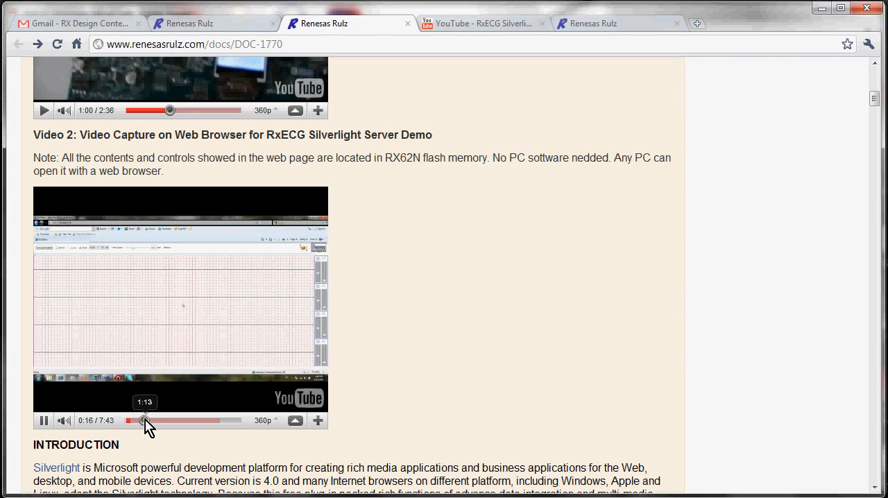
pyautogui.moveTo(145, 421); pyautogui.dragTo(172, 421)
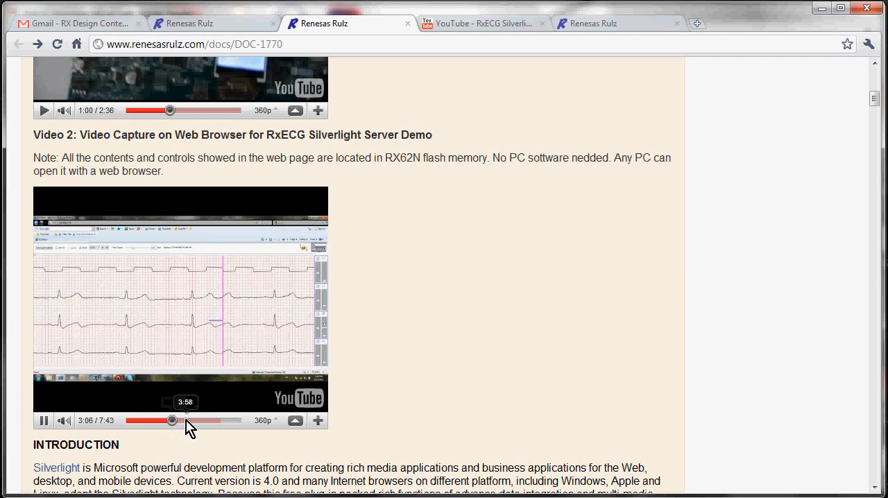
pyautogui.moveTo(172, 420); pyautogui.dragTo(200, 420)
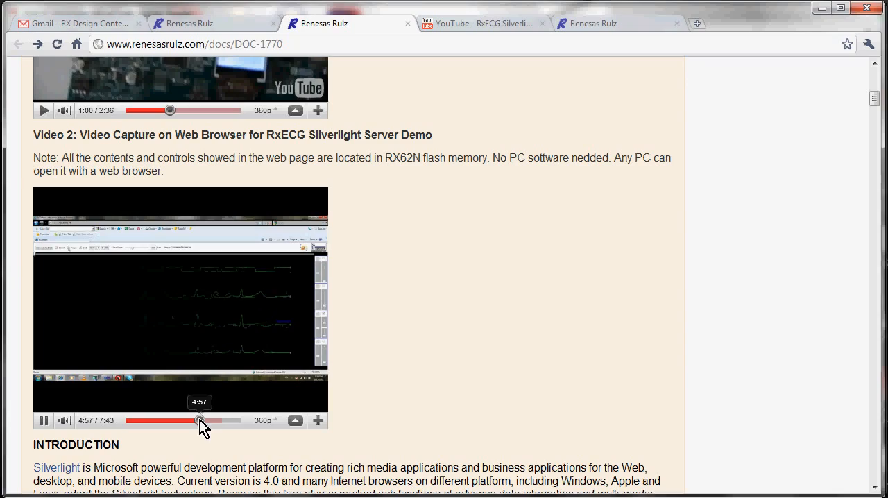
# Scroll down the DOC-1770 page to the RX62N EVAL Board system diagram
pyautogui.scroll(-3)
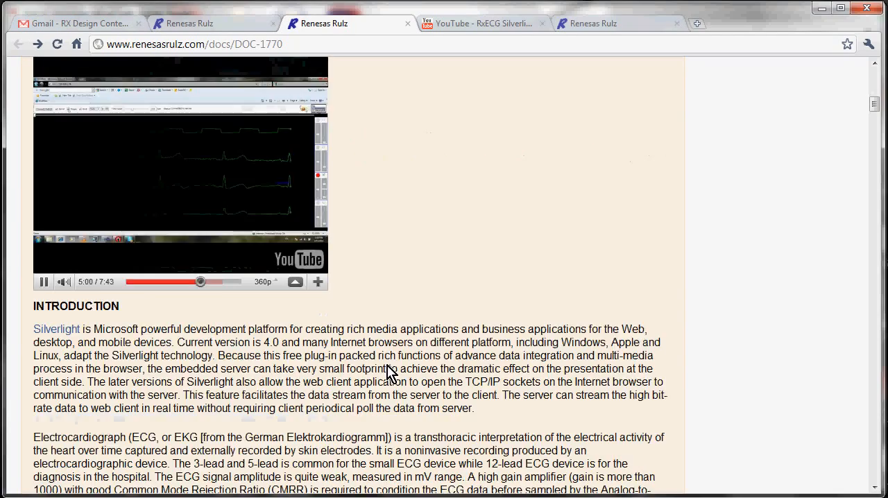
pyautogui.scroll(-3)
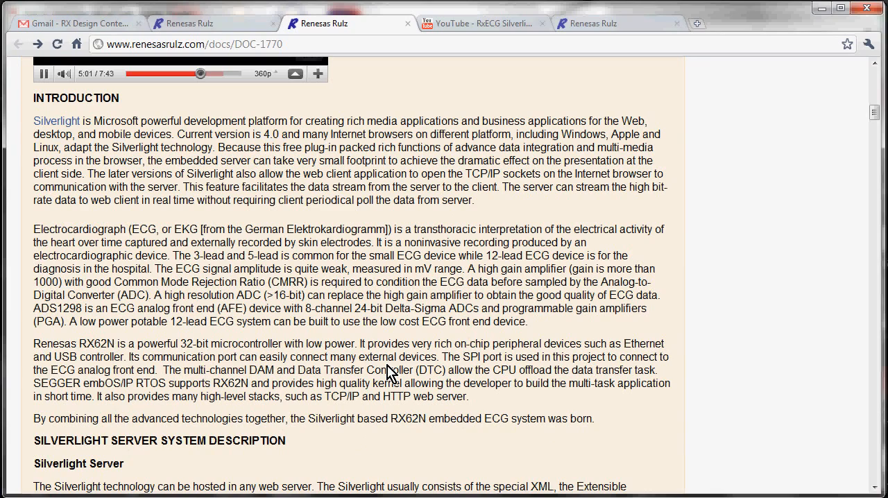
pyautogui.moveTo(336, 270)
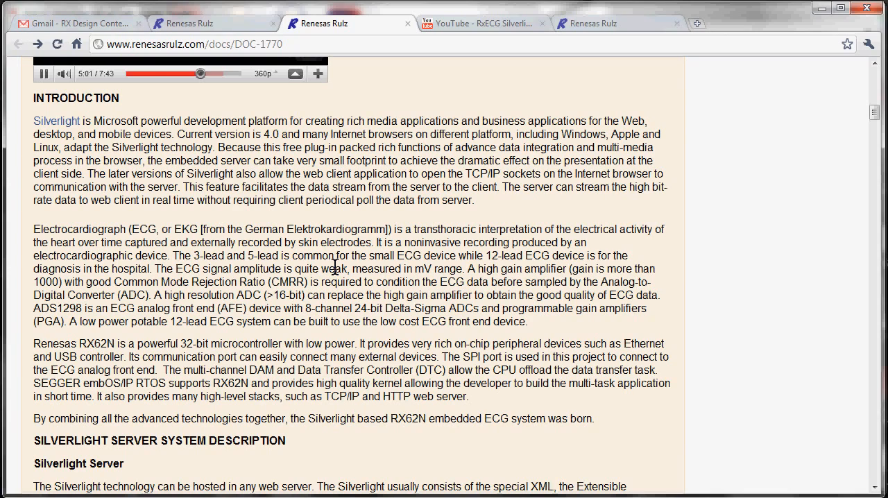
pyautogui.moveTo(347, 193)
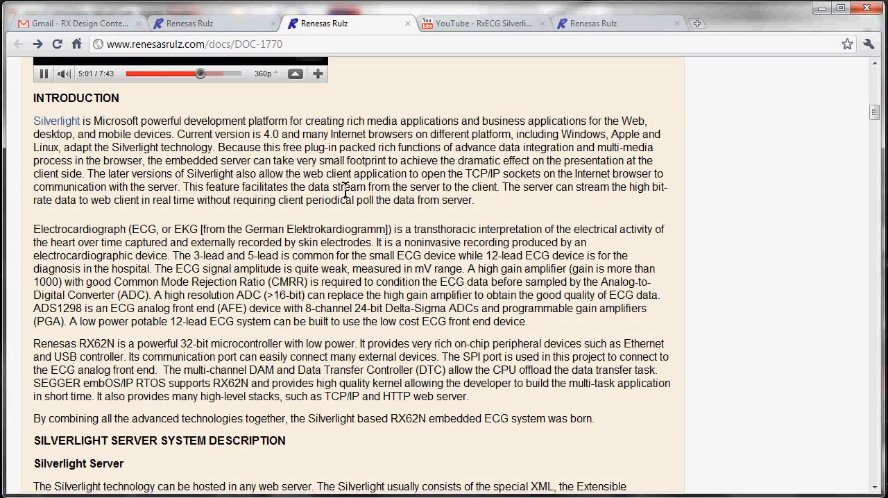
pyautogui.scroll(-3)
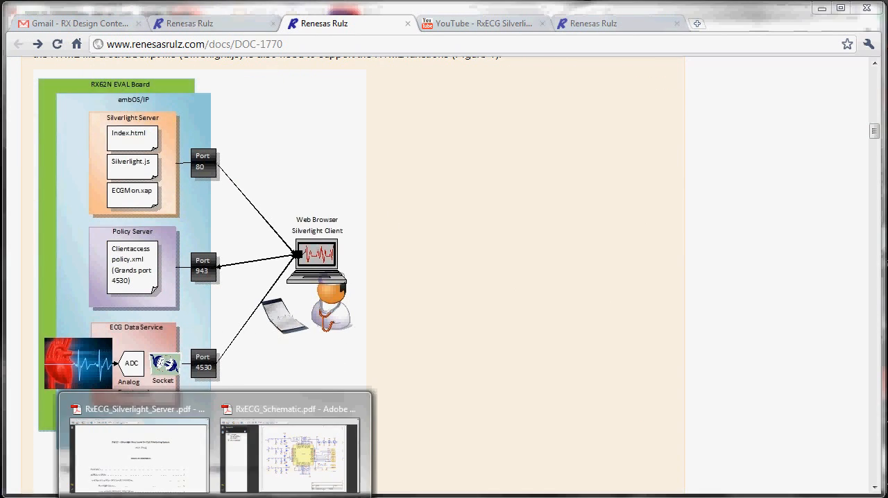
# Switch to RxECG_Silverlight_Server.pdf and scroll through its contents, abstract and introduction
pyautogui.click(136, 410)
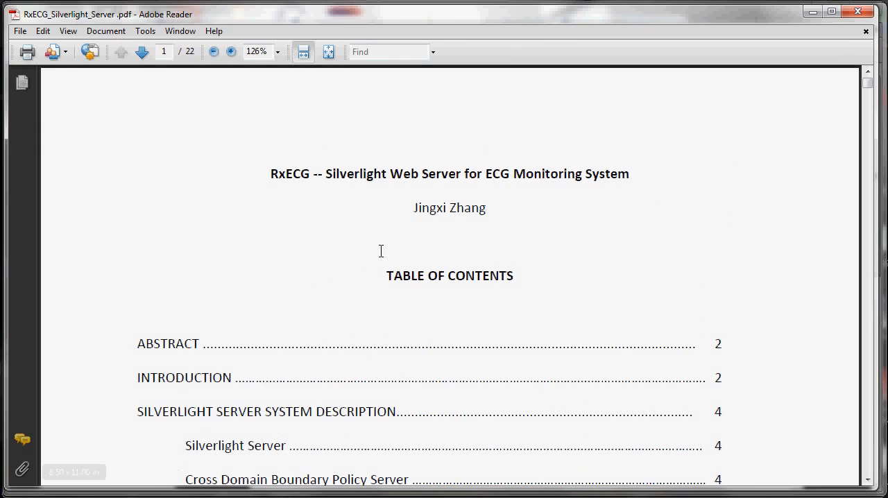
pyautogui.scroll(-3)
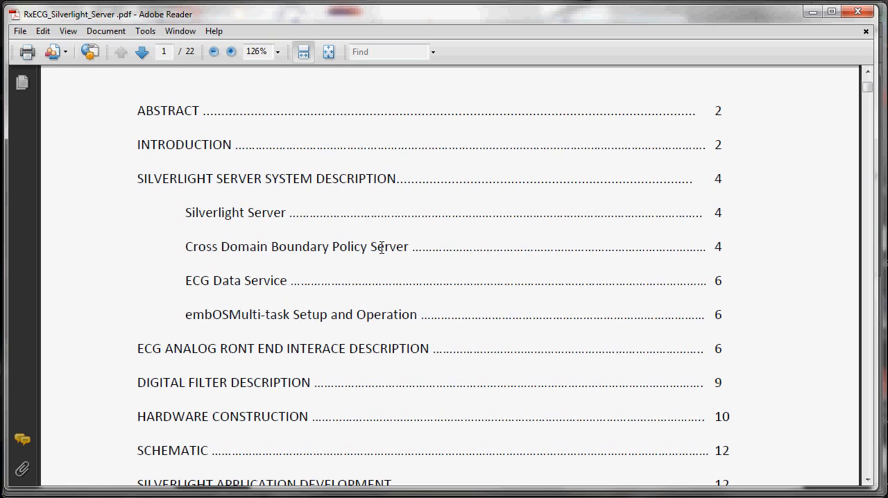
pyautogui.moveTo(397, 306)
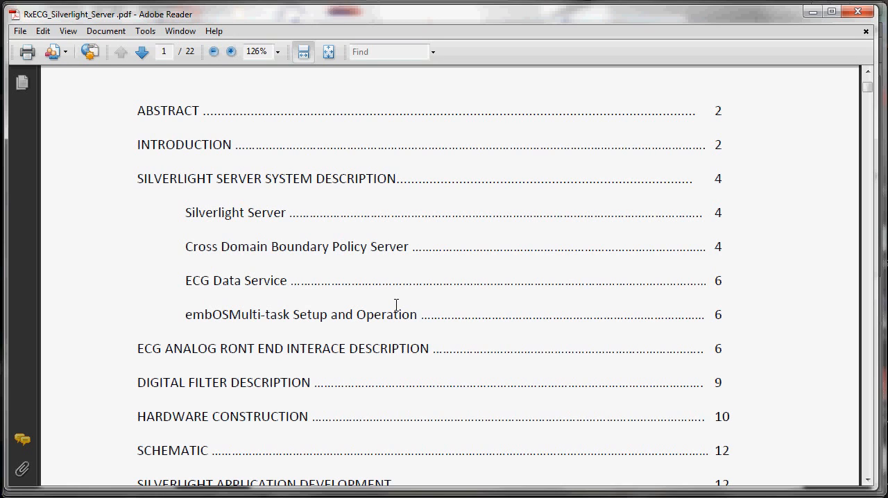
pyautogui.moveTo(411, 289)
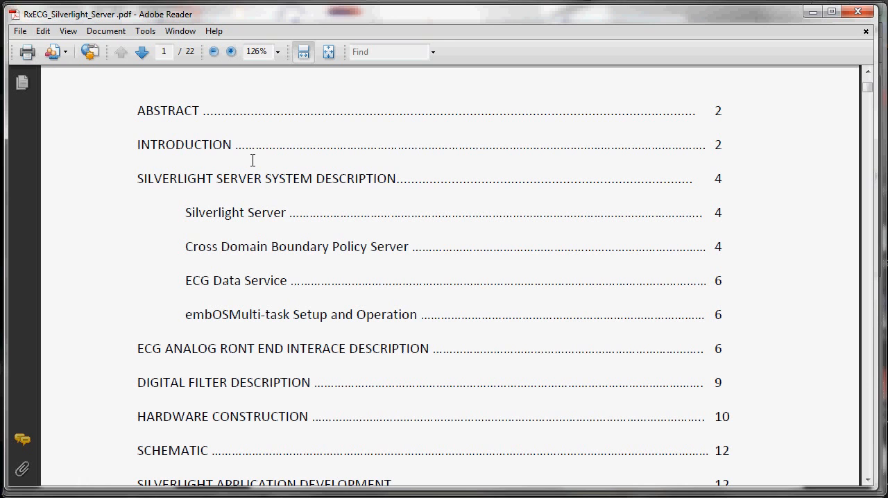
pyautogui.scroll(-3)
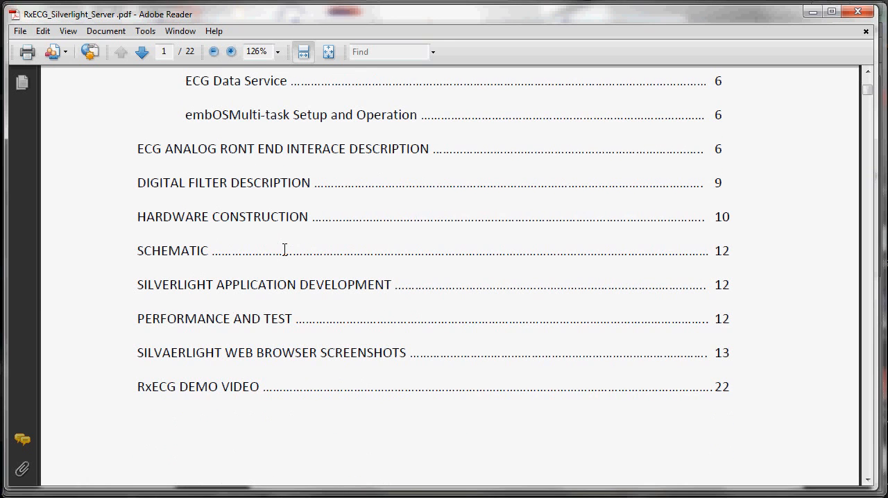
pyautogui.scroll(-3)
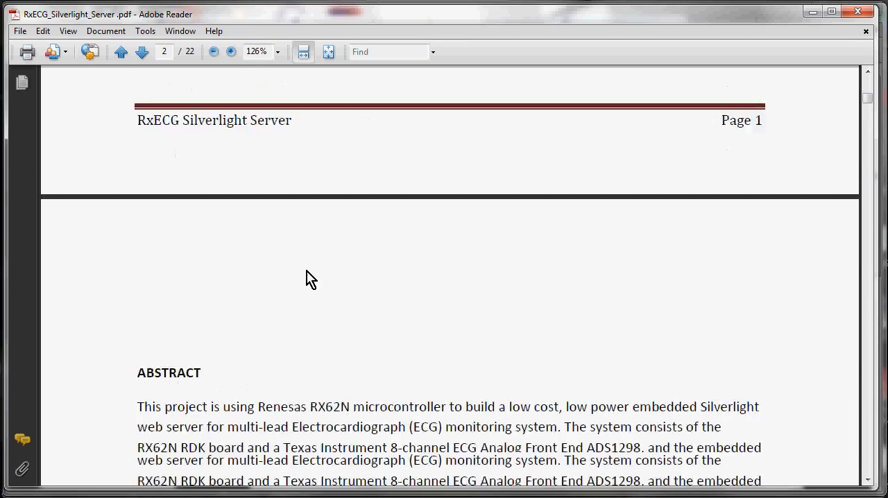
pyautogui.scroll(-3)
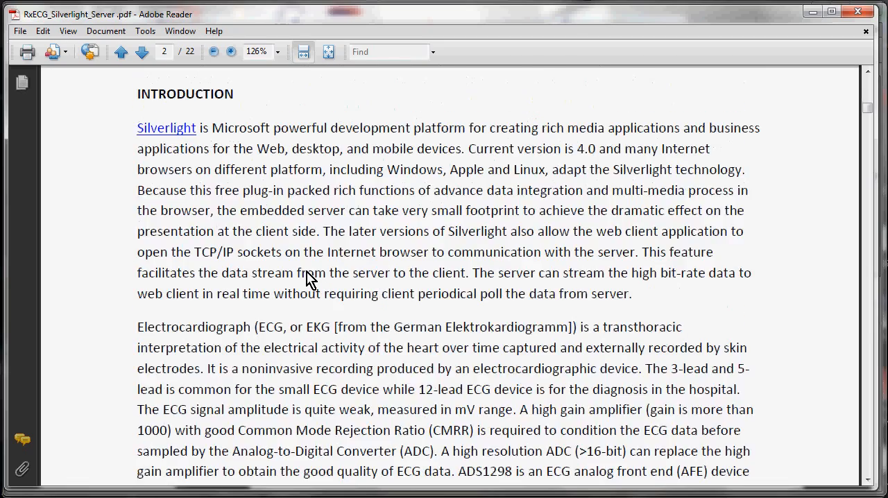
pyautogui.scroll(-3)
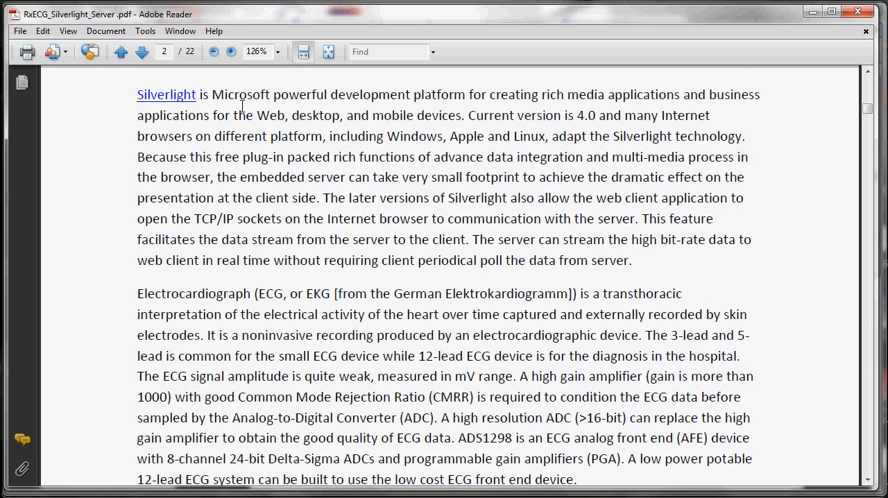
pyautogui.scroll(-3)
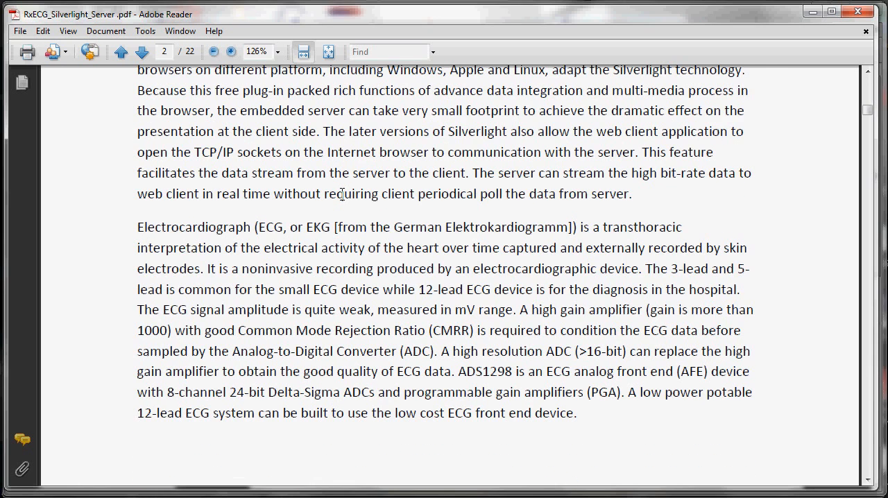
pyautogui.moveTo(379, 277)
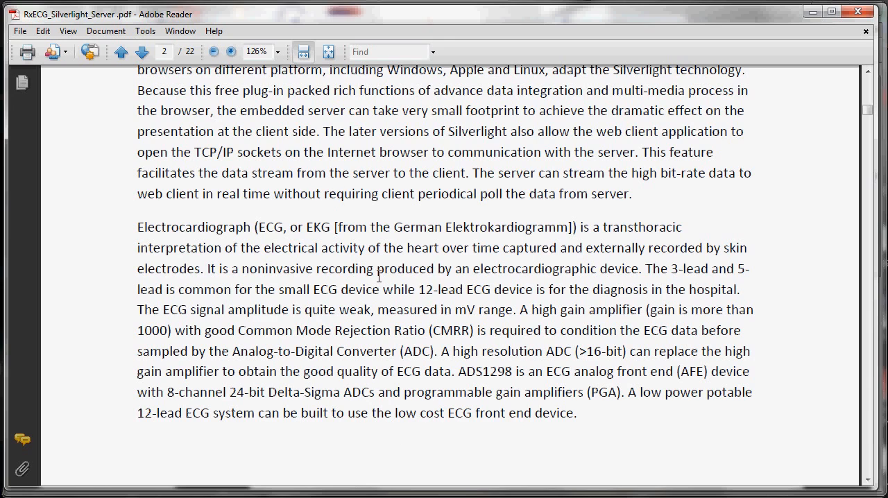
# Continue past page 3's system diagram to page 4's Silverlight Server description
pyautogui.scroll(-3)
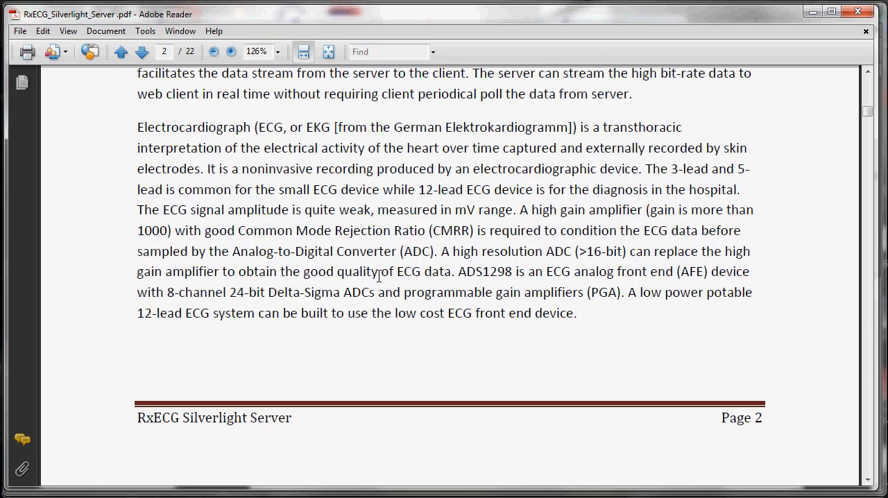
pyautogui.click(143, 52)
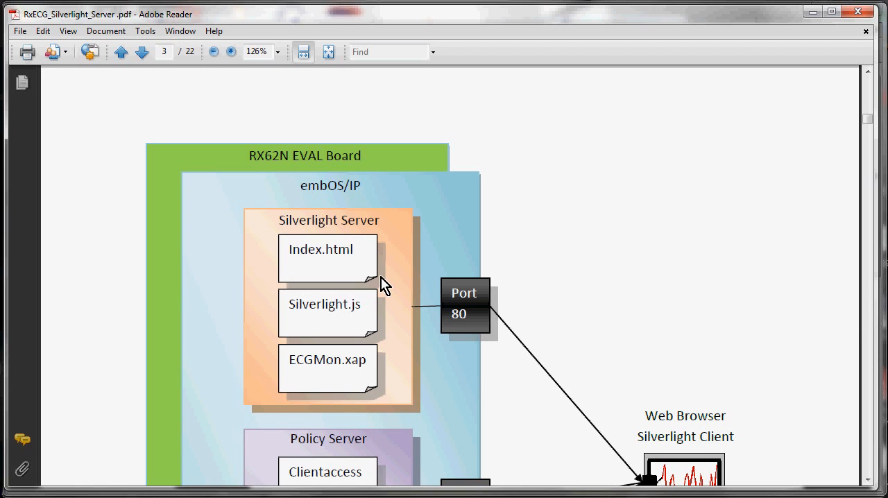
pyautogui.scroll(-3)
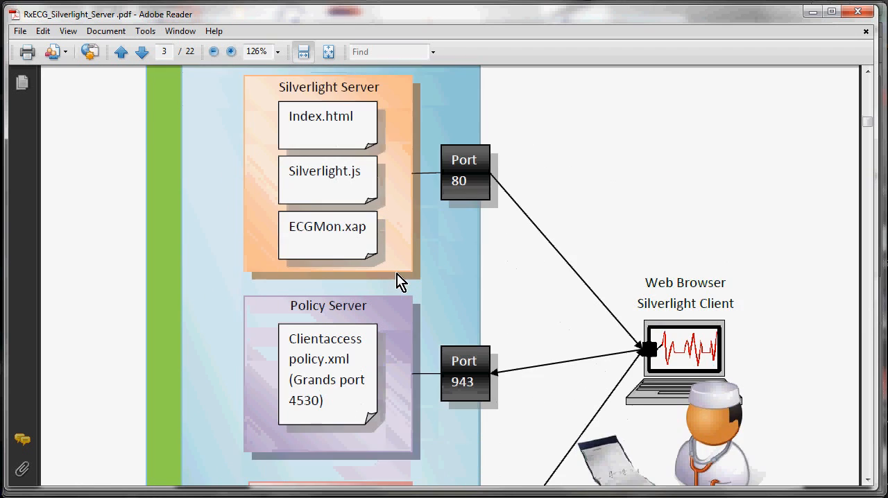
pyautogui.scroll(-3)
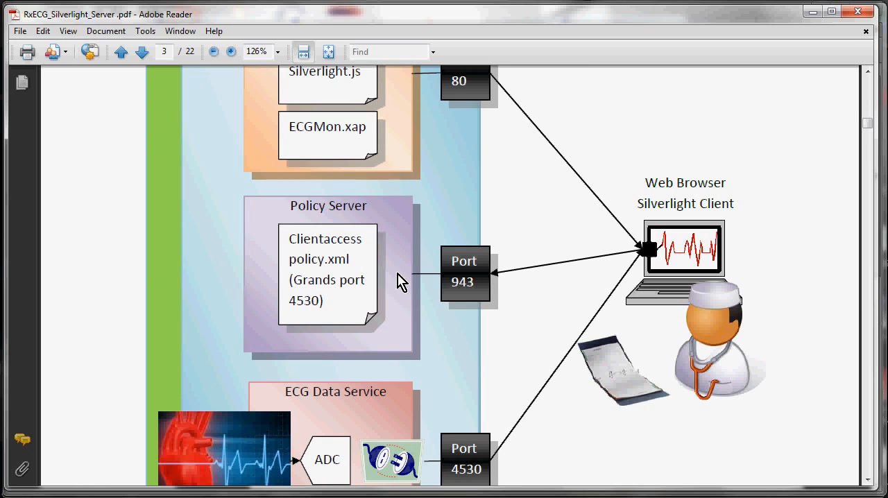
pyautogui.scroll(-3)
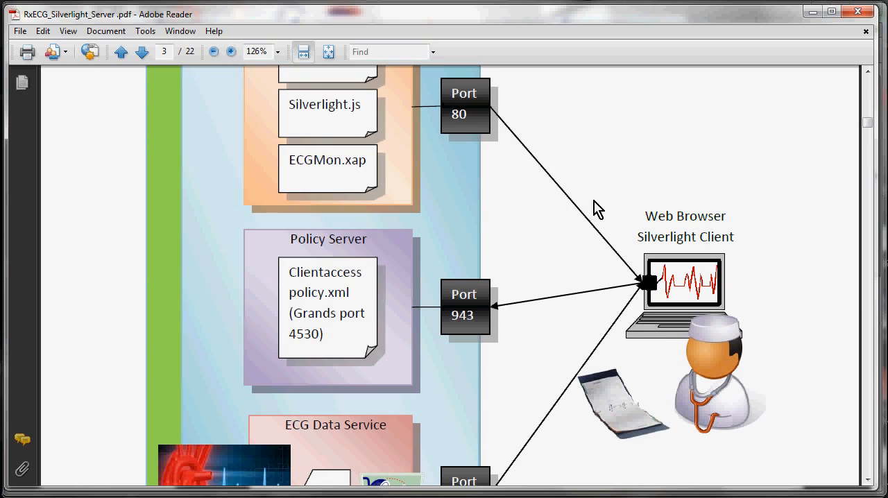
pyautogui.moveTo(621, 266)
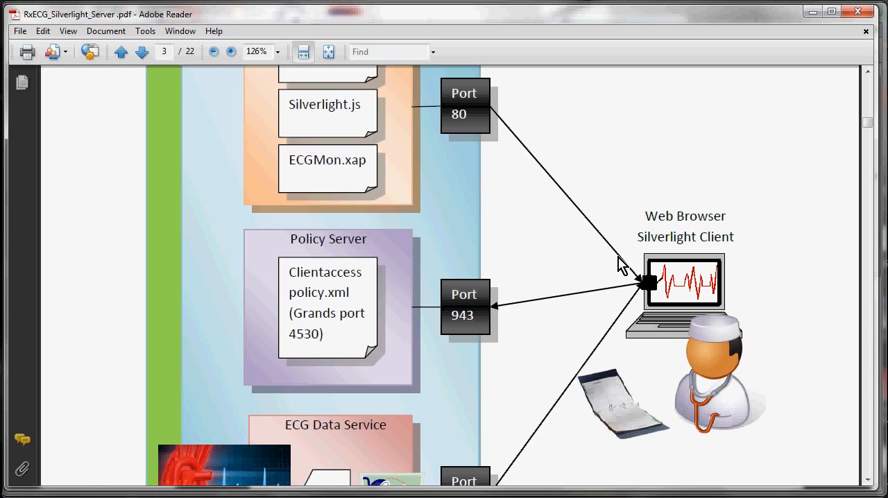
pyautogui.scroll(-3)
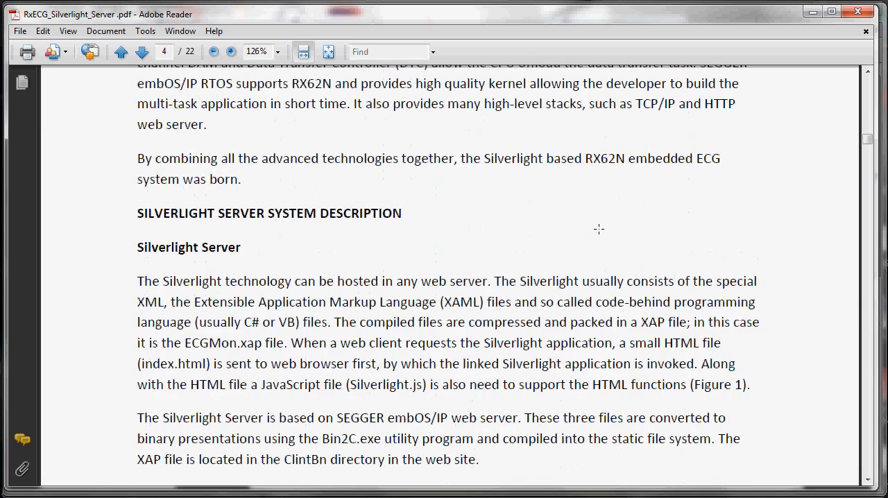
# Scroll from page 4 past the page 5 task sequence diagram to the ECG Data Service heading
pyautogui.scroll(-3)
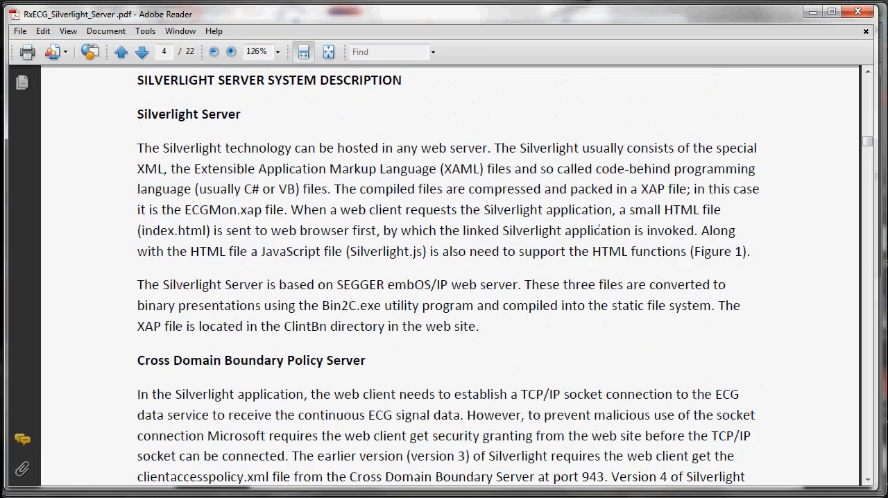
pyautogui.moveTo(405, 227)
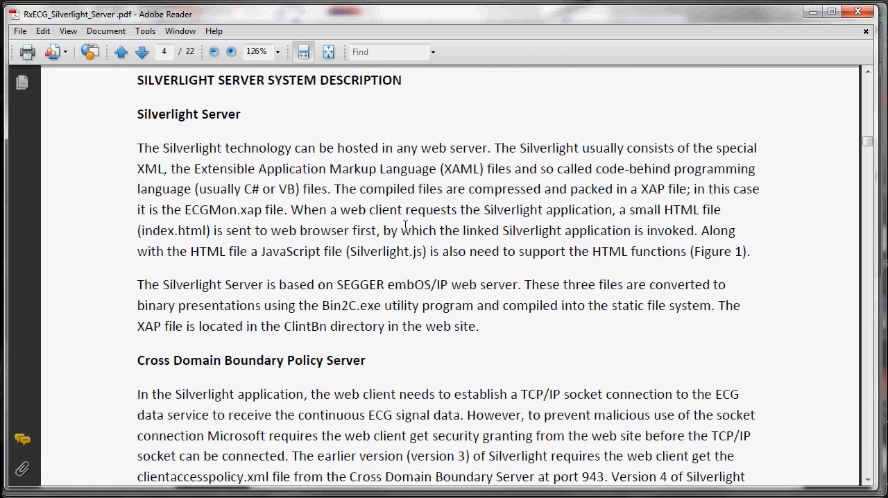
pyautogui.moveTo(416, 342)
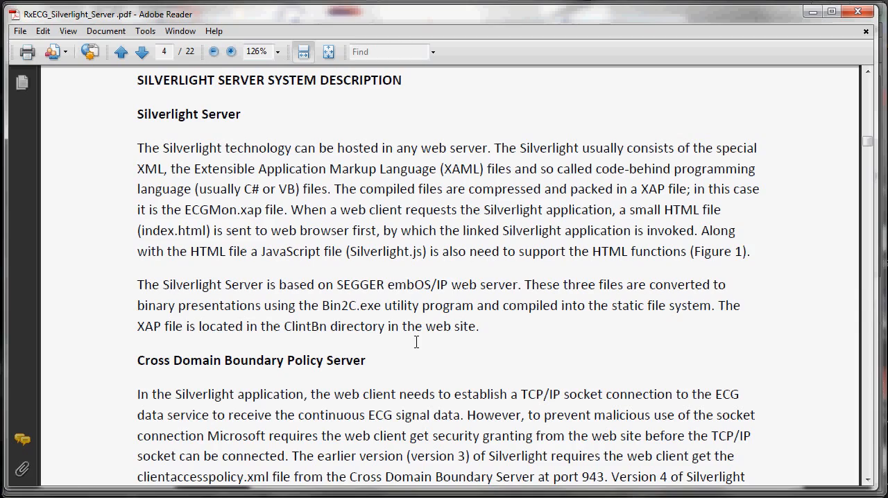
pyautogui.scroll(-3)
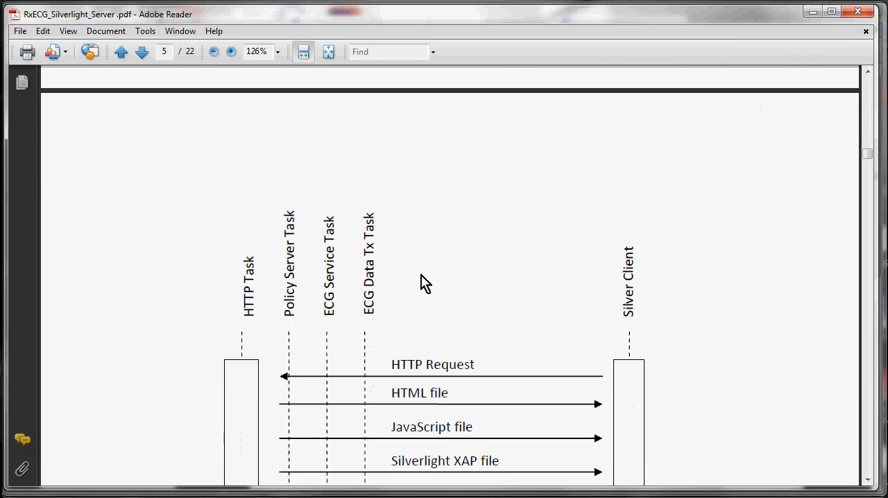
pyautogui.scroll(-3)
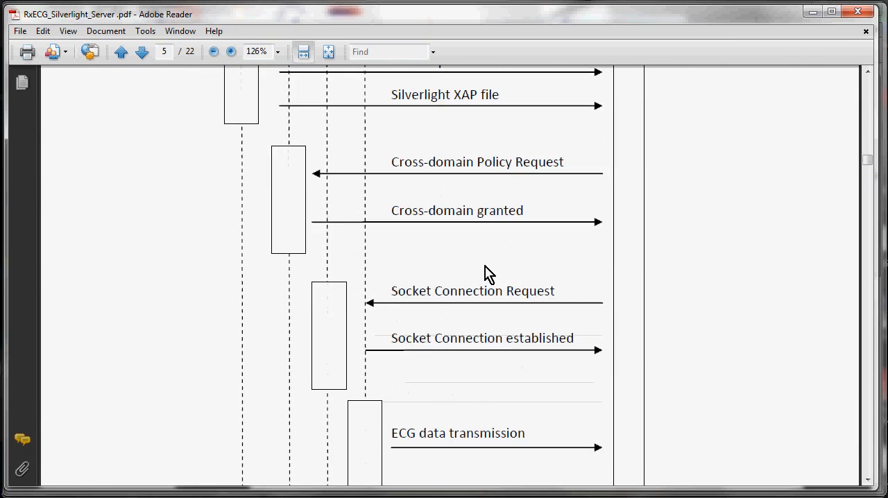
pyautogui.scroll(-3)
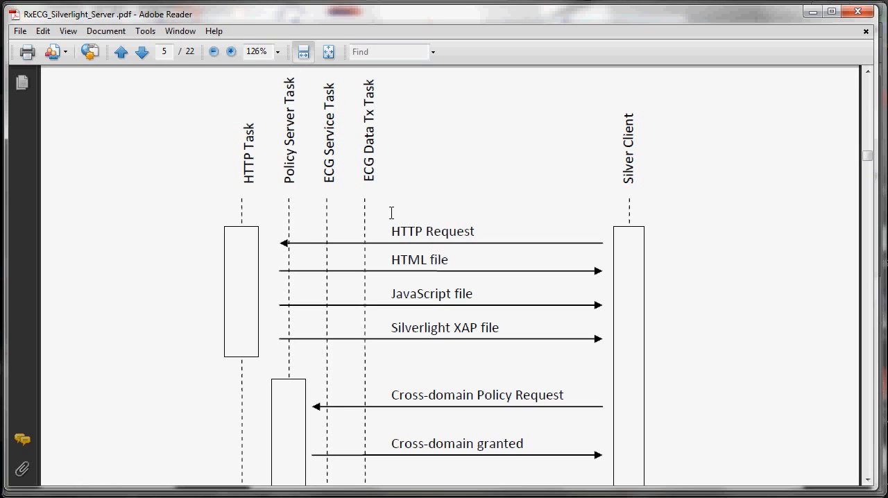
pyautogui.scroll(-3)
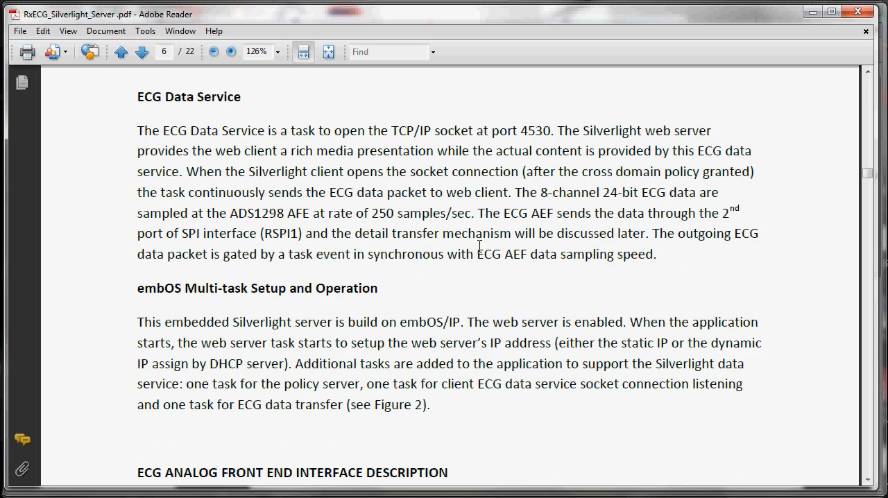
# Scroll past Figure 3 and page 7's SPI timing figure to page 8's double-buffering DMA diagram
pyautogui.scroll(-3)
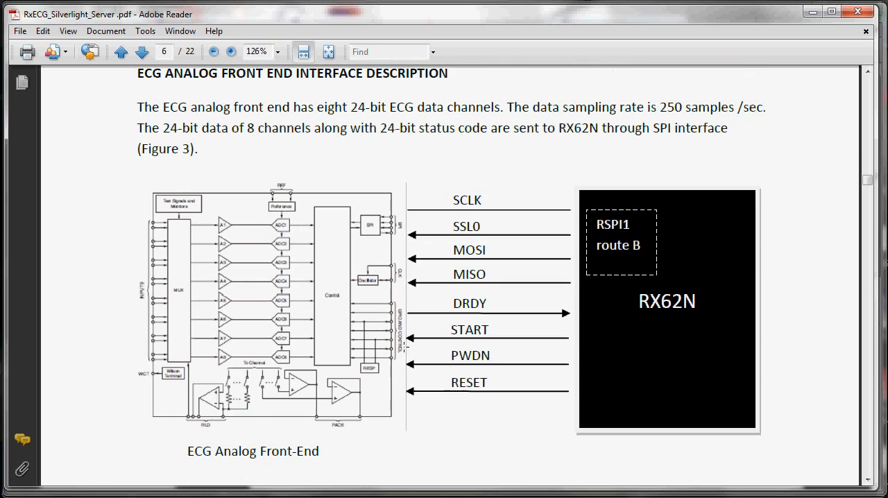
pyautogui.moveTo(208, 284)
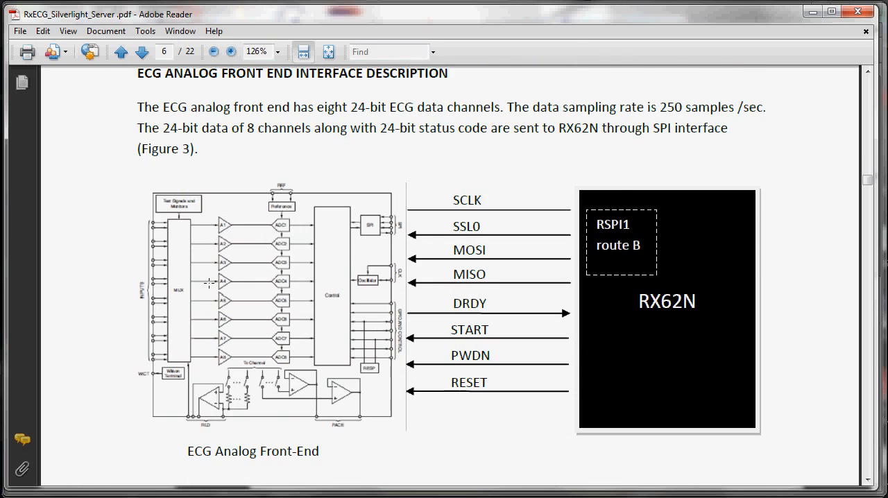
pyautogui.scroll(-3)
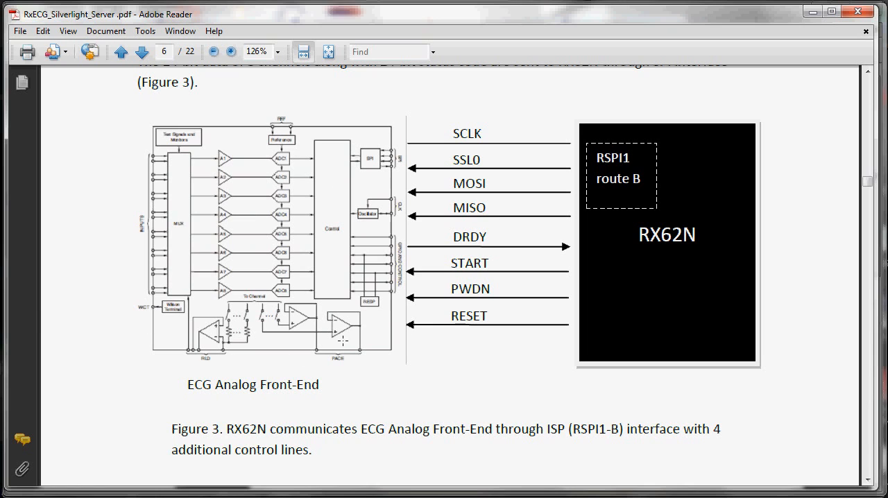
pyautogui.moveTo(80, 269)
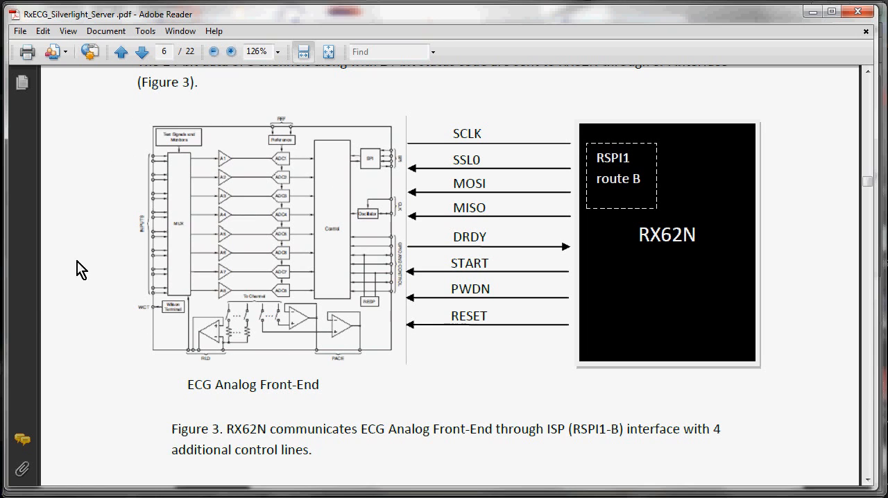
pyautogui.moveTo(288, 336)
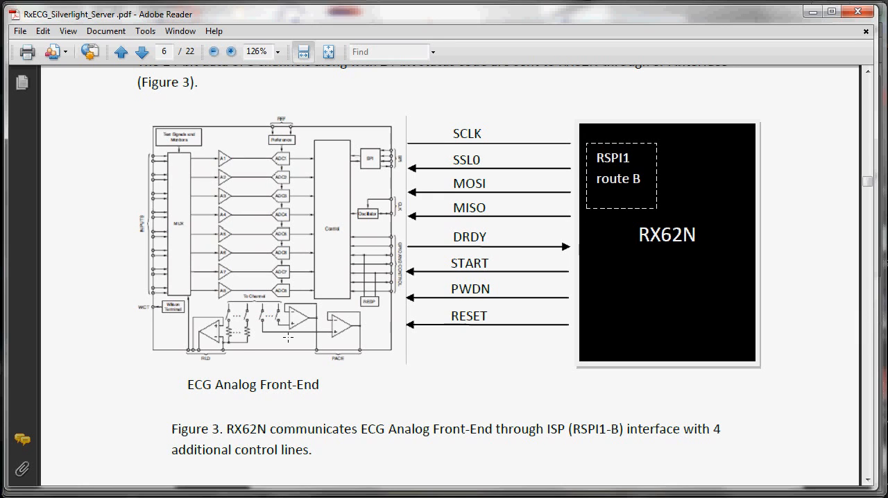
pyautogui.moveTo(587, 138)
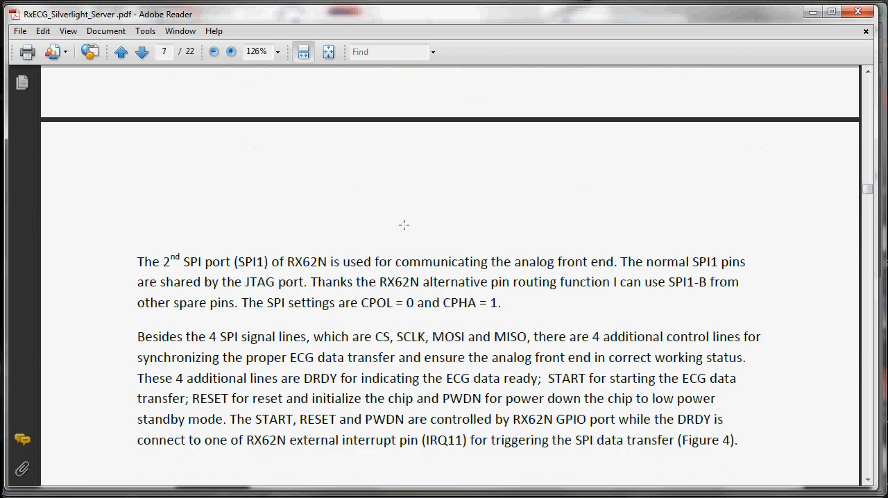
pyautogui.scroll(-3)
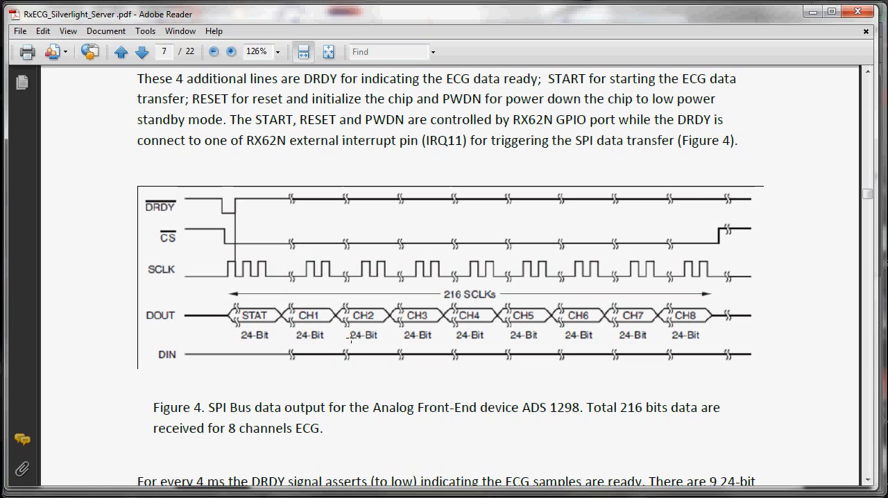
pyautogui.moveTo(637, 209)
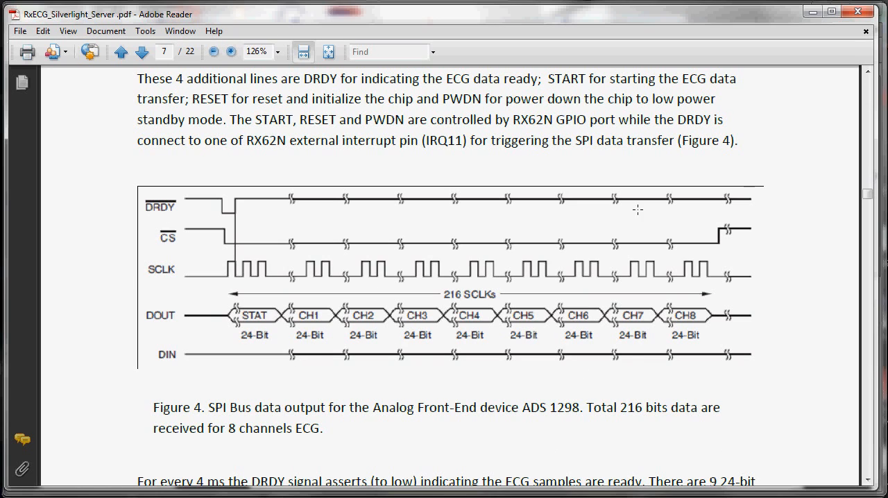
pyautogui.moveTo(381, 344)
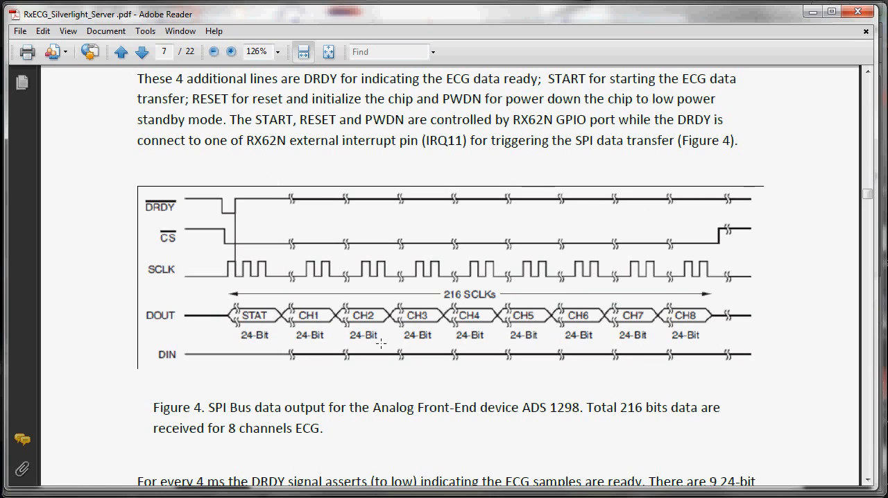
pyautogui.scroll(-3)
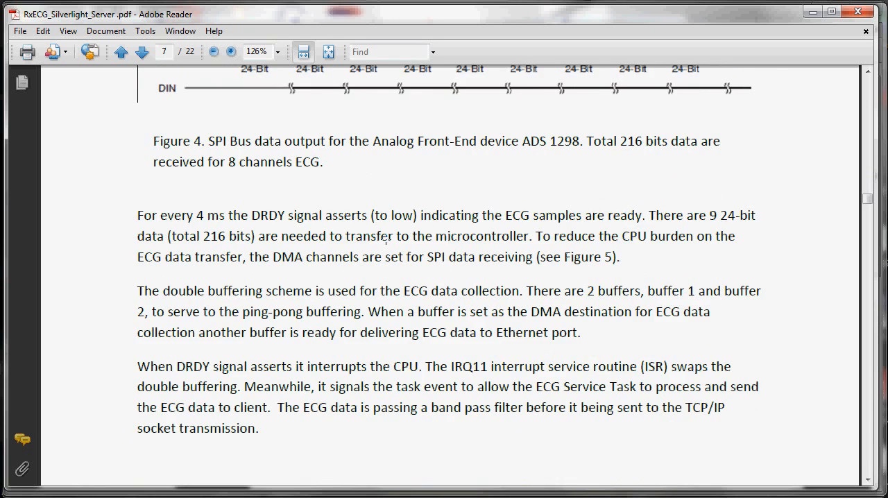
pyautogui.click(143, 52)
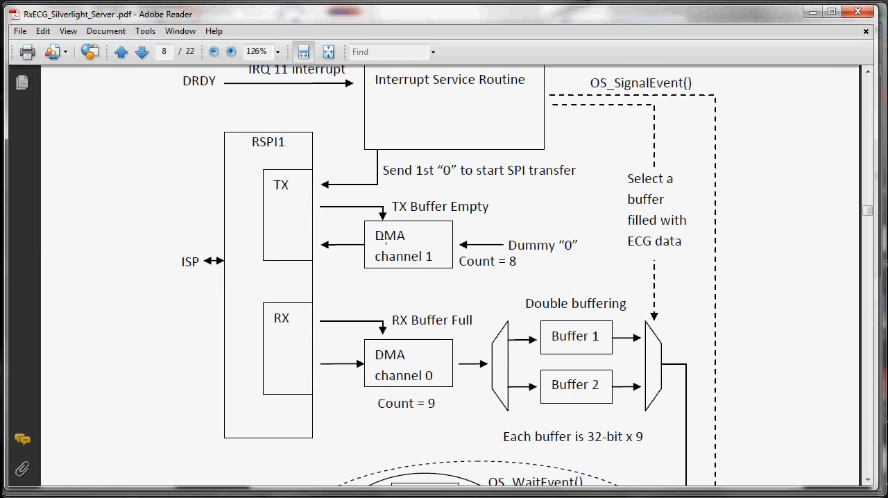
# Scroll through page 8 to page 9's Figure 6 IIR band pass filter diagram
pyautogui.scroll(-3)
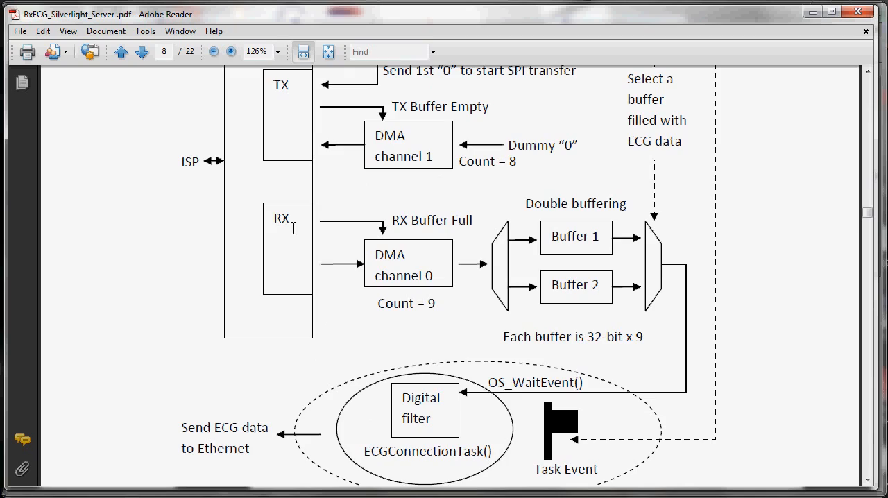
pyautogui.scroll(-3)
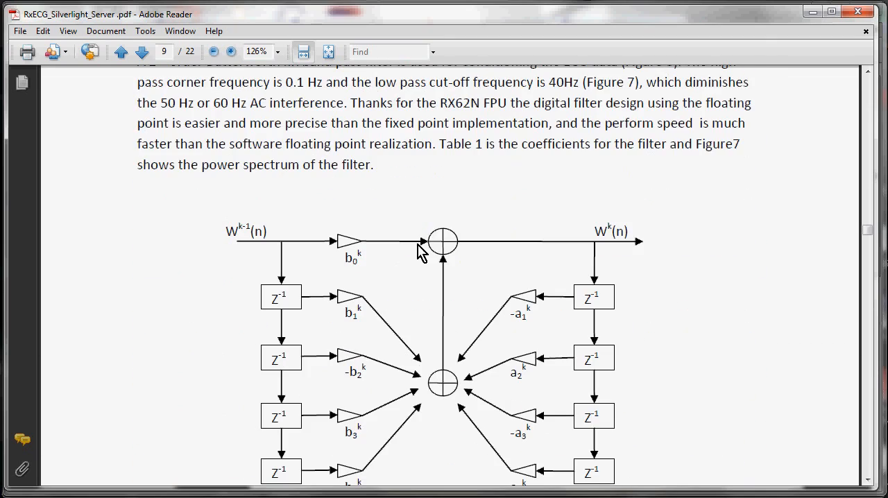
pyautogui.scroll(-3)
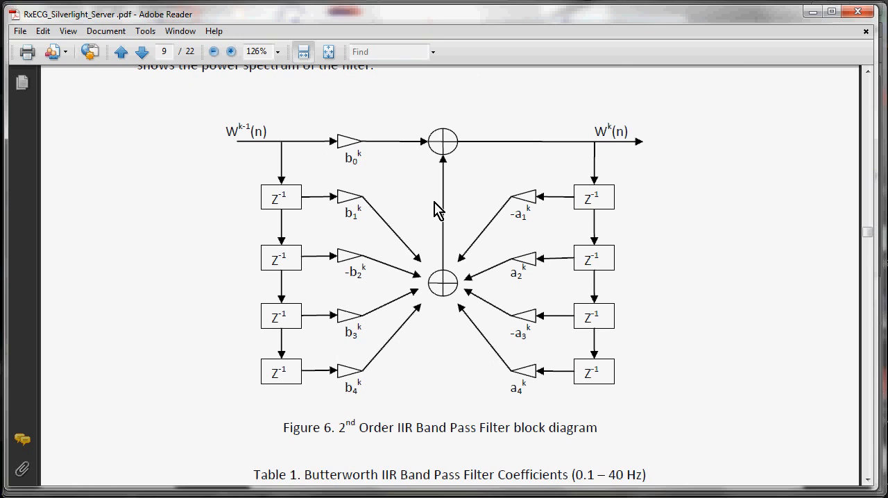
pyautogui.moveTo(449, 250)
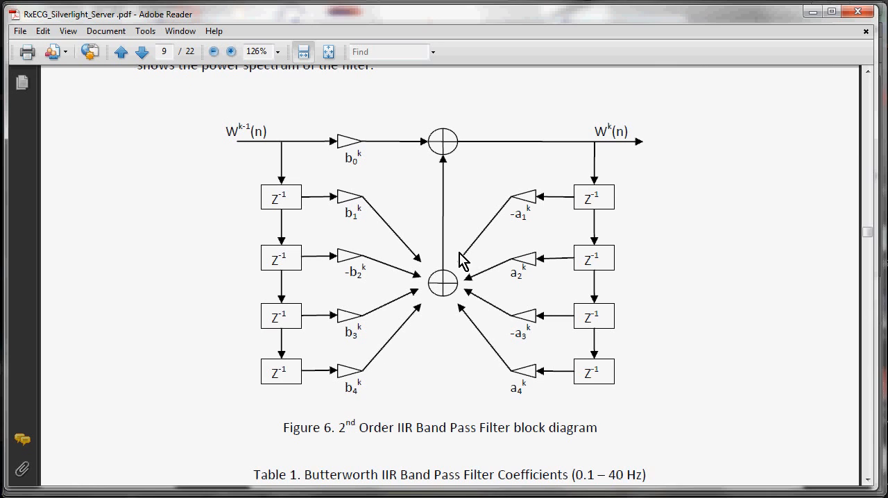
pyautogui.moveTo(455, 263)
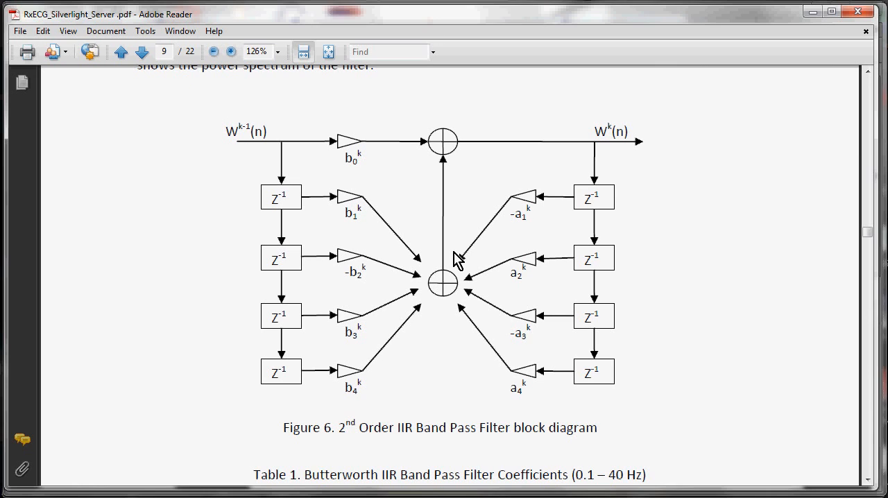
pyautogui.moveTo(485, 245)
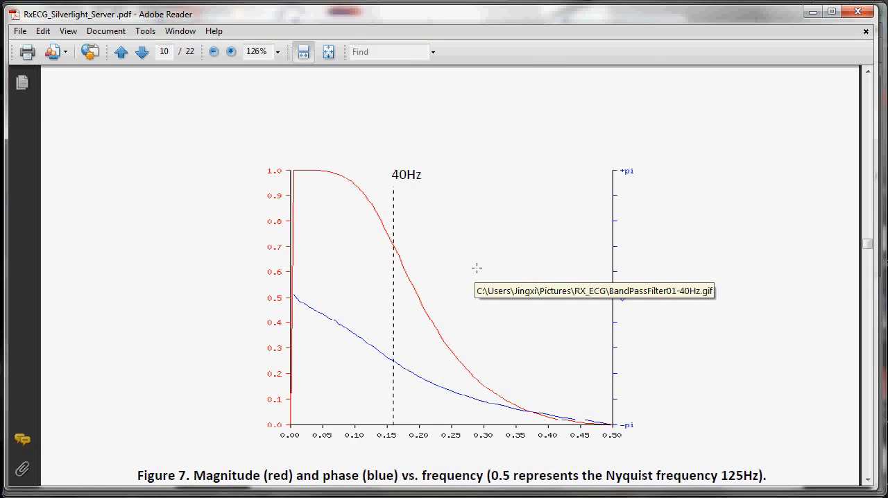
# View the page 10 board photo and page 11 soldered chip close-up, reaching page 12's RTOS discussion
pyautogui.scroll(-3)
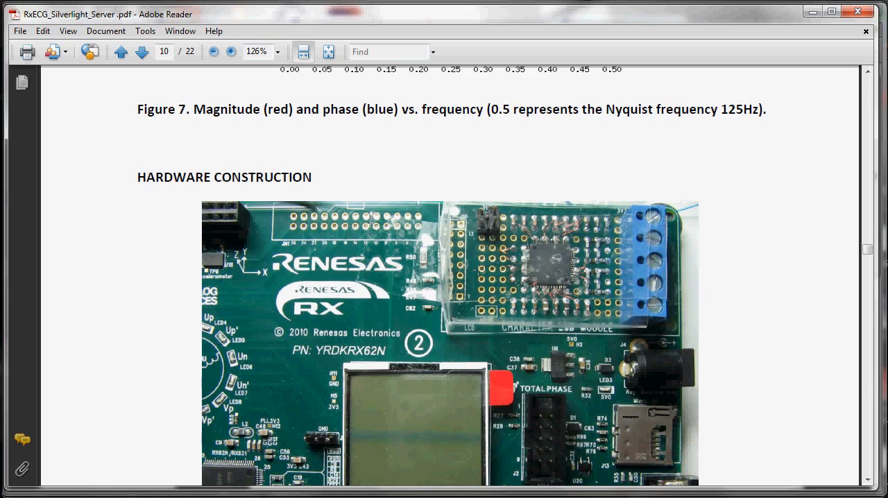
pyautogui.scroll(-3)
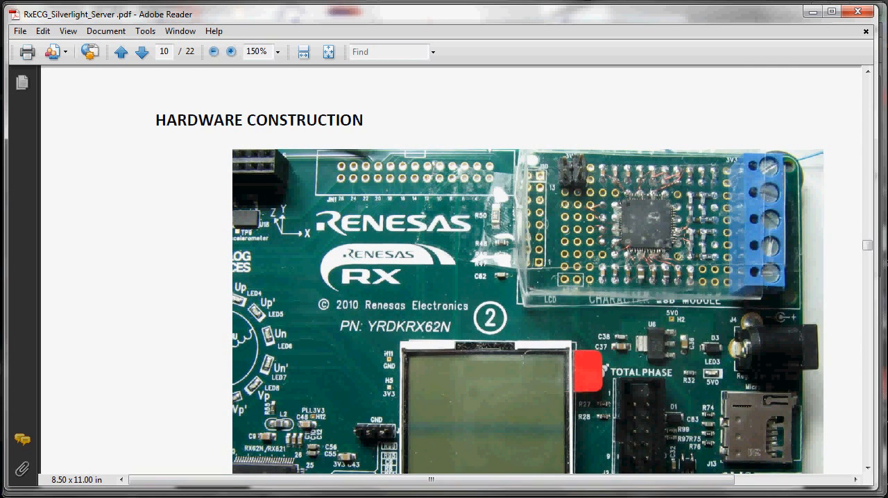
pyautogui.scroll(-3)
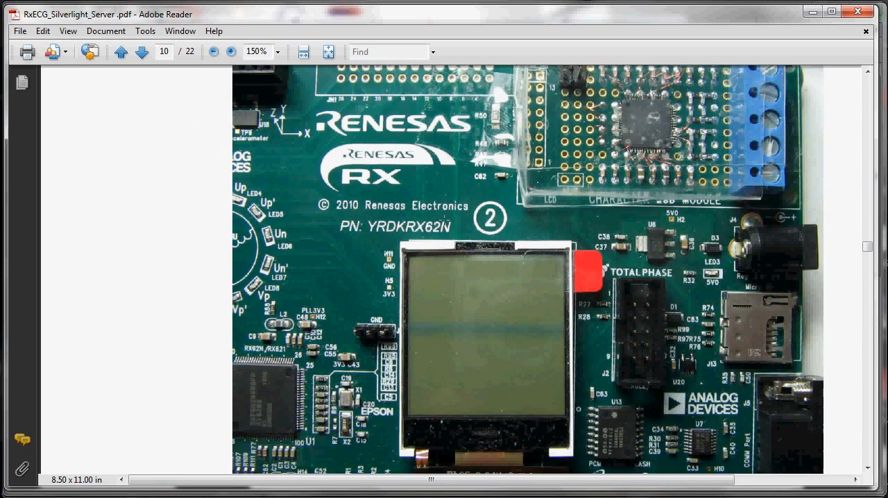
pyautogui.click(142, 52)
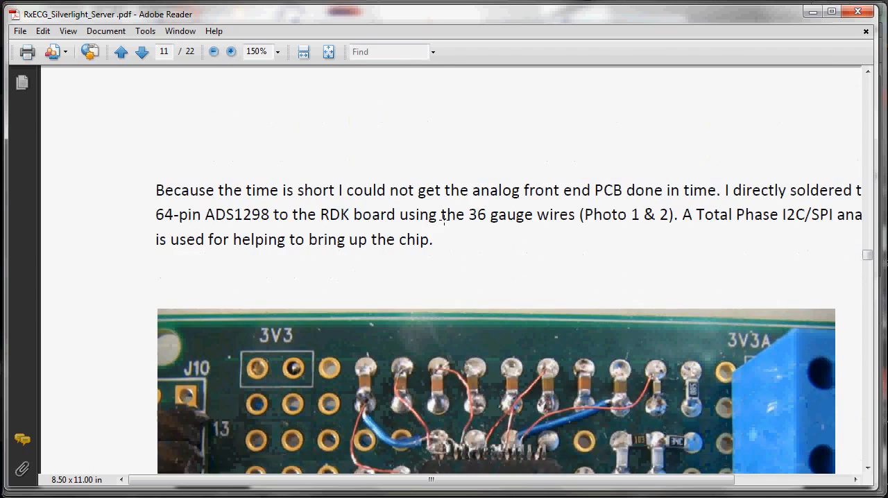
pyautogui.scroll(-3)
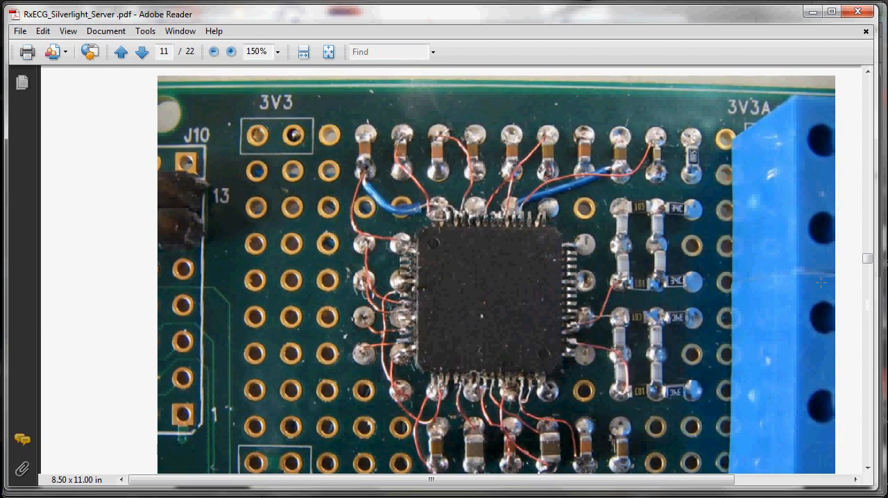
pyautogui.scroll(-3)
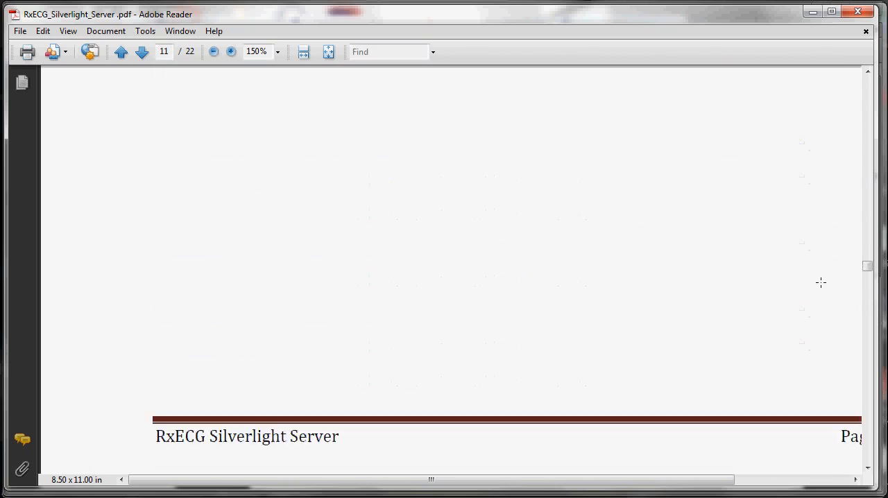
pyautogui.click(142, 52)
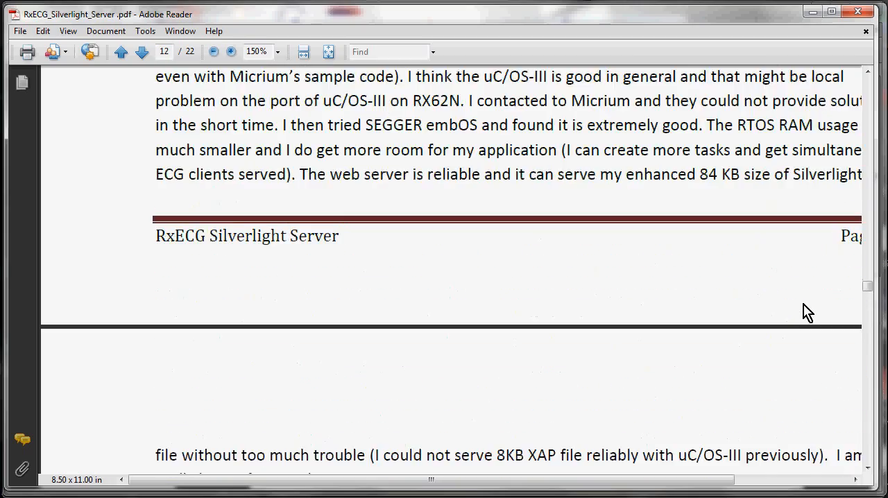
# Scroll from page 12 through the ECG browser screenshots to Screenshot 5's Scope Mode caption
pyautogui.scroll(-3)
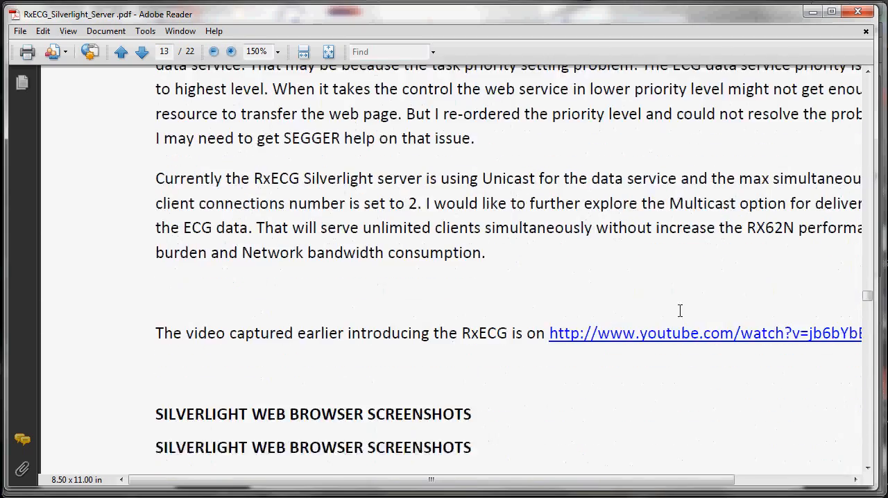
pyautogui.scroll(-3)
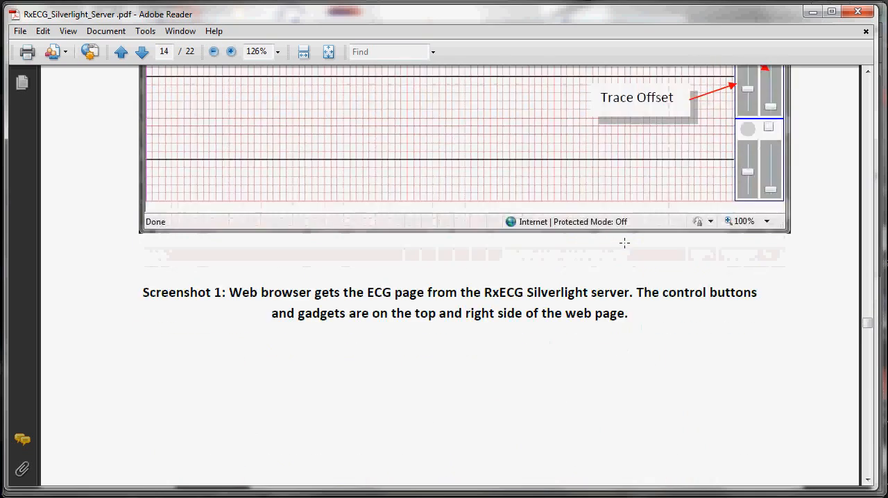
pyautogui.click(142, 52)
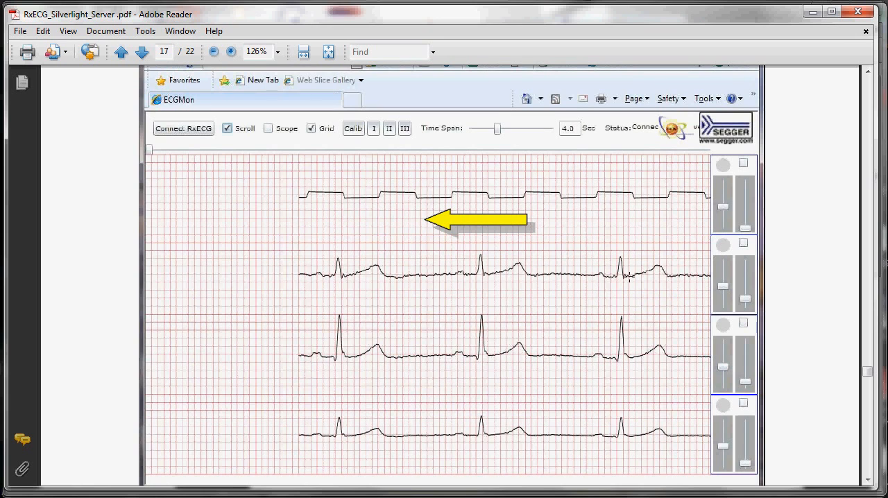
pyautogui.scroll(-3)
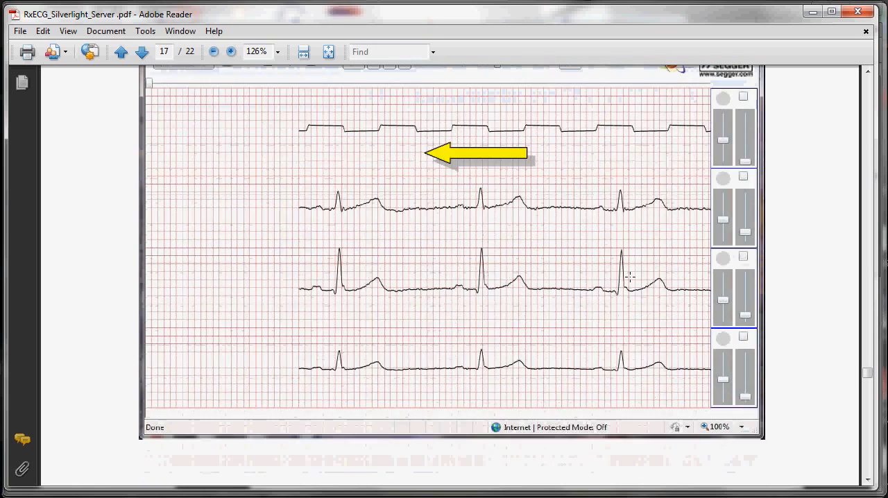
pyautogui.scroll(-3)
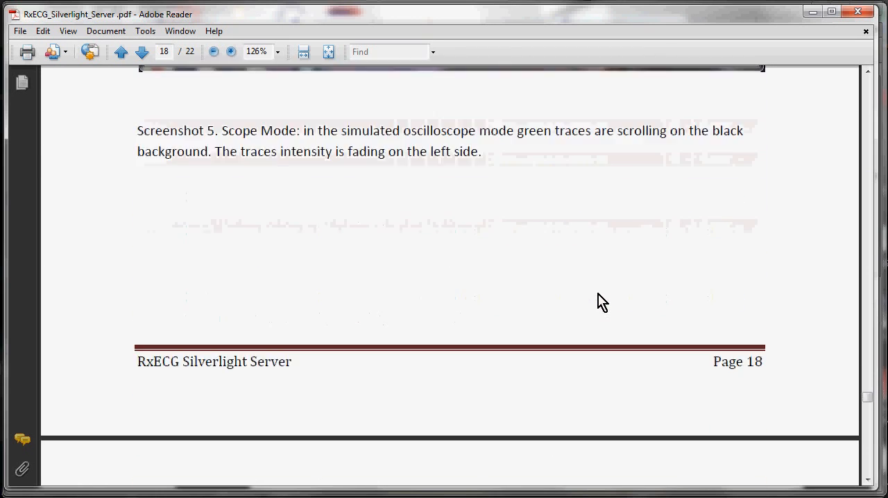
pyautogui.click(142, 51)
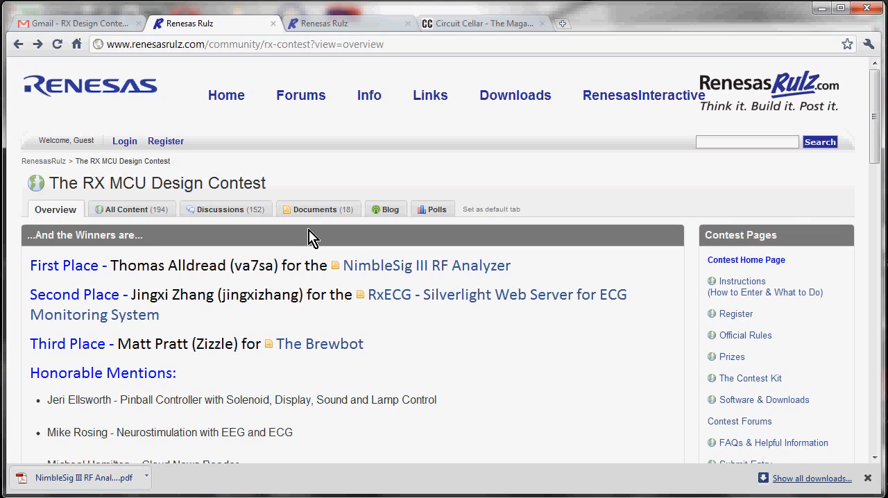
pyautogui.moveTo(427, 239)
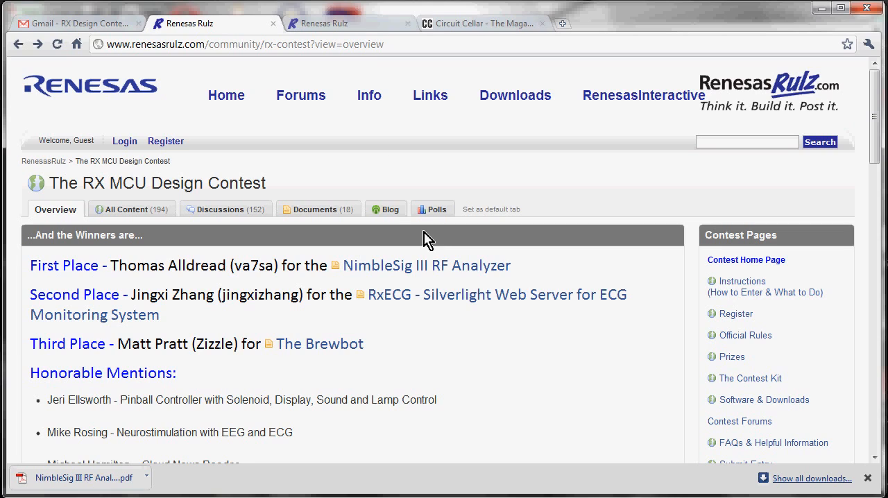
pyautogui.moveTo(437, 244)
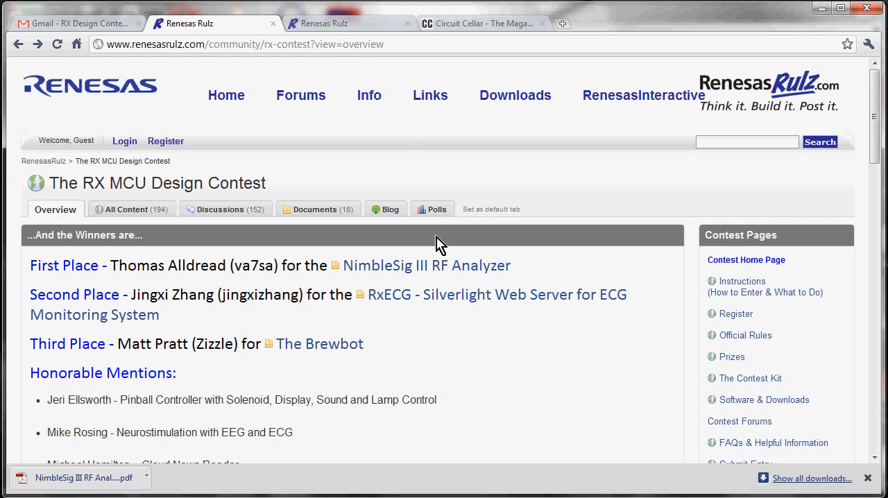
pyautogui.moveTo(456, 175)
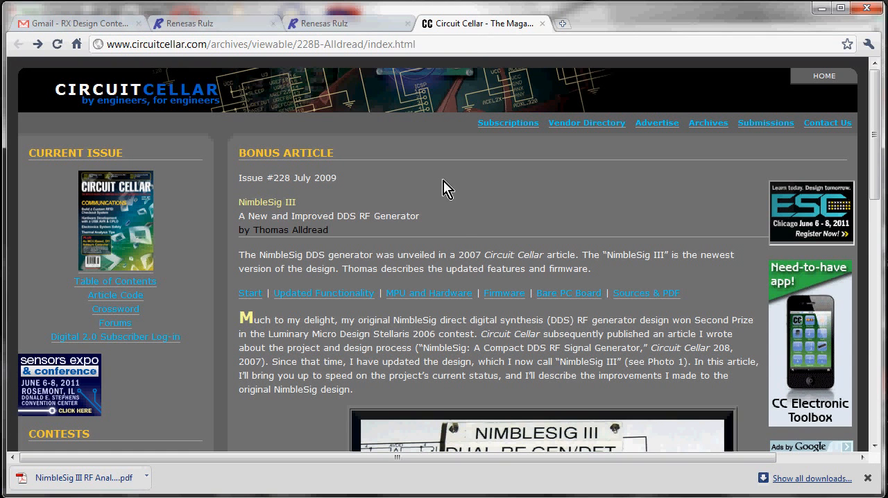
pyautogui.moveTo(463, 230)
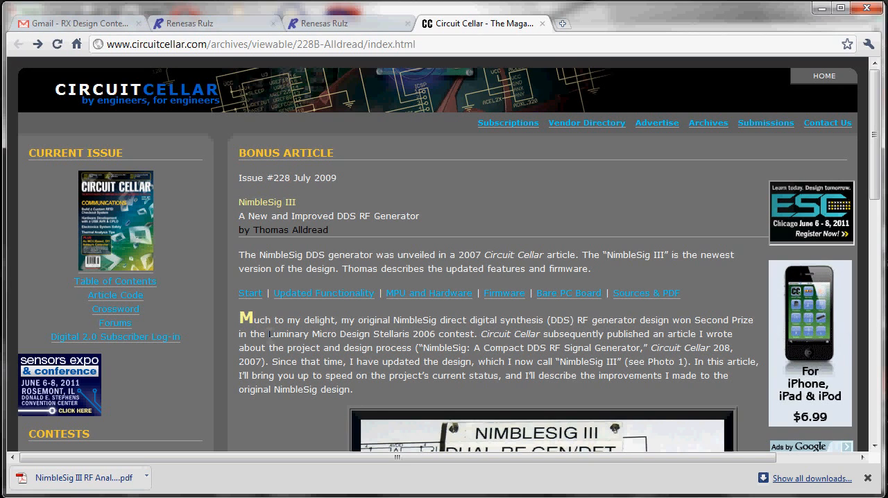
# Highlight the Luminary Micro contest phrase and scroll down the article's Start page
pyautogui.moveTo(267, 334); pyautogui.dragTo(476, 334)
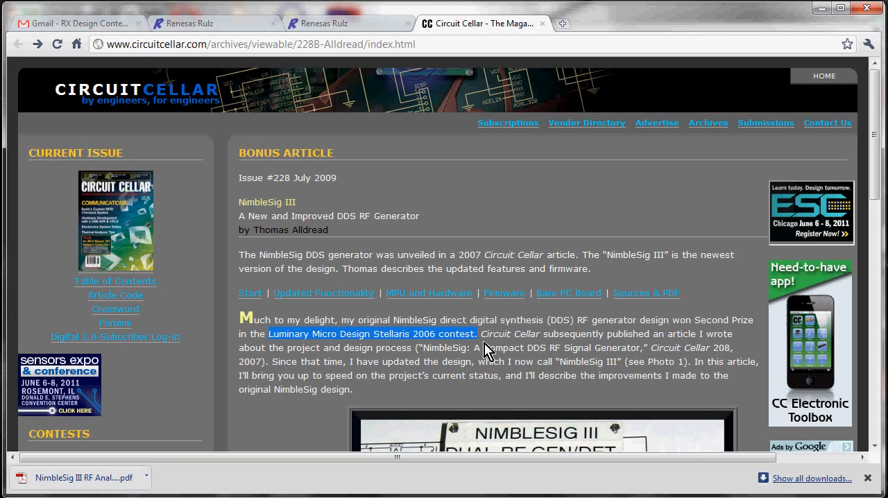
pyautogui.moveTo(507, 320)
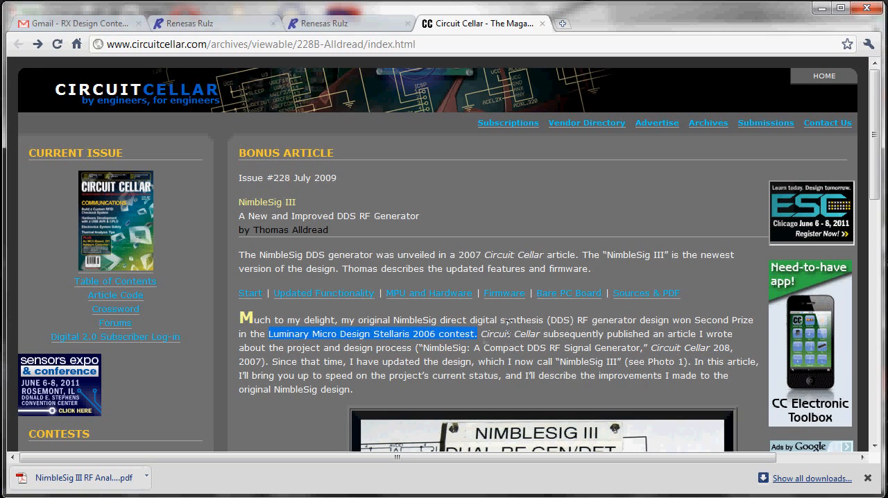
pyautogui.scroll(-3)
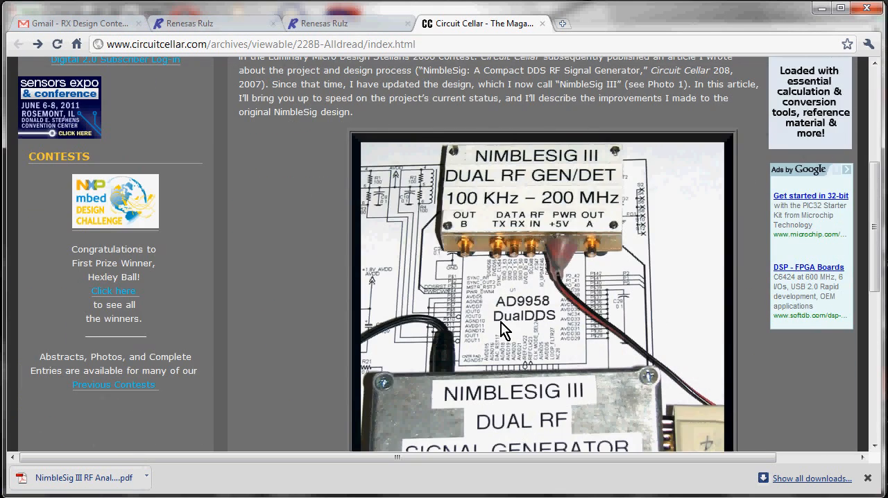
pyautogui.scroll(-3)
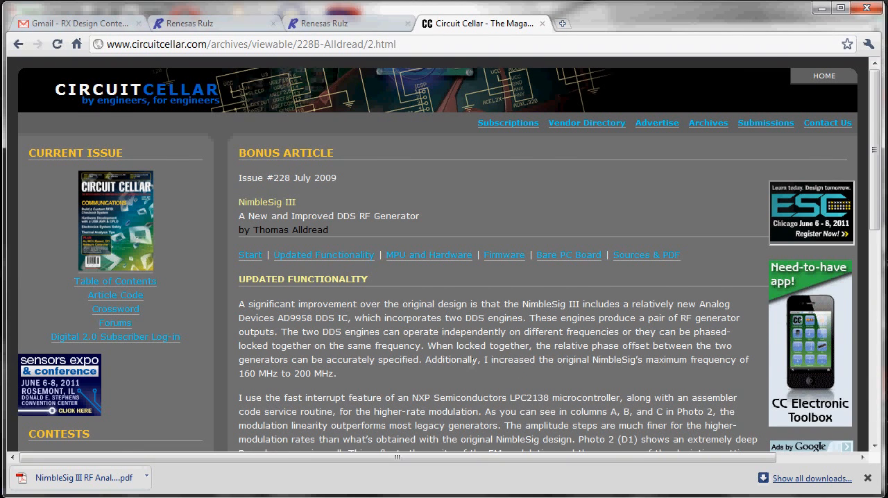
# Highlight the LPC2138 microcontroller name, read past Photo 2, and follow the Next link
pyautogui.scroll(-3)
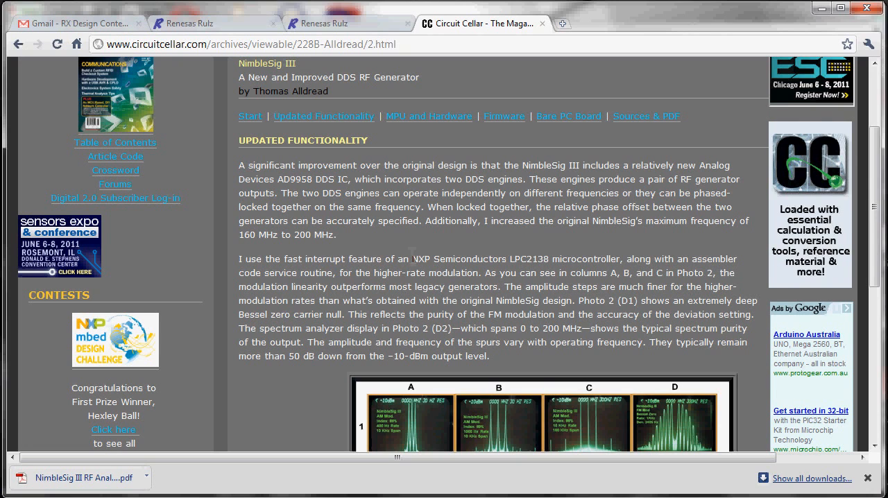
pyautogui.moveTo(396, 259); pyautogui.dragTo(559, 259)
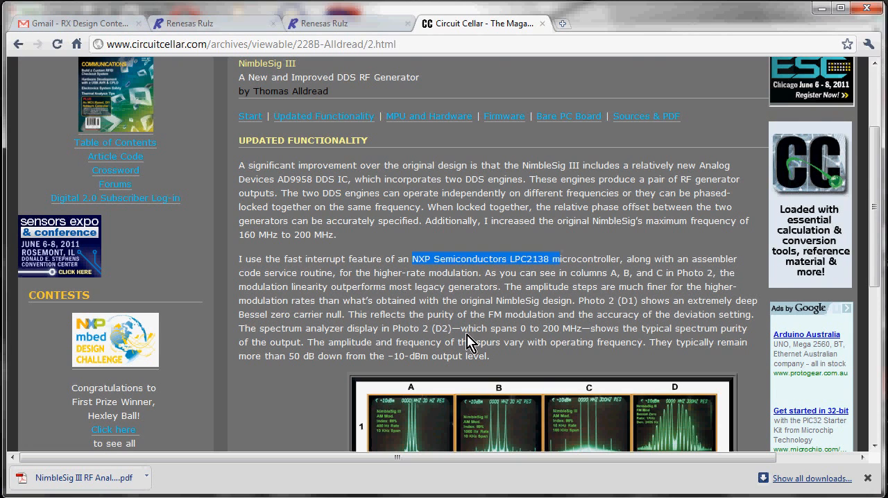
pyautogui.scroll(-3)
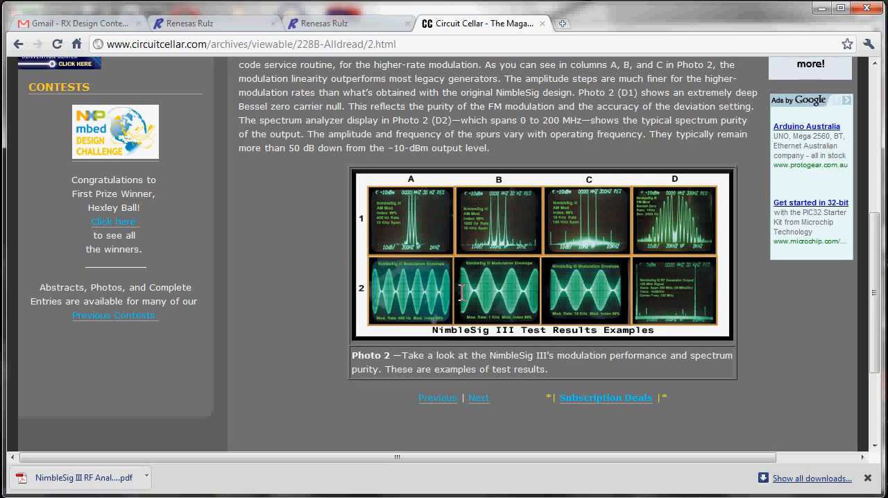
pyautogui.moveTo(393, 231)
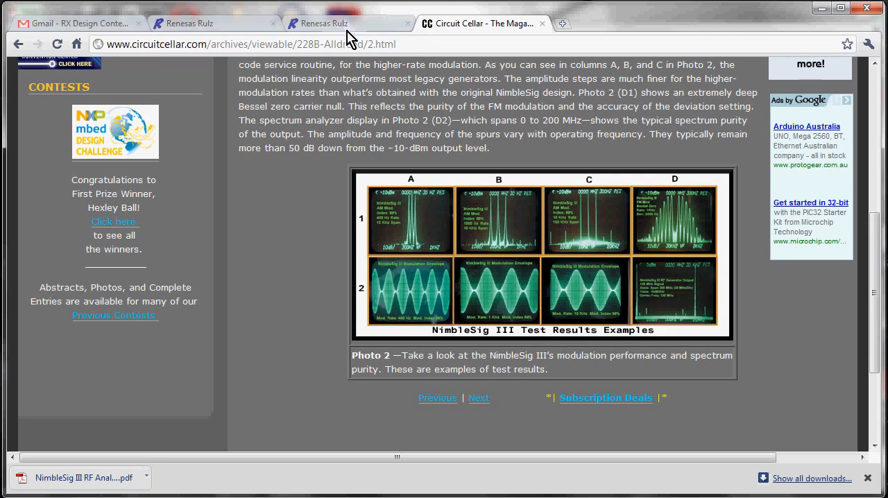
pyautogui.scroll(-3)
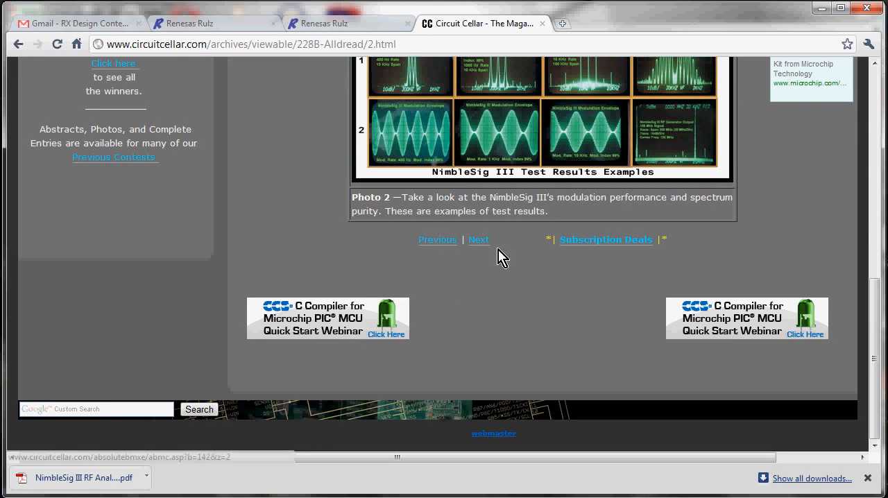
pyautogui.click(479, 239)
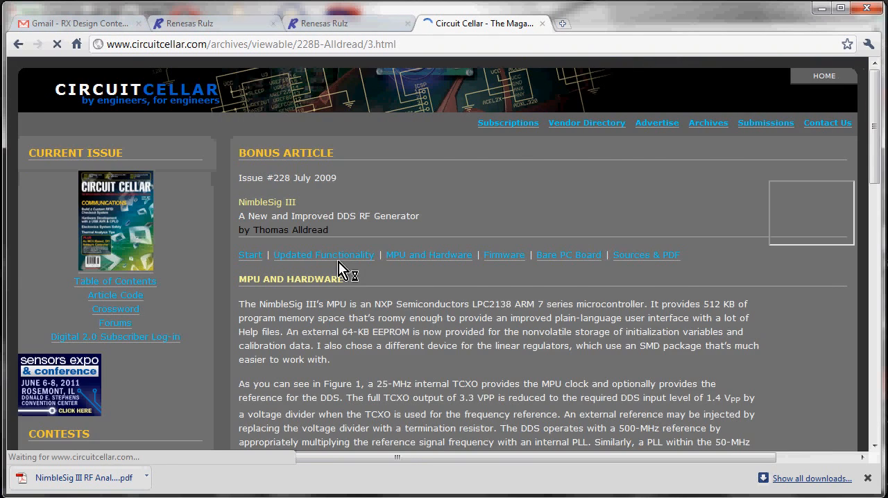
# Scroll the MPU and Hardware page past Figure 1's LPC2138 block diagram
pyautogui.scroll(-3)
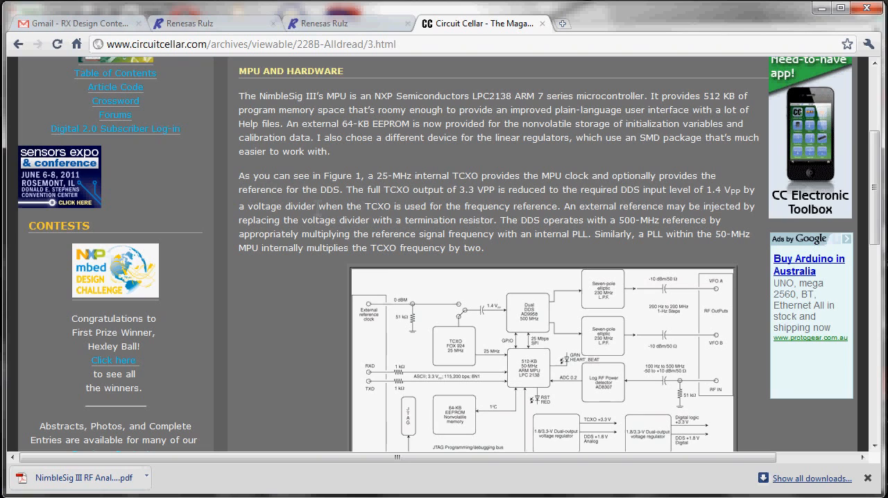
pyautogui.scroll(-3)
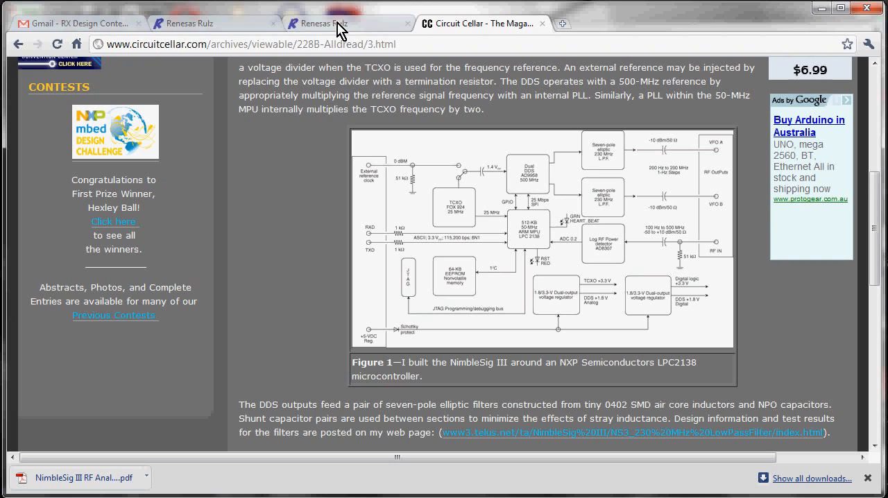
# Switch back to the Renesas Rulz NimbleSig III RF Analyzer contest entry tab
pyautogui.click(329, 23)
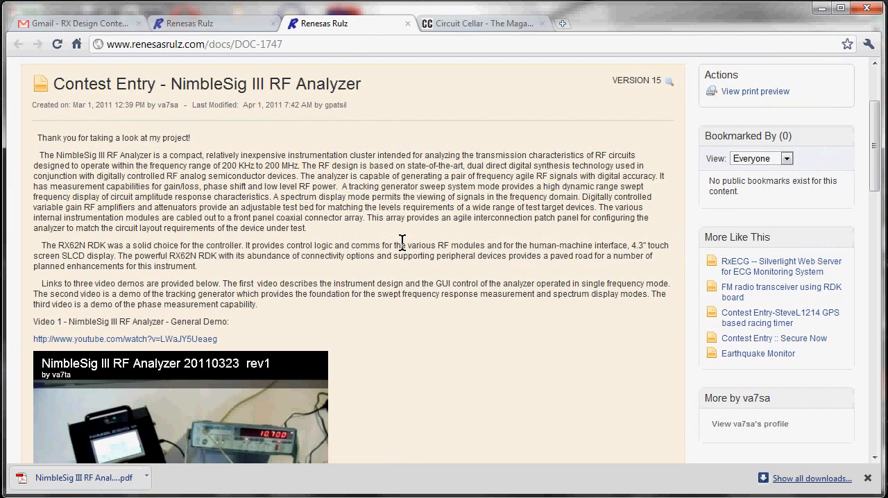
pyautogui.scroll(-3)
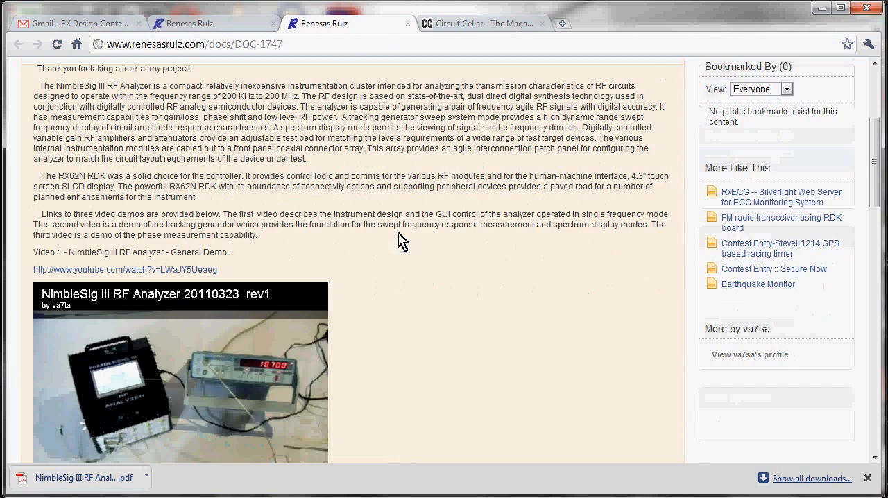
pyautogui.scroll(3)
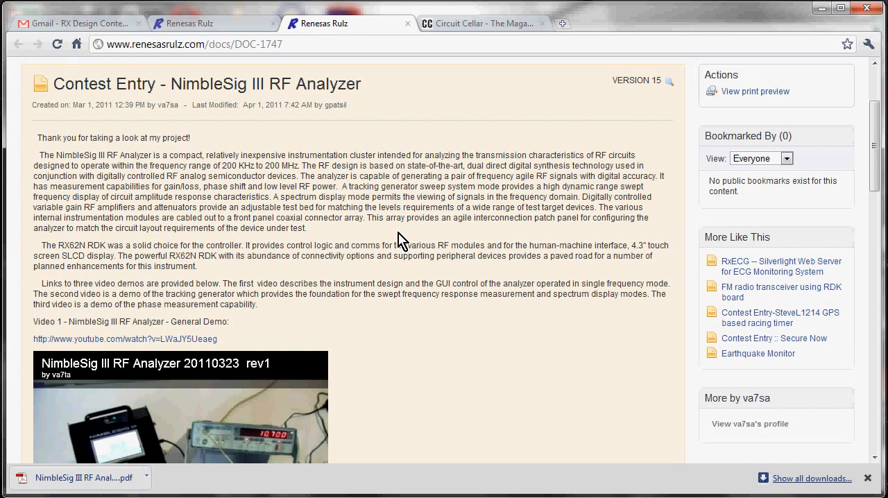
pyautogui.moveTo(226, 160)
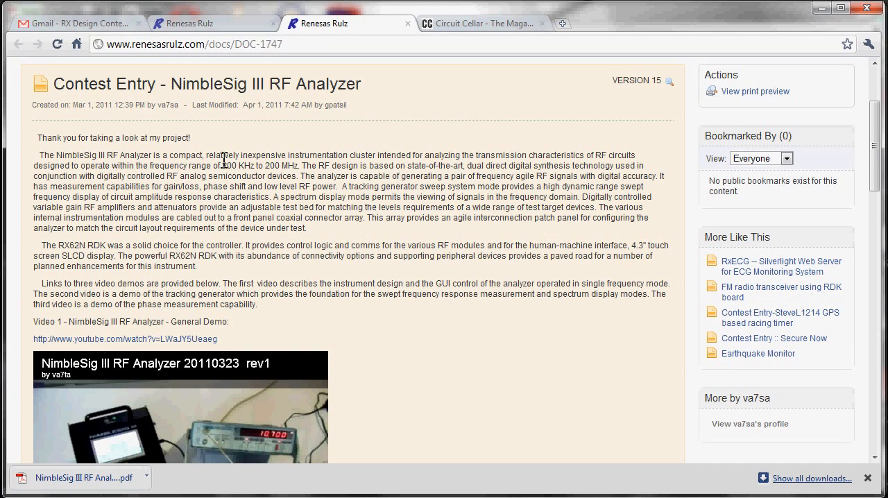
# Highlight the 200 KHz to 200 MHz range and read down to Video 1
pyautogui.moveTo(221, 166); pyautogui.dragTo(305, 166)
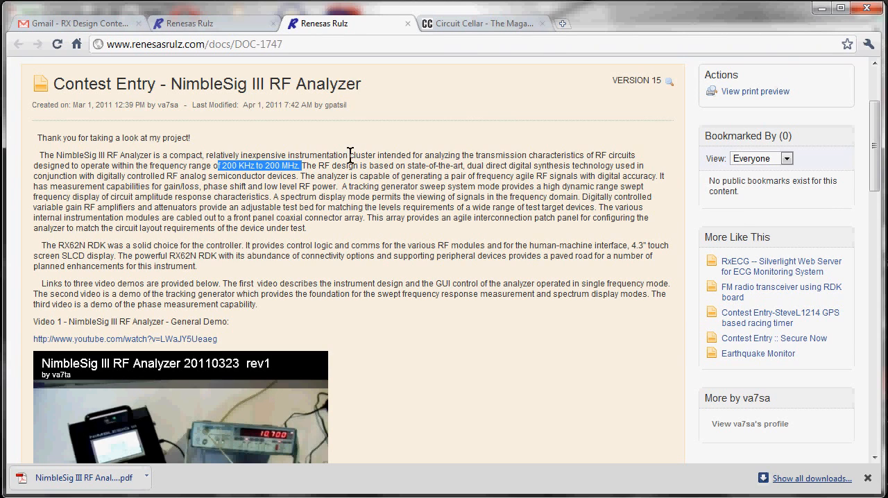
pyautogui.scroll(-3)
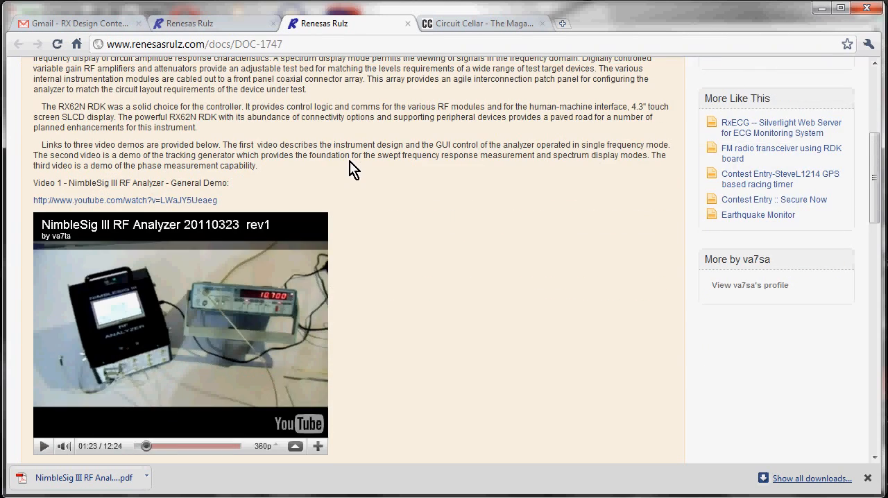
pyautogui.moveTo(359, 148)
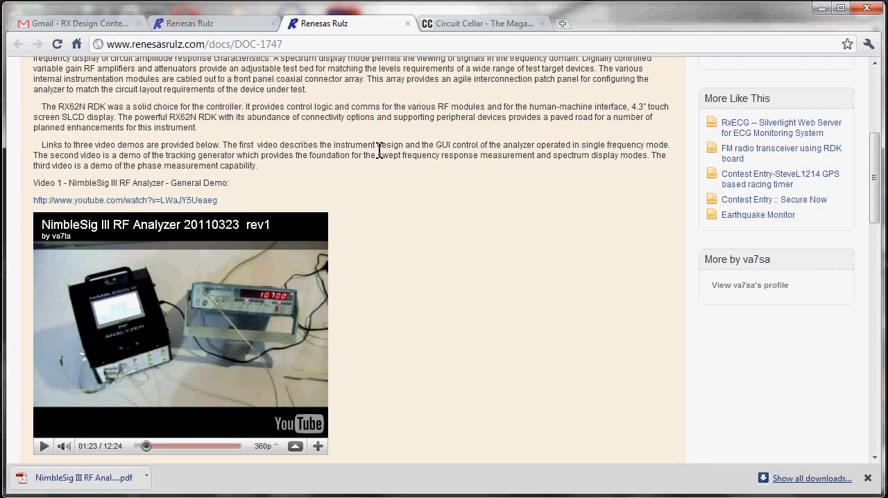
pyautogui.scroll(-3)
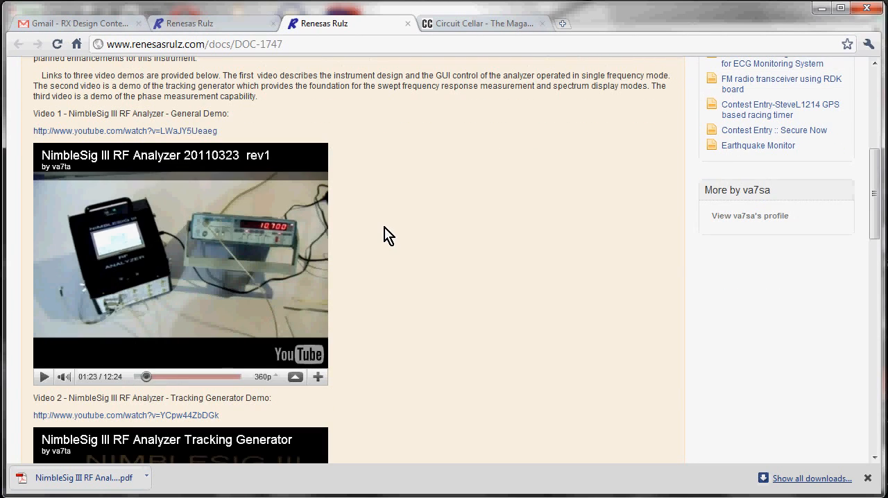
pyautogui.moveTo(367, 287)
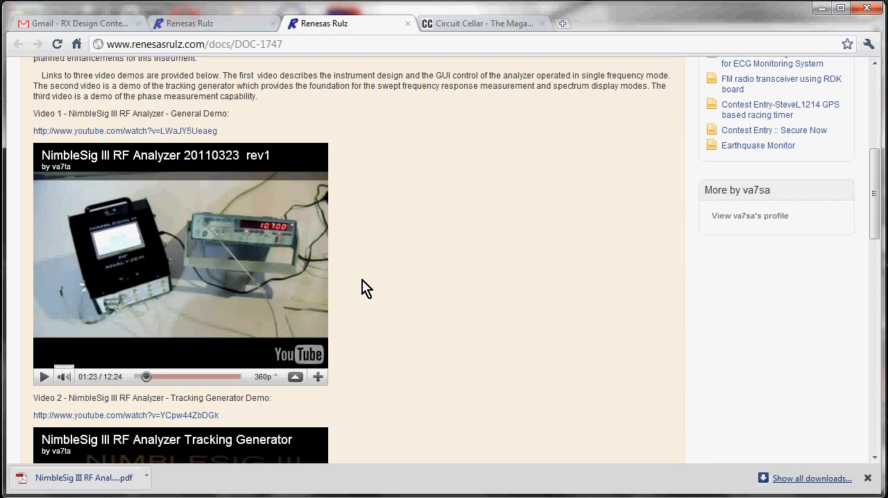
pyautogui.scroll(-3)
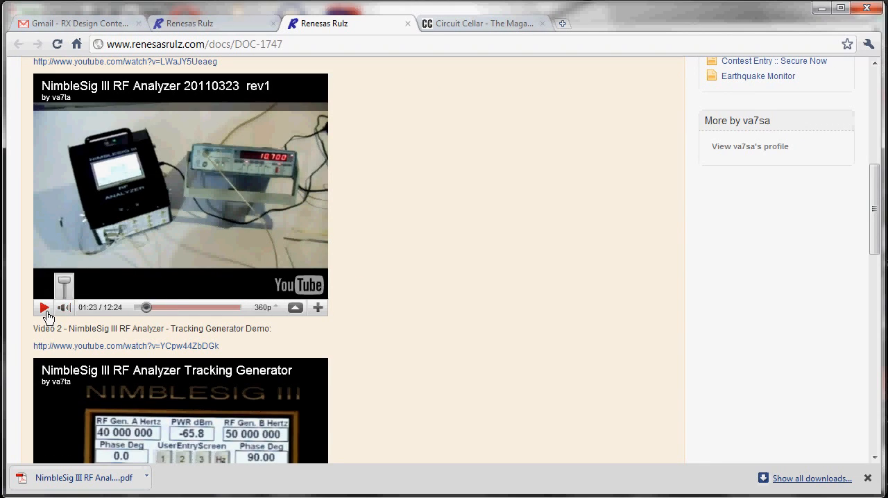
# Play the General Demo video and drag its slider to about 2:45 of 12:24
pyautogui.click(43, 307)
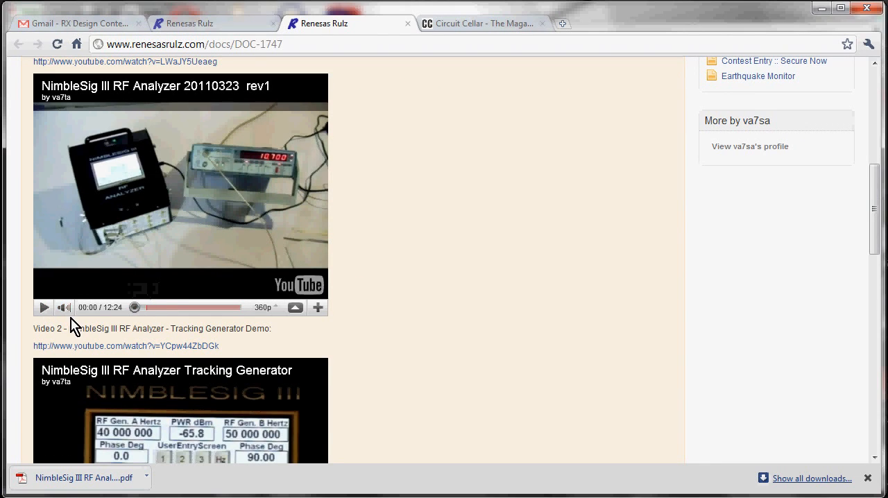
pyautogui.click(44, 308)
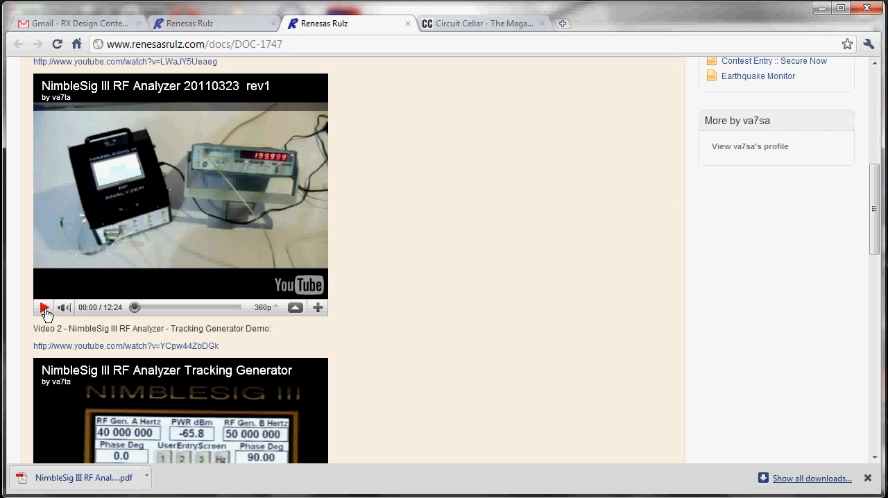
pyautogui.click(43, 307)
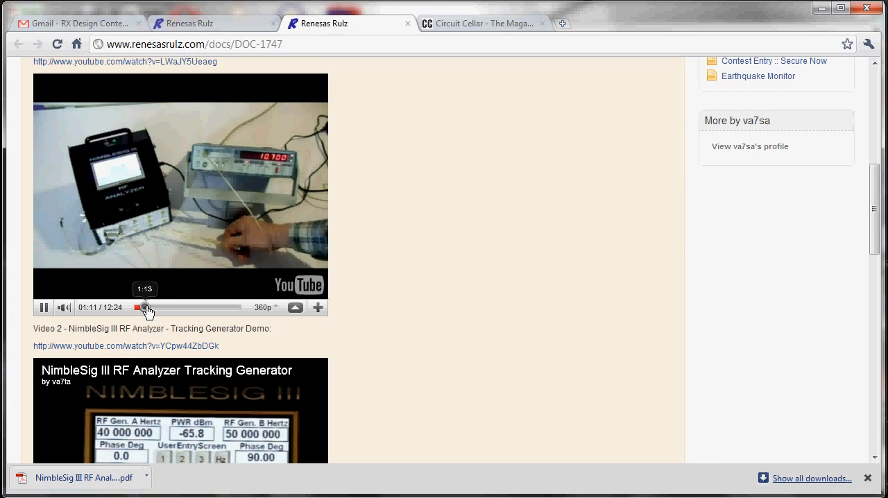
pyautogui.moveTo(145, 308); pyautogui.dragTo(173, 308)
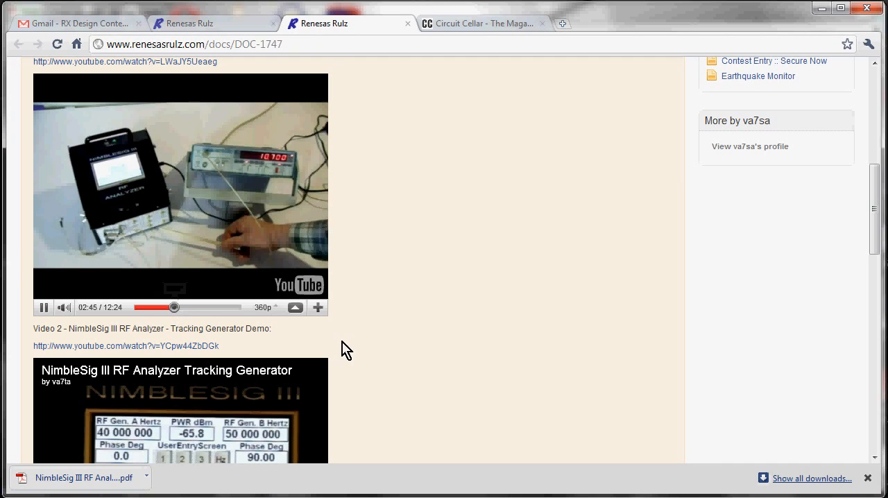
# Read past the Tracking Generator video to Attachments and open the downloaded ProjectRev1 PDF
pyautogui.scroll(-3)
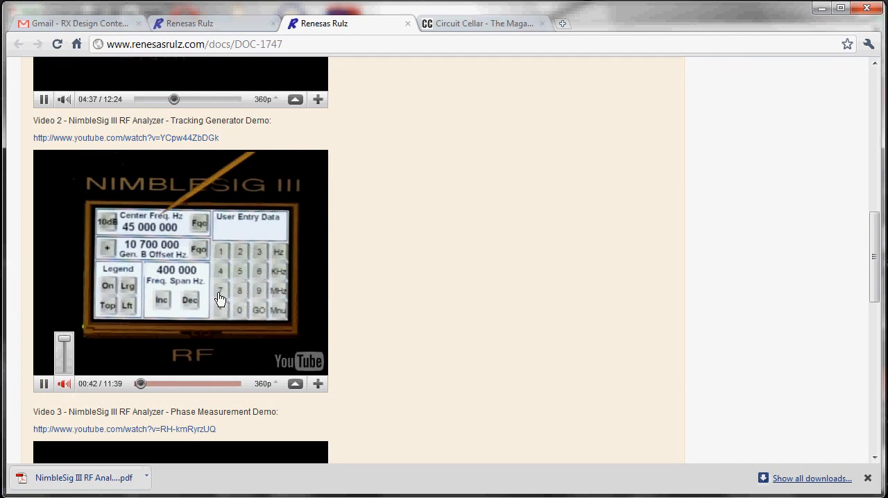
pyautogui.moveTo(218, 276)
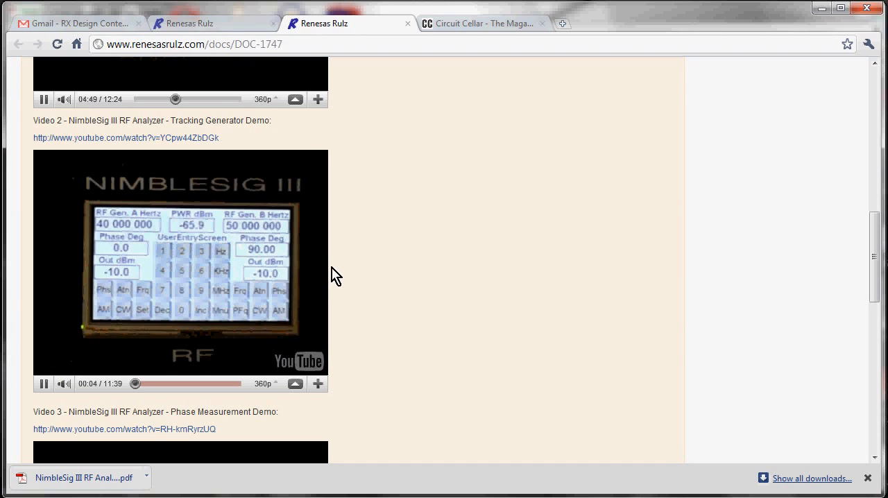
pyautogui.scroll(-3)
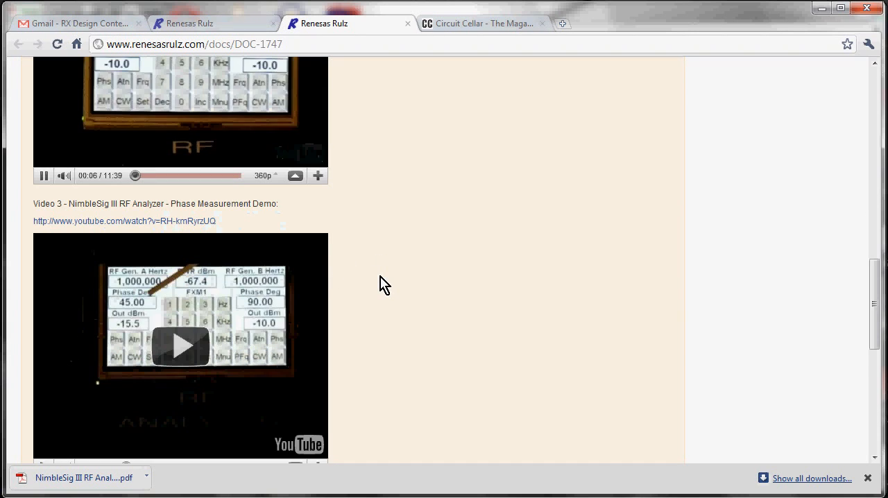
pyautogui.scroll(-3)
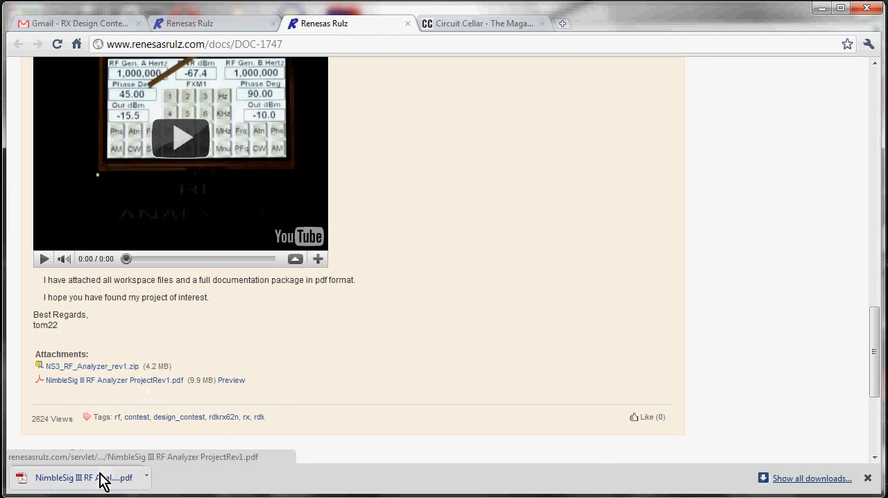
pyautogui.click(70, 476)
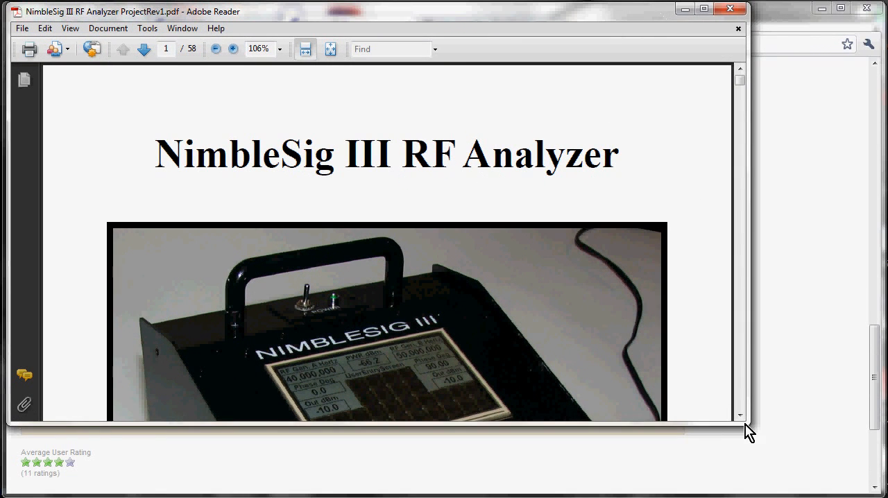
# Maximize the Reader window and scroll past the cover, table of contents and abstract
pyautogui.click(232, 48)
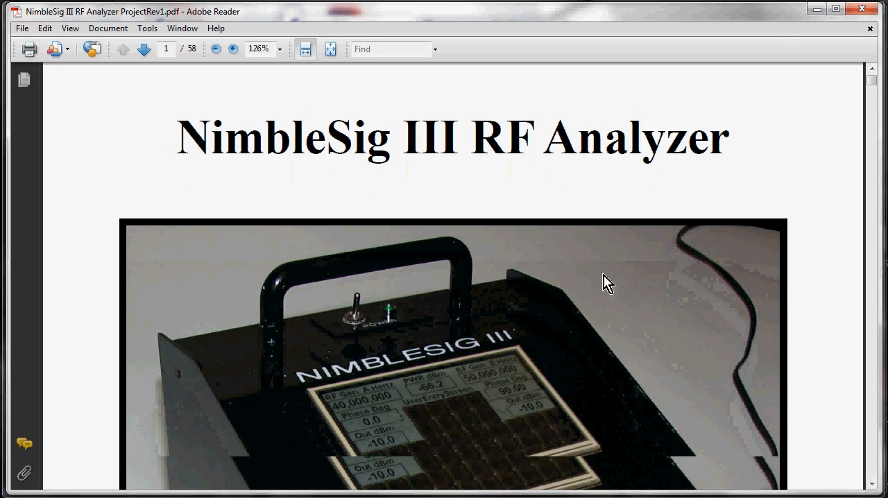
pyautogui.scroll(-3)
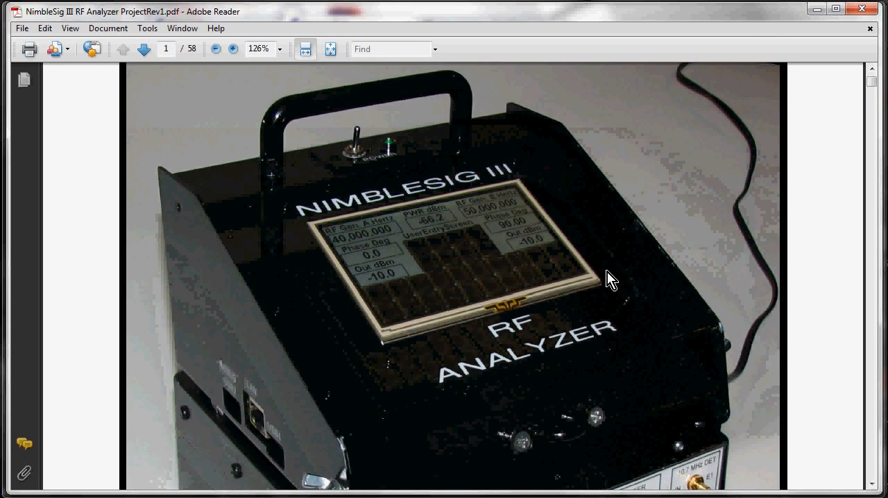
pyautogui.scroll(-3)
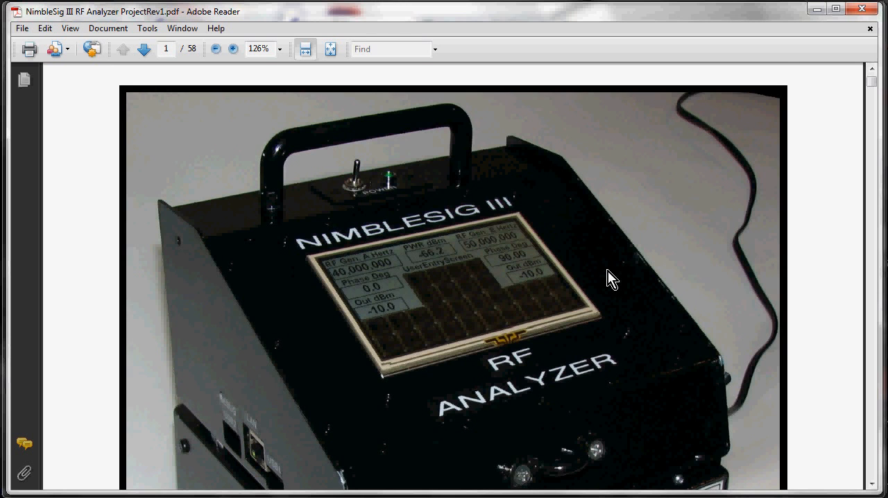
pyautogui.scroll(-3)
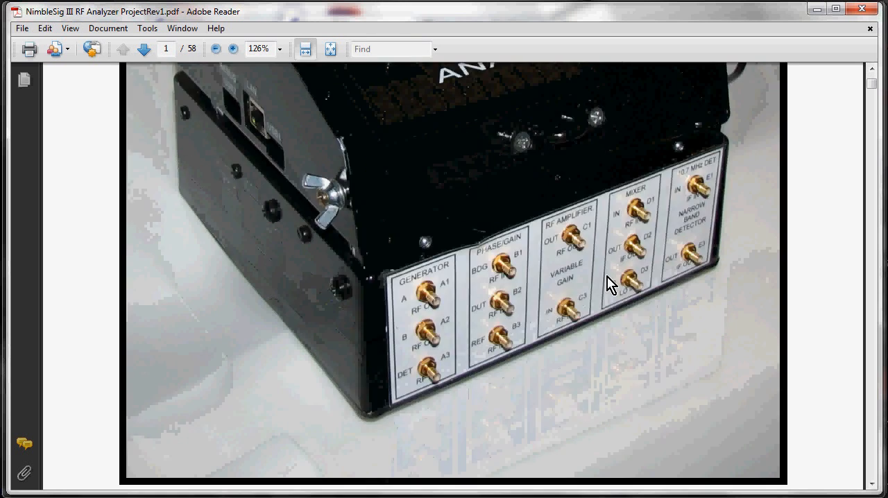
# Page through the under-the-hood photos on page 5 to page 6's block diagram
pyautogui.click(143, 49)
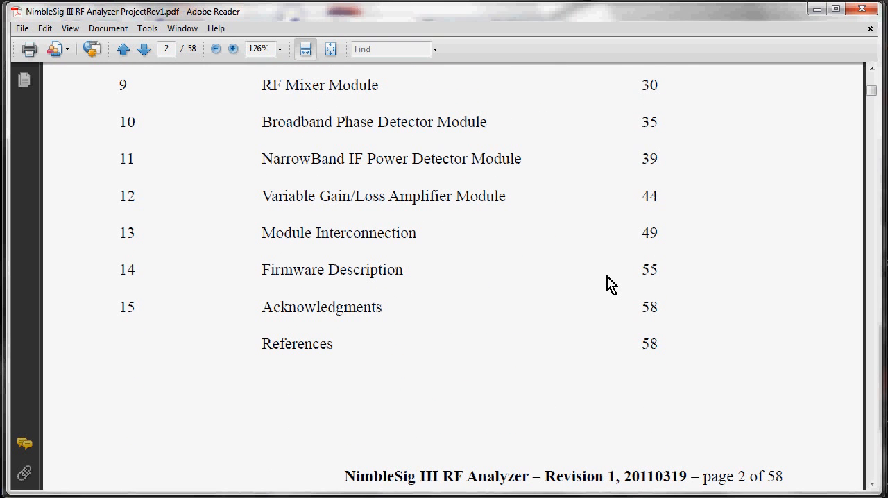
pyautogui.moveTo(613, 321)
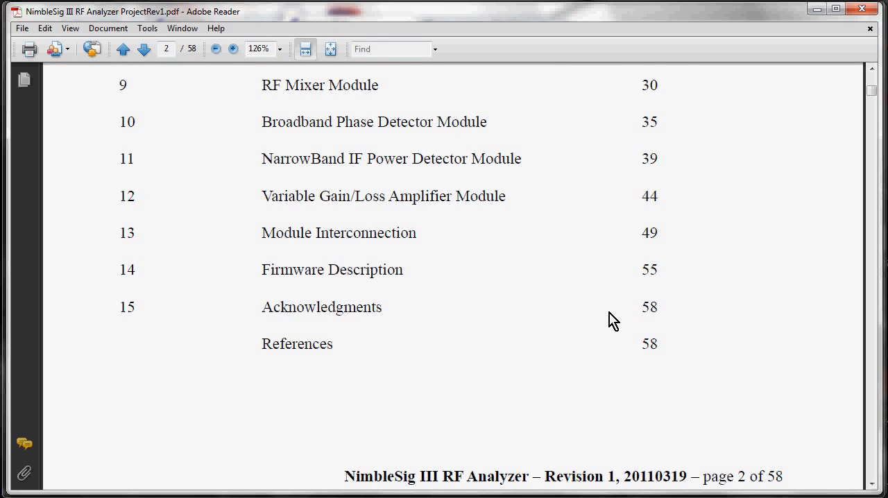
pyautogui.click(143, 50)
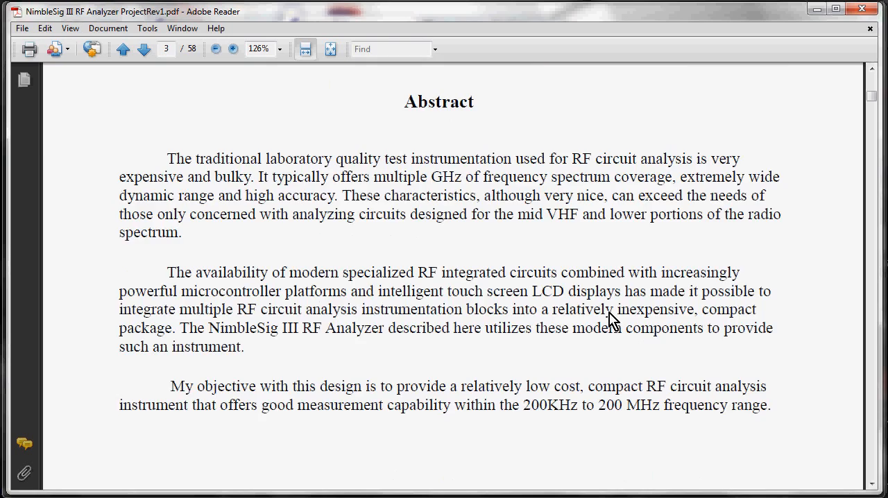
pyautogui.scroll(-3)
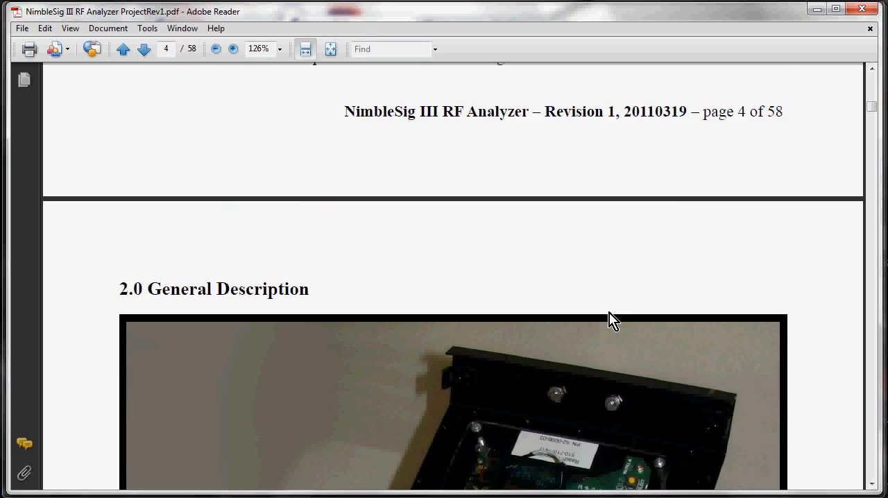
pyautogui.scroll(-3)
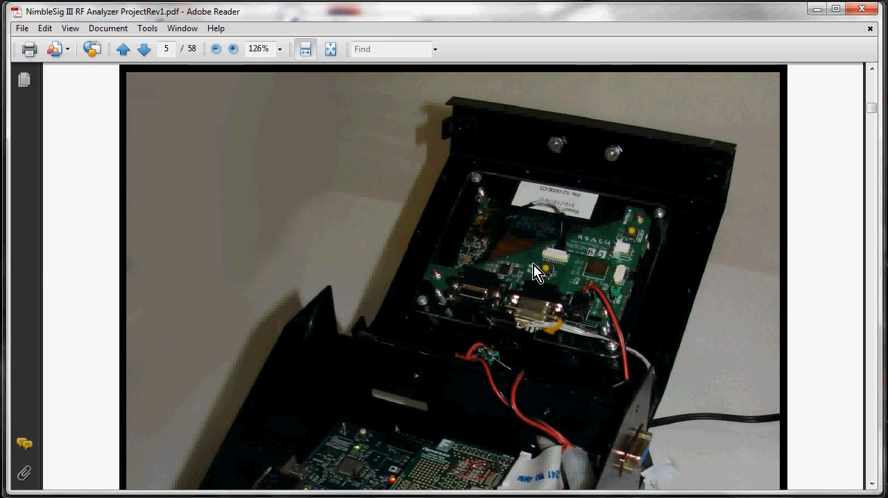
pyautogui.moveTo(646, 265)
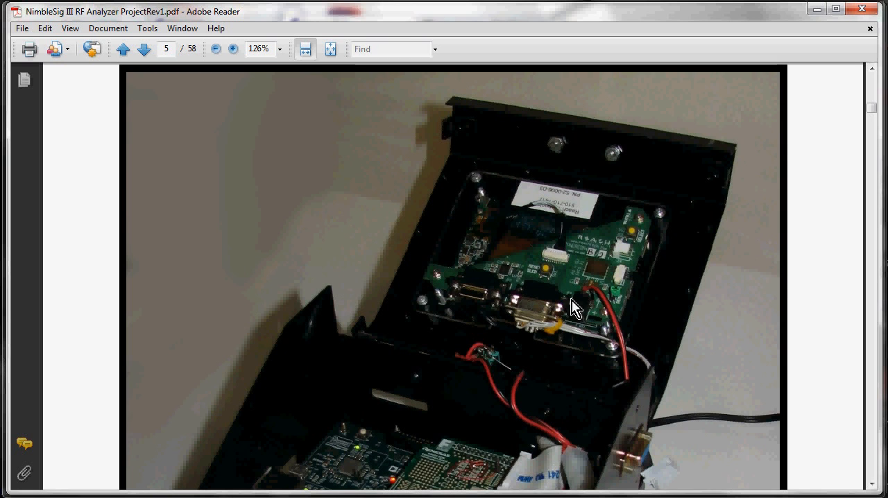
pyautogui.scroll(-3)
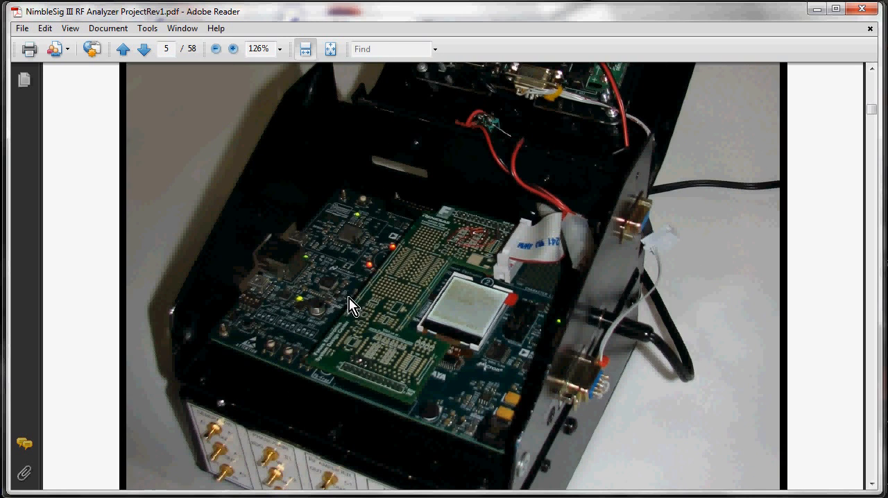
pyautogui.moveTo(631, 270)
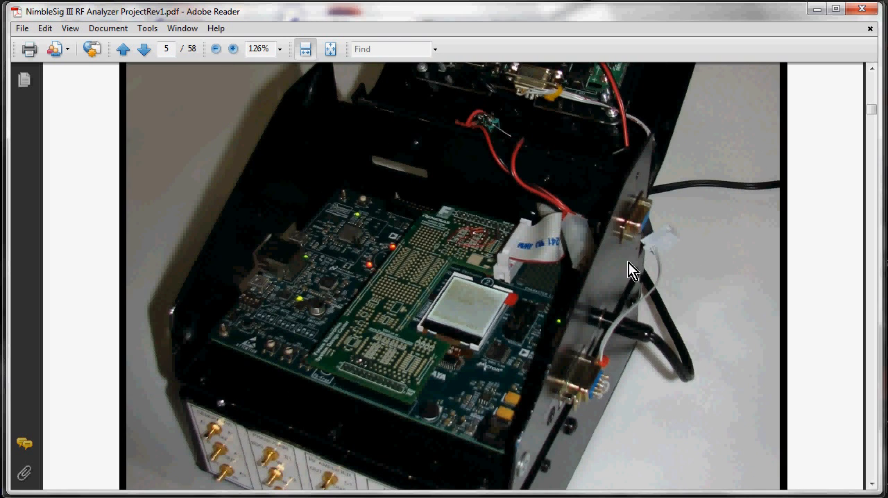
pyautogui.moveTo(488, 244)
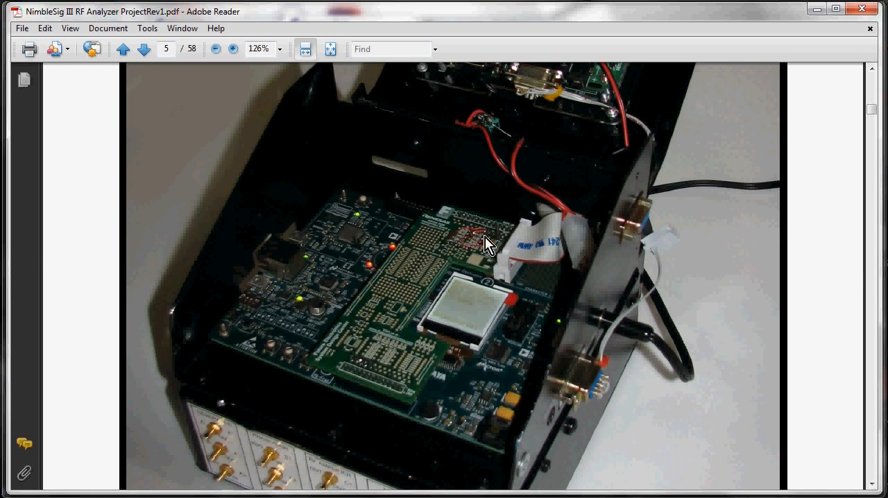
pyautogui.moveTo(491, 233)
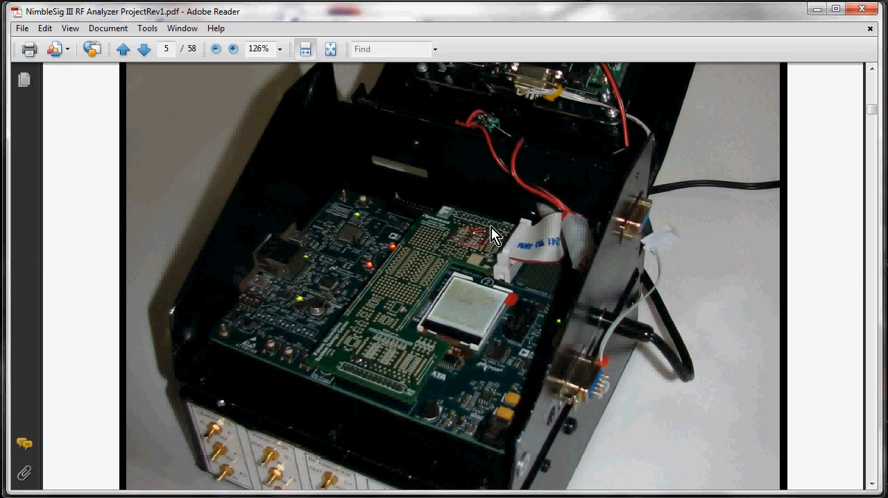
pyautogui.moveTo(366, 343)
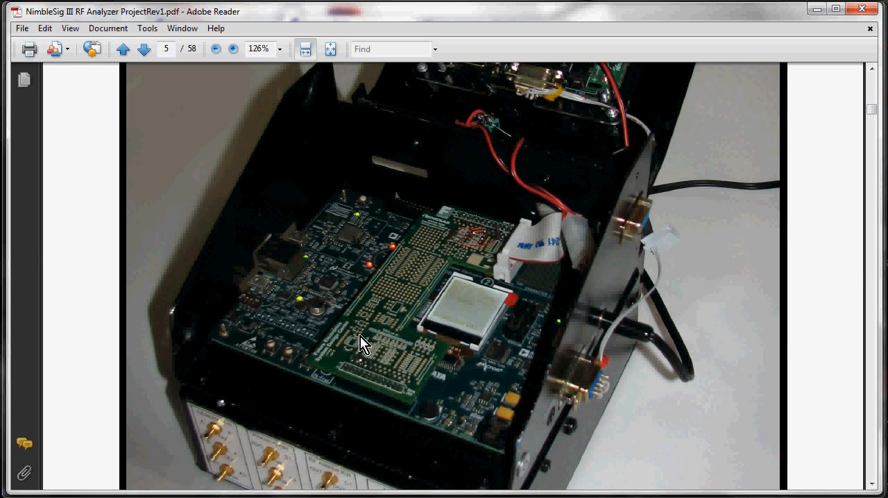
pyautogui.moveTo(410, 296)
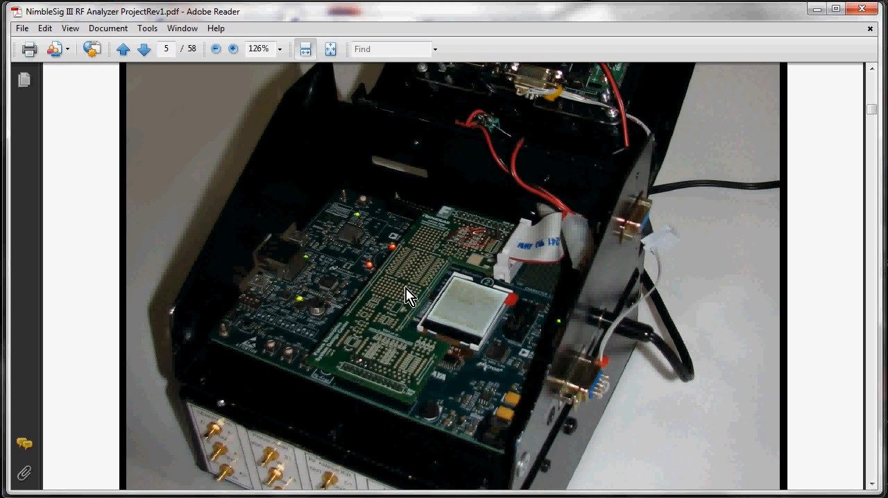
pyautogui.moveTo(457, 254)
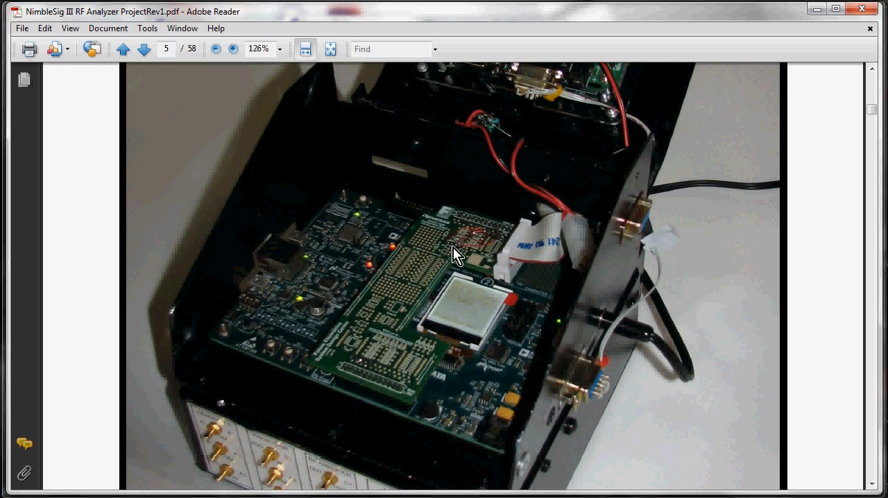
pyautogui.moveTo(412, 292)
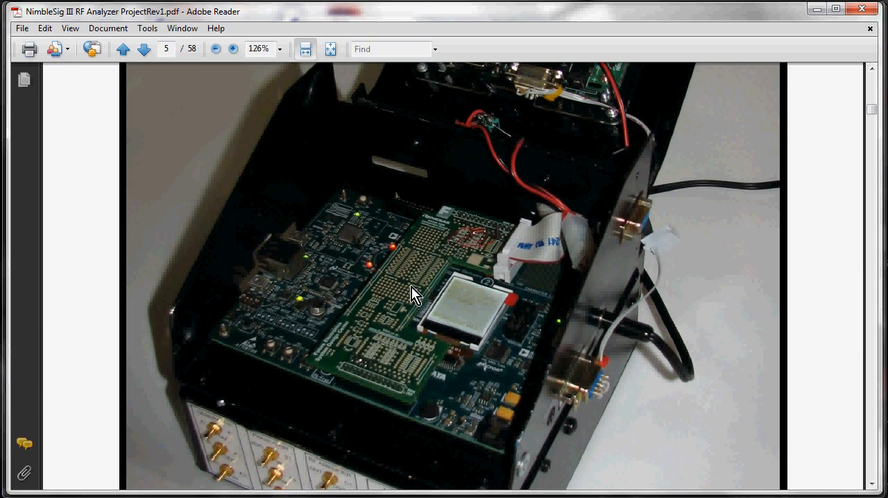
pyautogui.moveTo(354, 374)
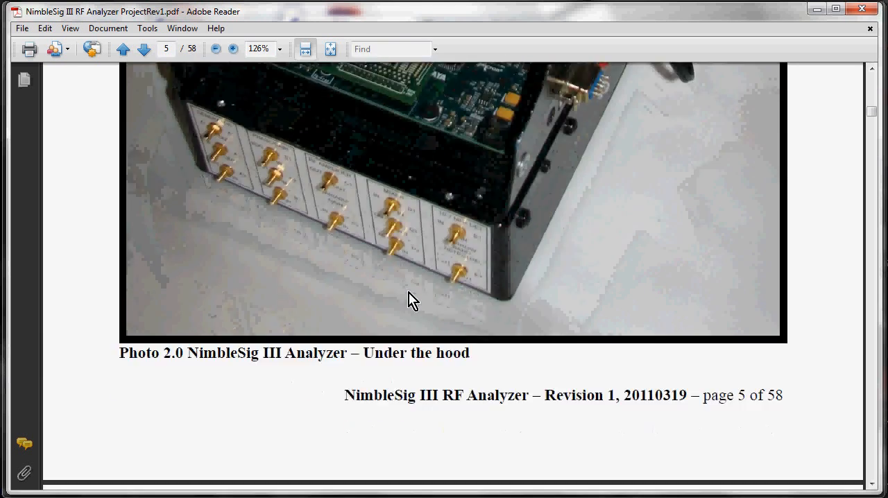
pyautogui.click(143, 49)
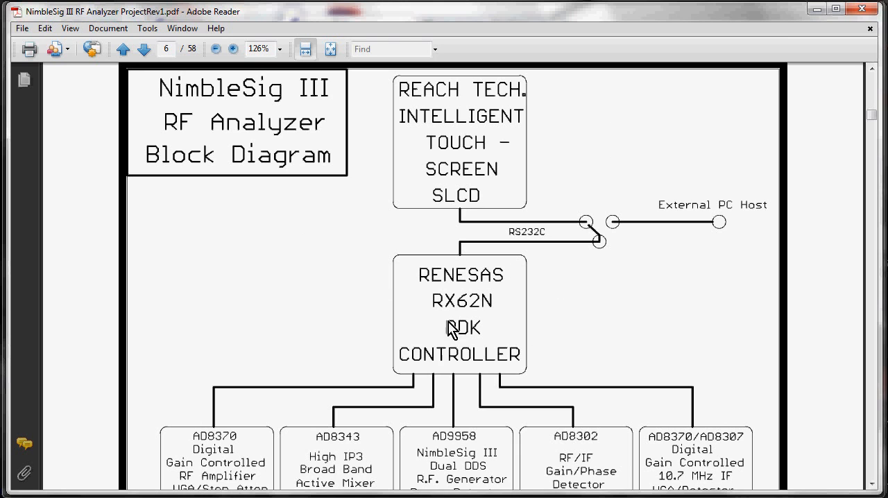
# Scroll past Figure 2.1 and the AD8370 VGA module description to page 8's photo
pyautogui.scroll(-3)
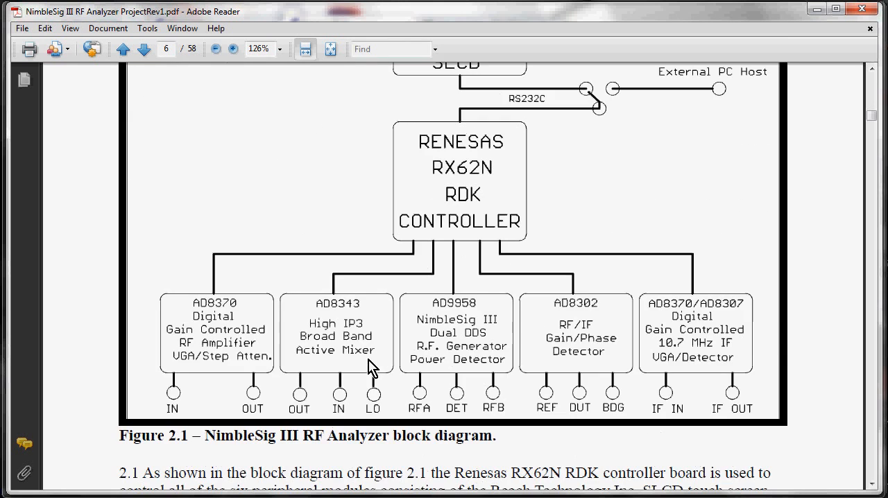
pyautogui.scroll(-3)
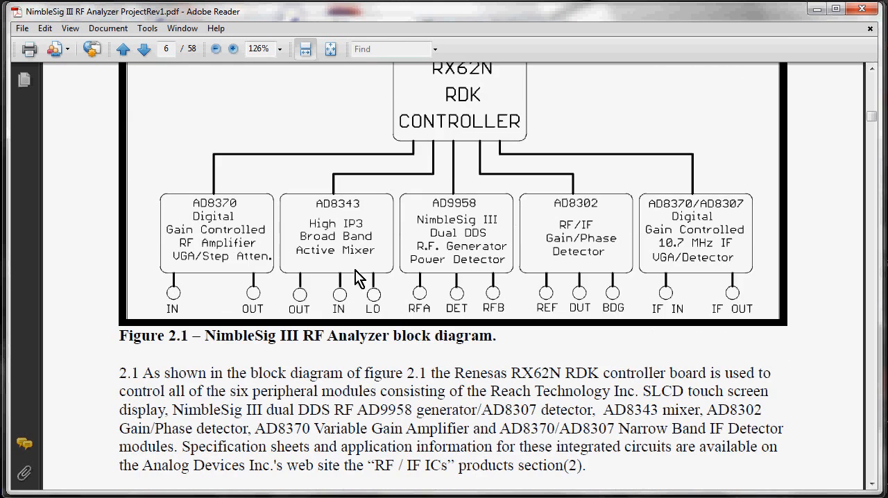
pyautogui.moveTo(321, 242)
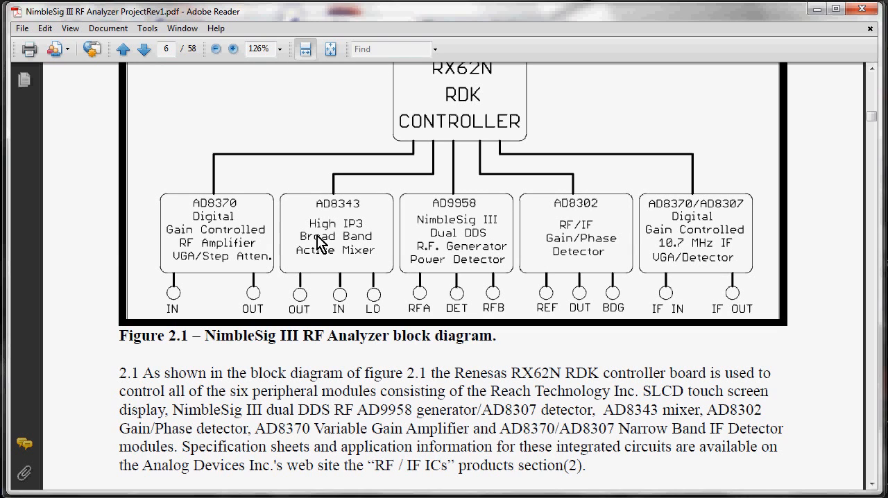
pyautogui.moveTo(304, 241)
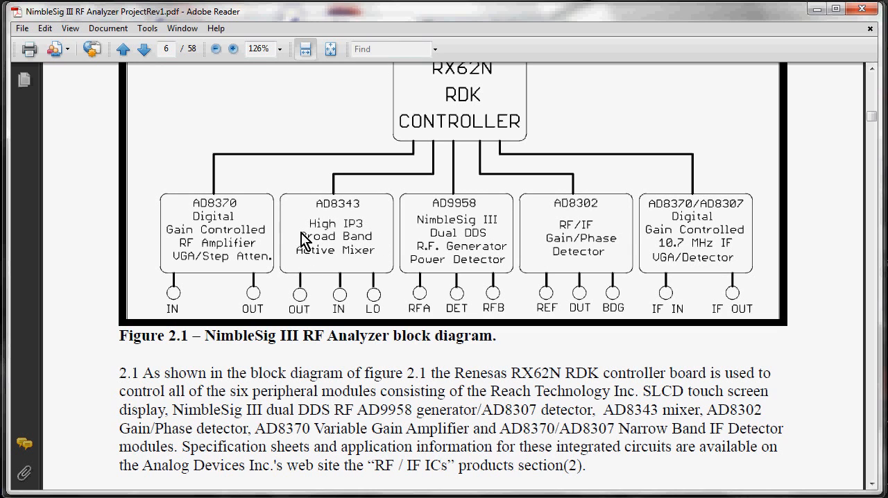
pyautogui.moveTo(669, 223)
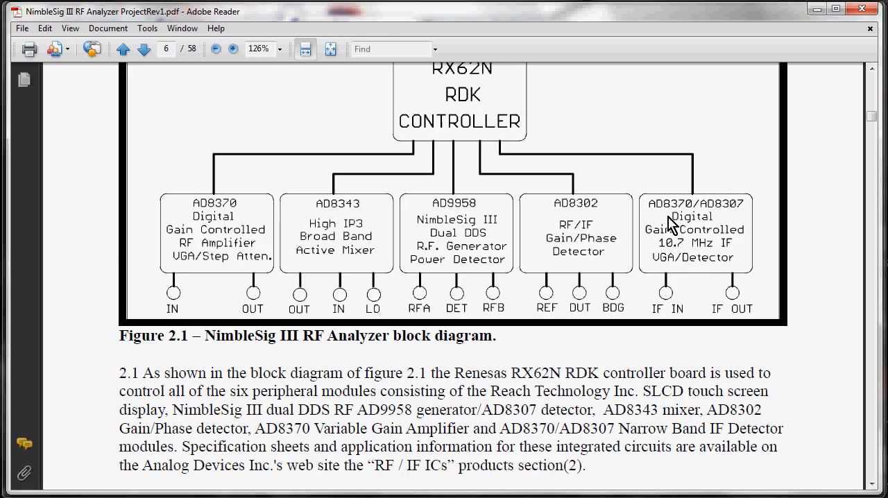
pyautogui.moveTo(457, 274)
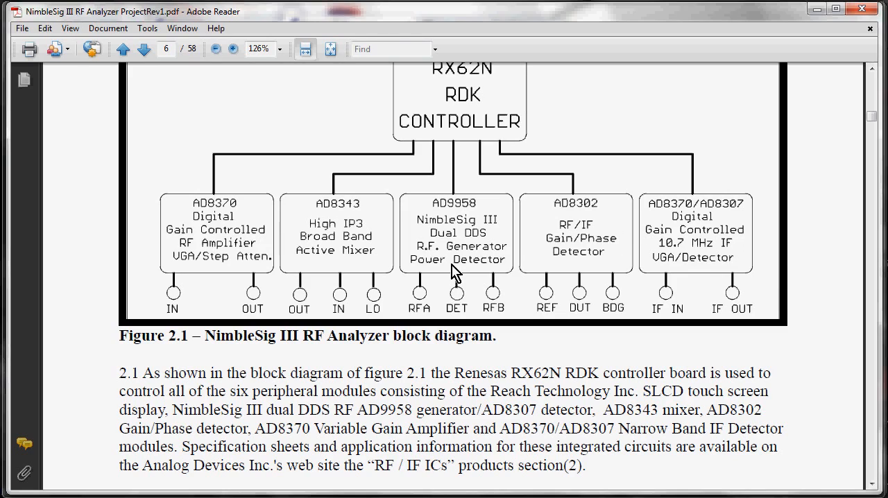
pyautogui.scroll(-3)
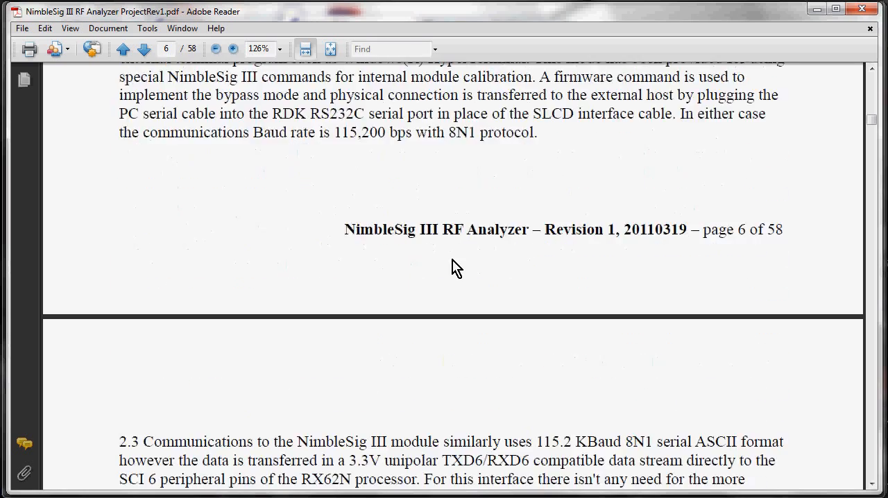
pyautogui.scroll(-3)
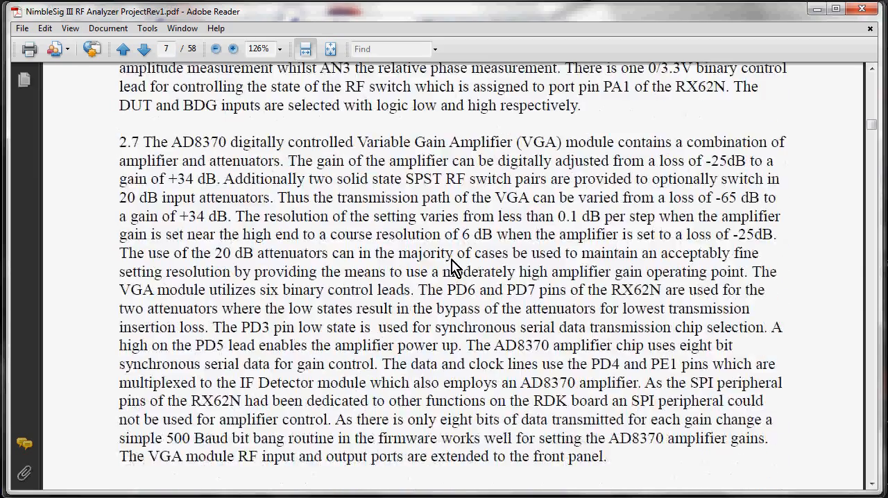
pyautogui.click(142, 50)
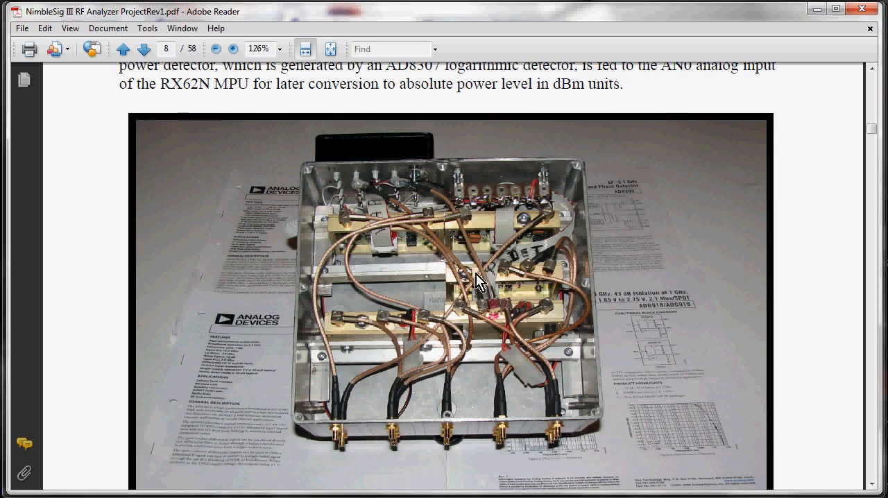
# Scroll past page 10's front panel photo to page 11's 3.0 Operation heading
pyautogui.scroll(-3)
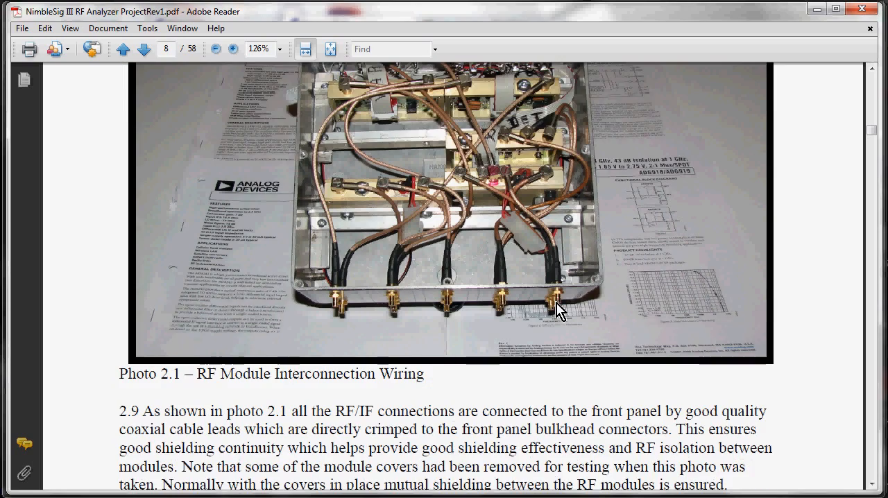
pyautogui.scroll(-3)
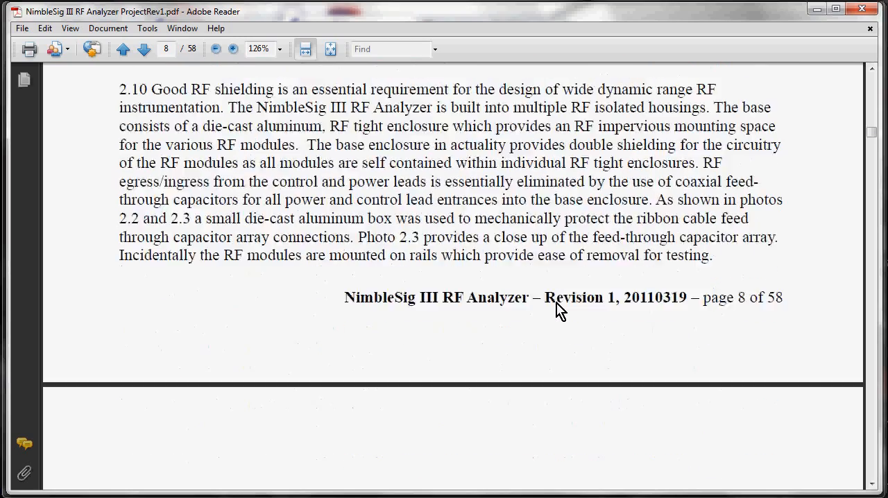
pyautogui.scroll(-3)
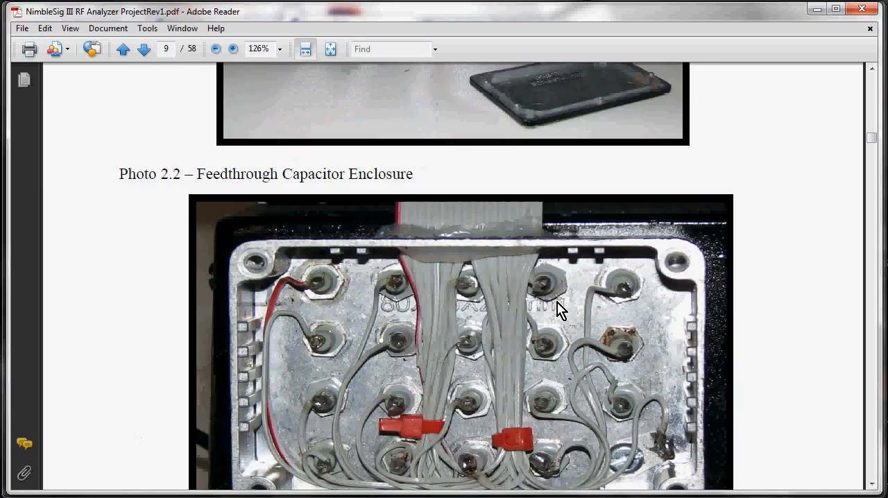
pyautogui.scroll(-3)
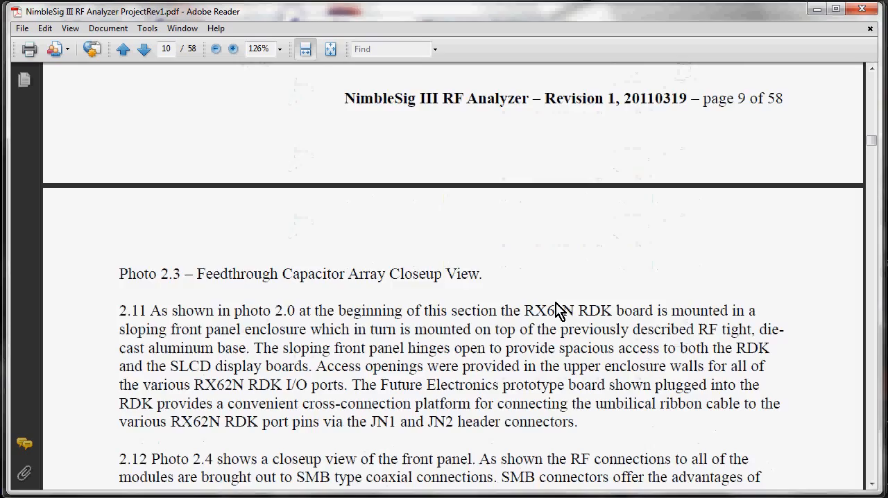
pyautogui.scroll(-3)
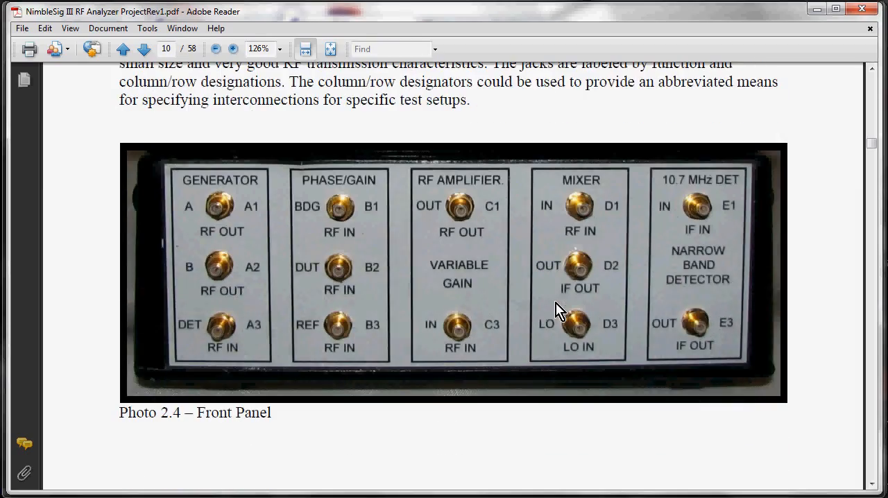
pyautogui.click(144, 48)
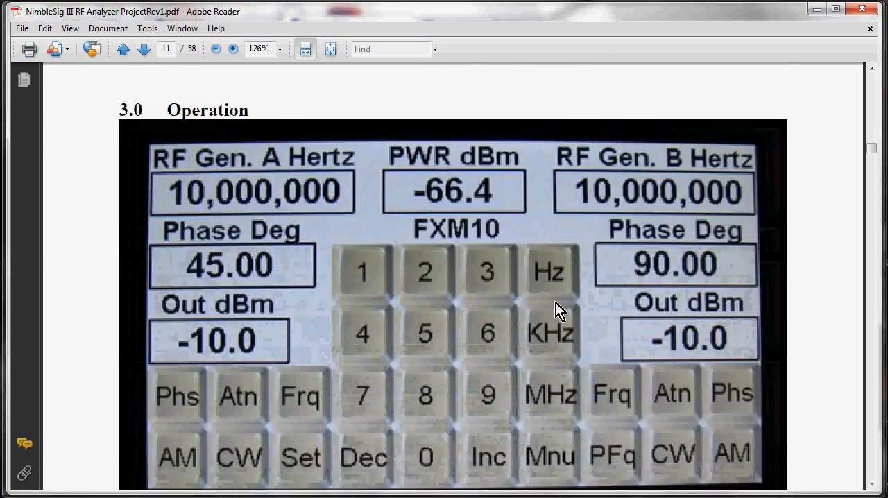
# Advance past the menu and gain/phase GUI pages to page 17's section 4.0
pyautogui.scroll(-3)
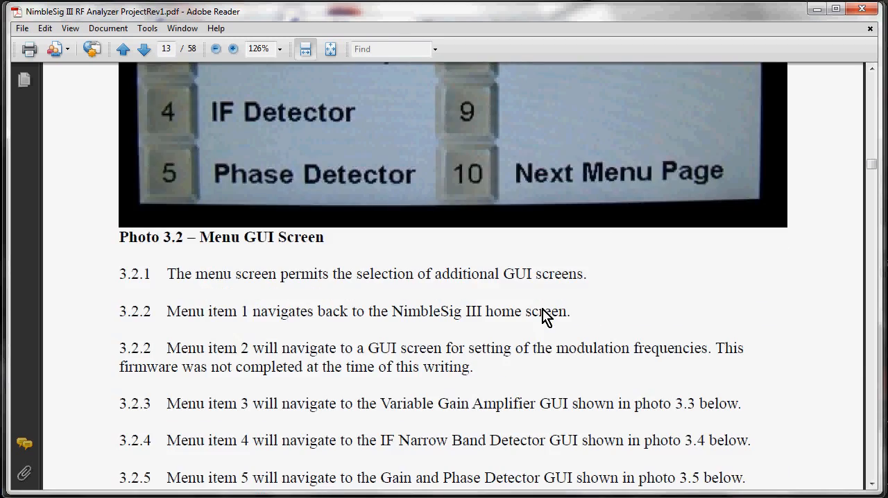
pyautogui.click(143, 48)
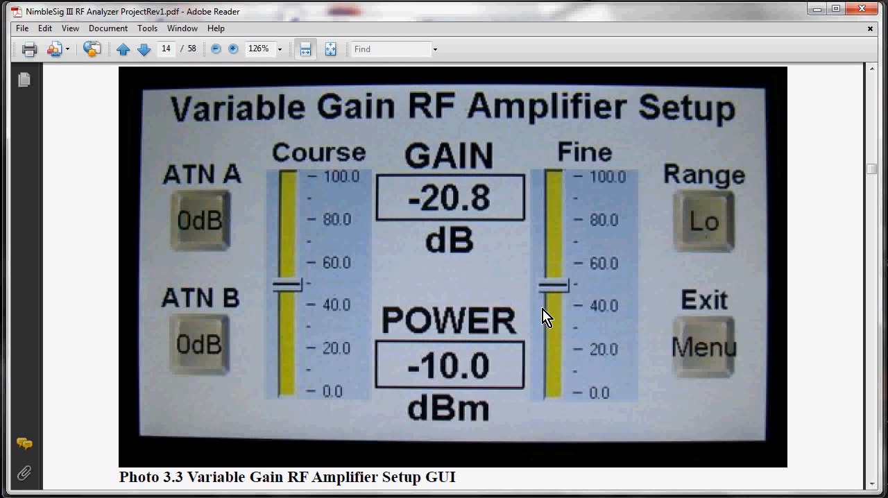
pyautogui.scroll(-3)
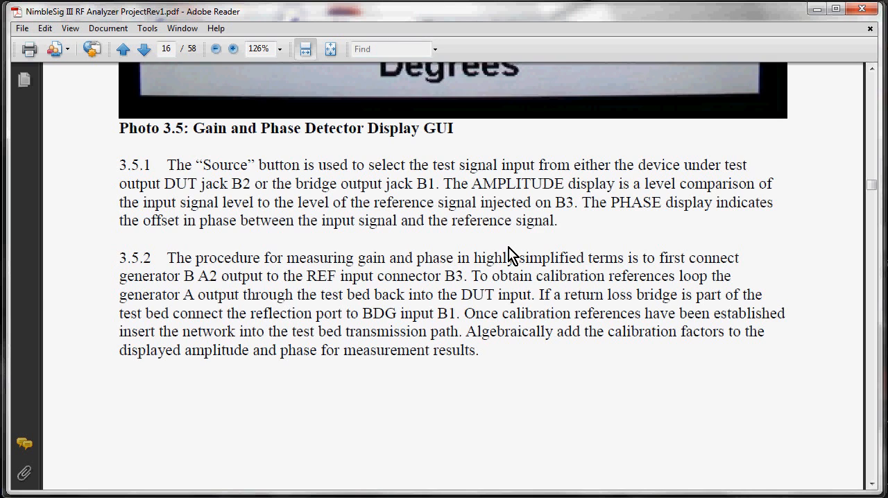
pyautogui.click(143, 49)
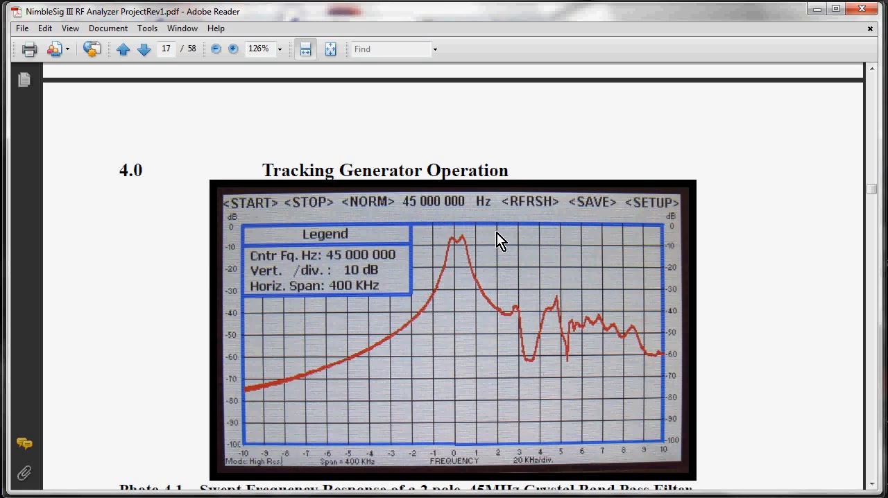
# Skim the tracking generator plots down to page 27's section 7.0 and its board photo
pyautogui.scroll(-3)
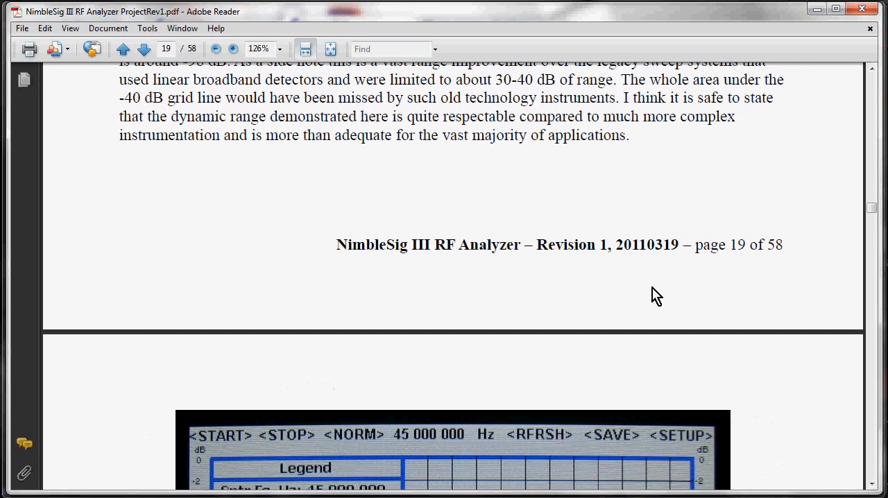
pyautogui.scroll(-3)
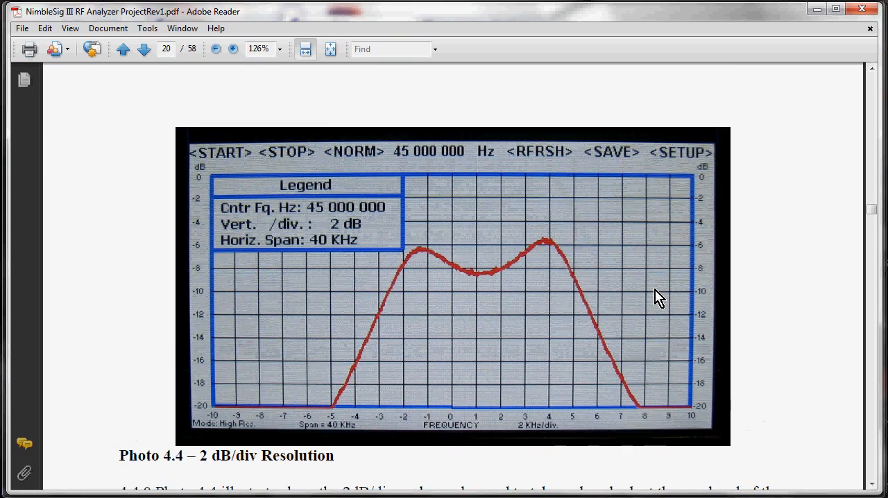
pyautogui.scroll(-3)
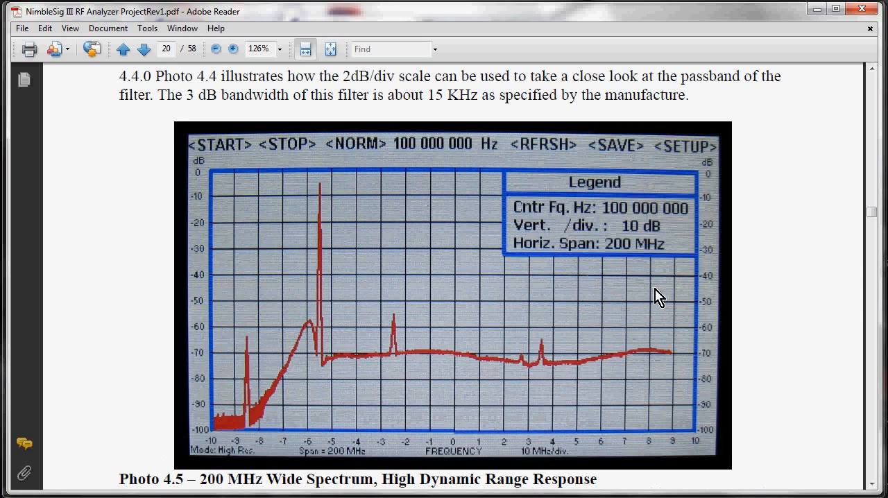
pyautogui.click(142, 49)
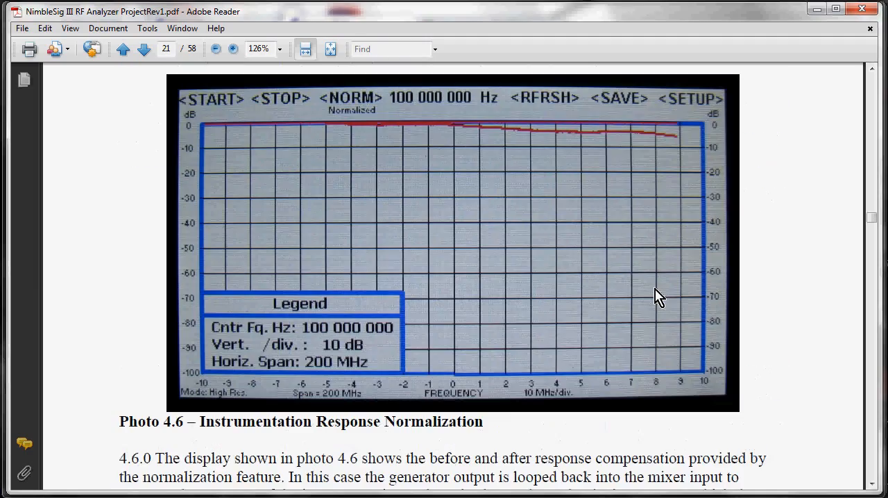
pyautogui.scroll(-3)
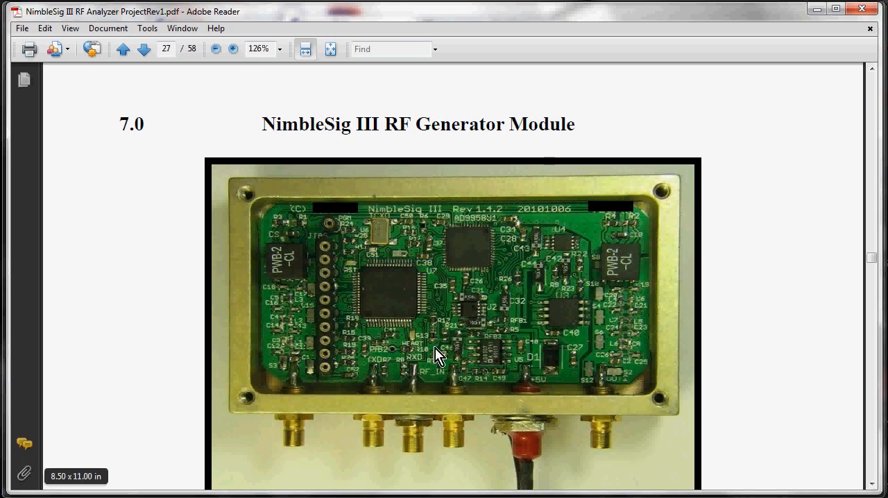
pyautogui.moveTo(791, 276)
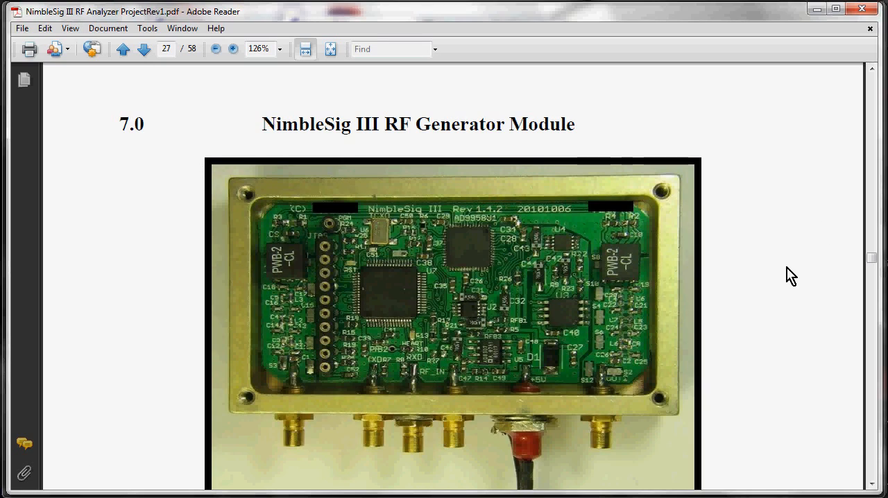
# Scroll past the detector and VGA board photos to page 48's 13.0 Module Interconnection heading
pyautogui.scroll(-3)
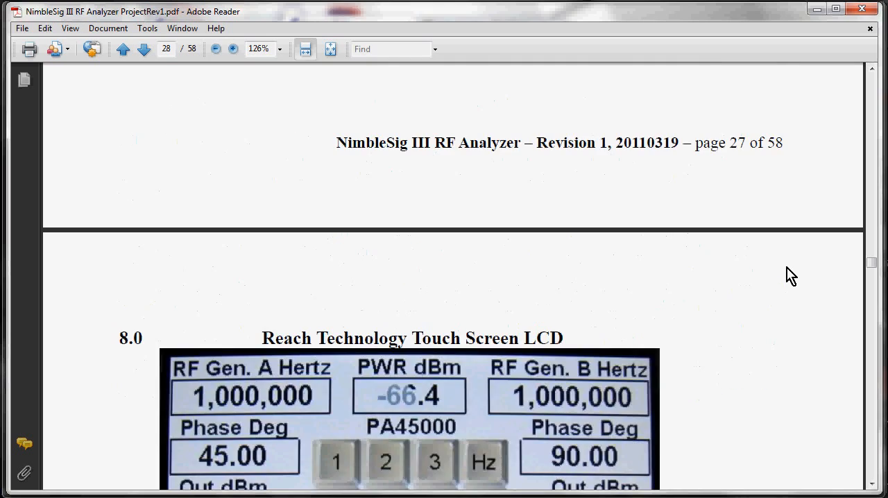
pyautogui.click(143, 49)
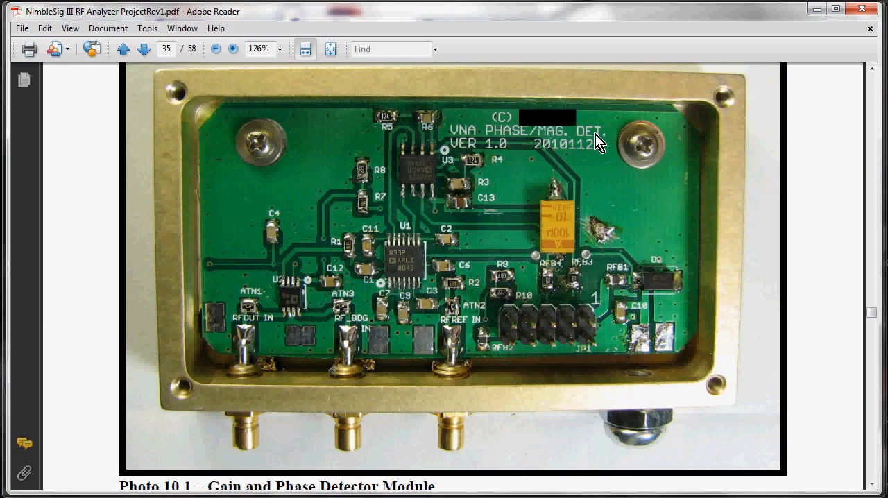
pyautogui.scroll(-3)
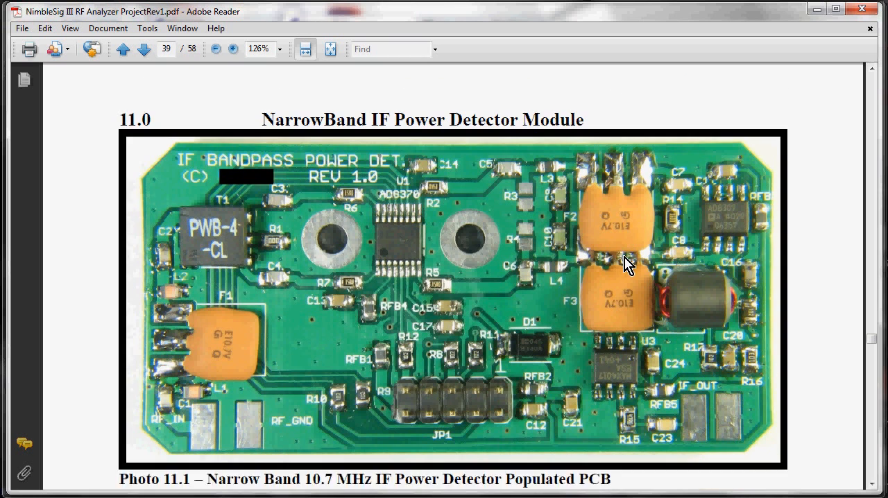
pyautogui.scroll(-3)
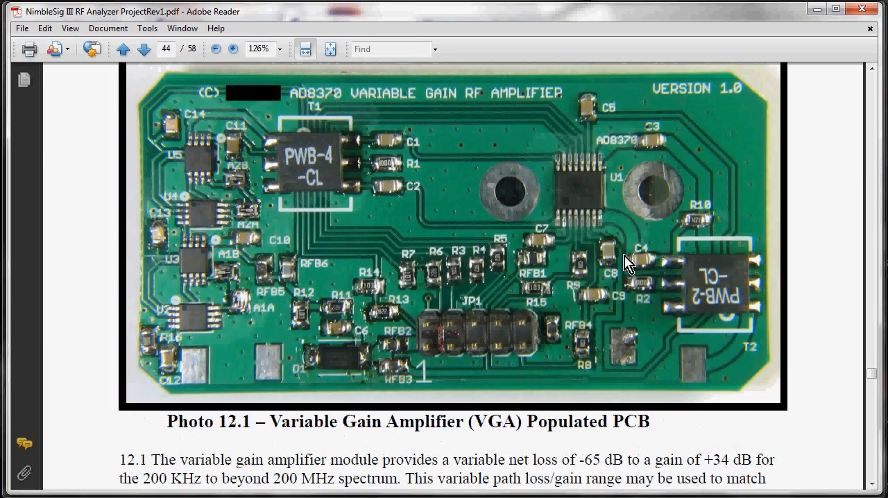
pyautogui.scroll(-3)
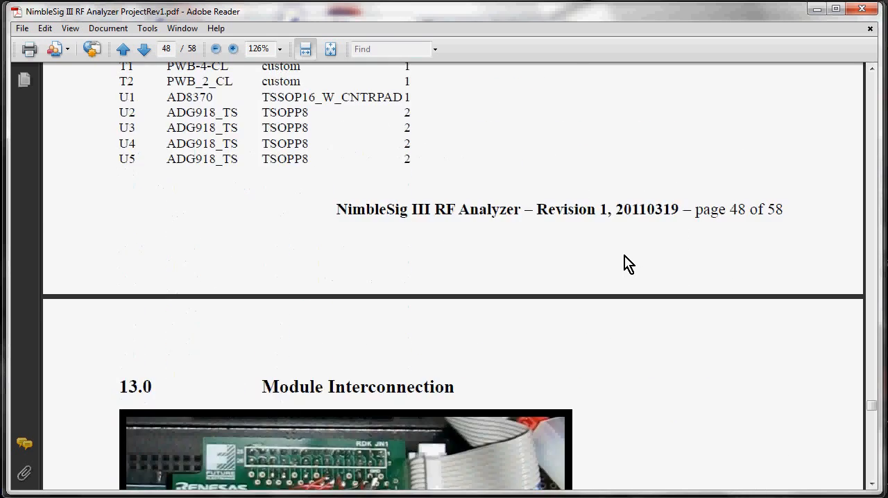
# Scroll page 49 past the Photo 13.1 companion board caption to paragraph 13.1
pyautogui.scroll(-3)
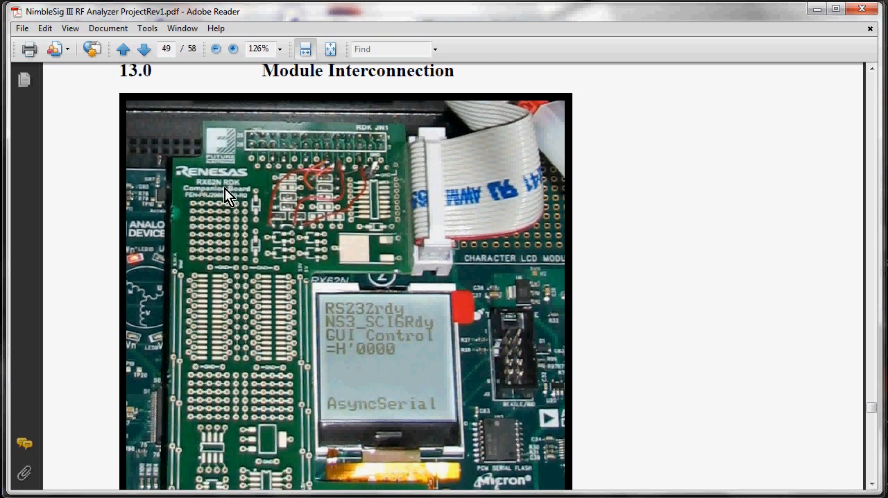
pyautogui.moveTo(232, 288)
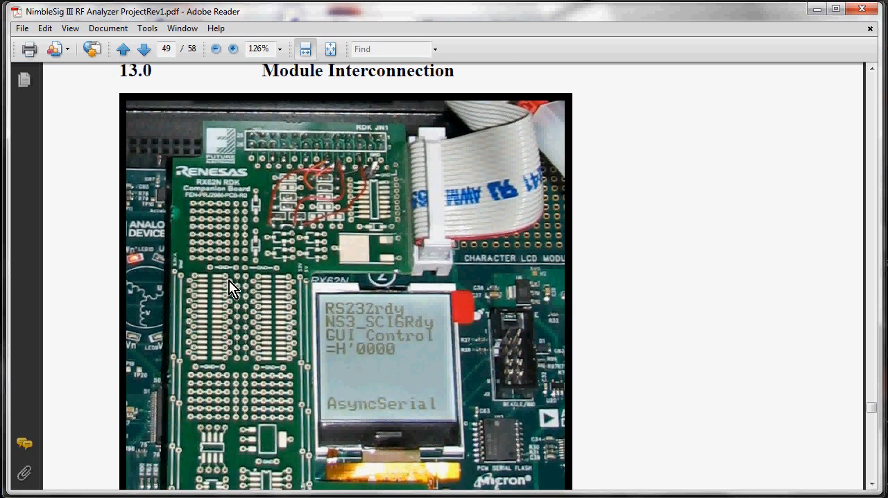
pyautogui.scroll(-3)
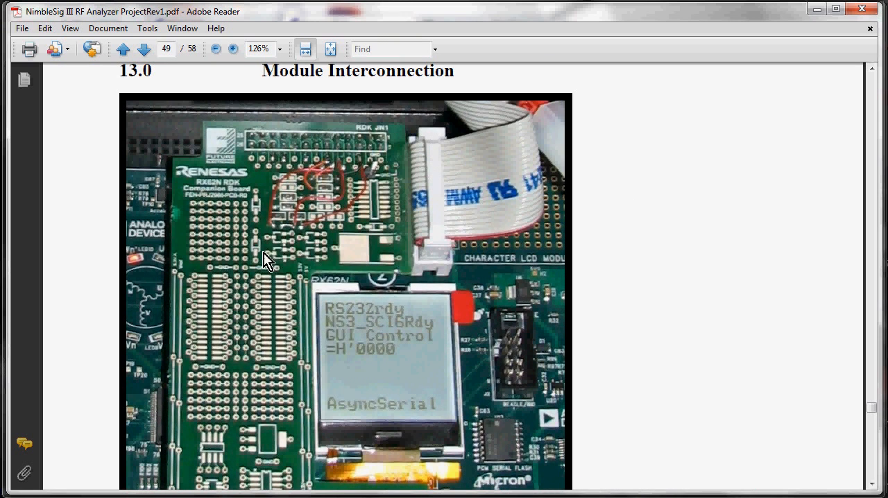
pyautogui.moveTo(316, 255)
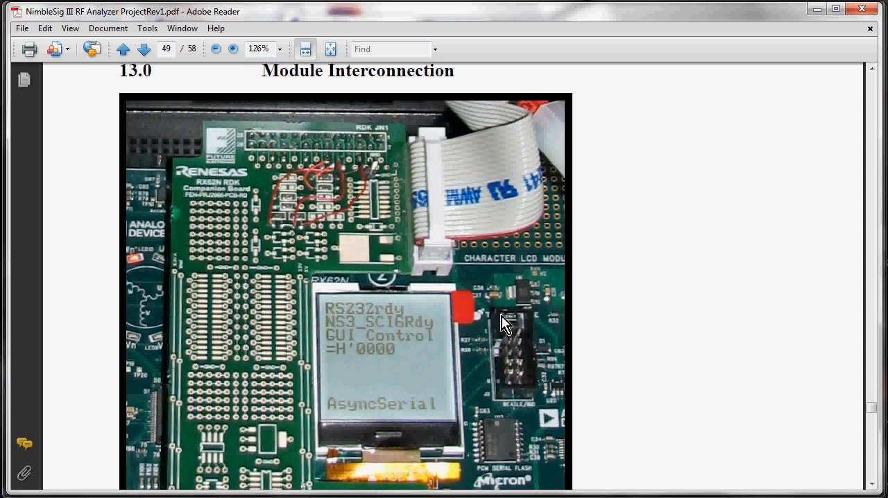
pyautogui.scroll(-3)
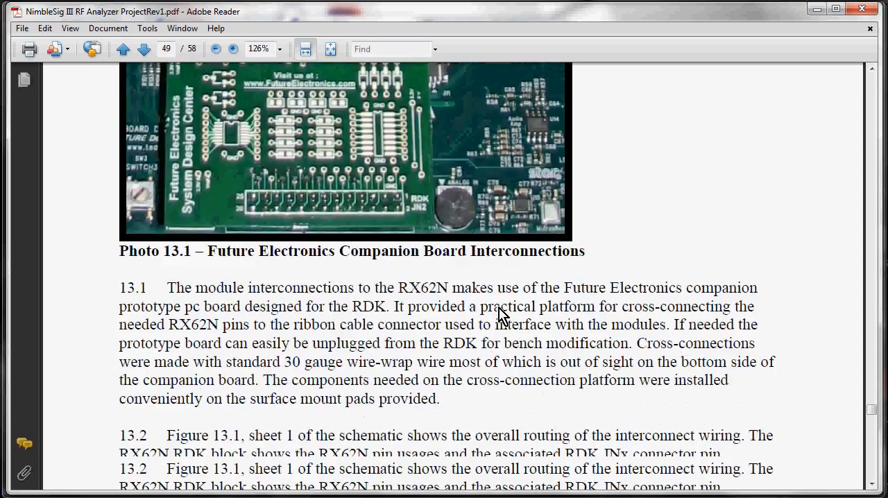